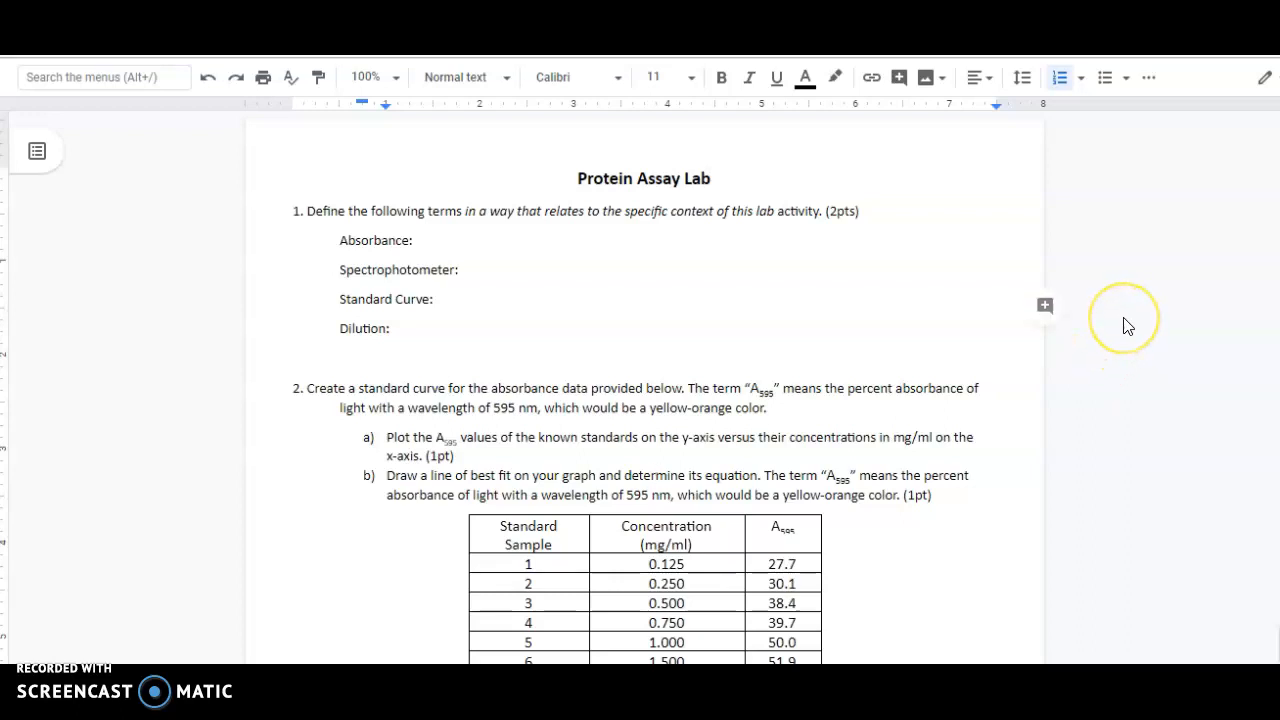
mouse_move(1132, 320)
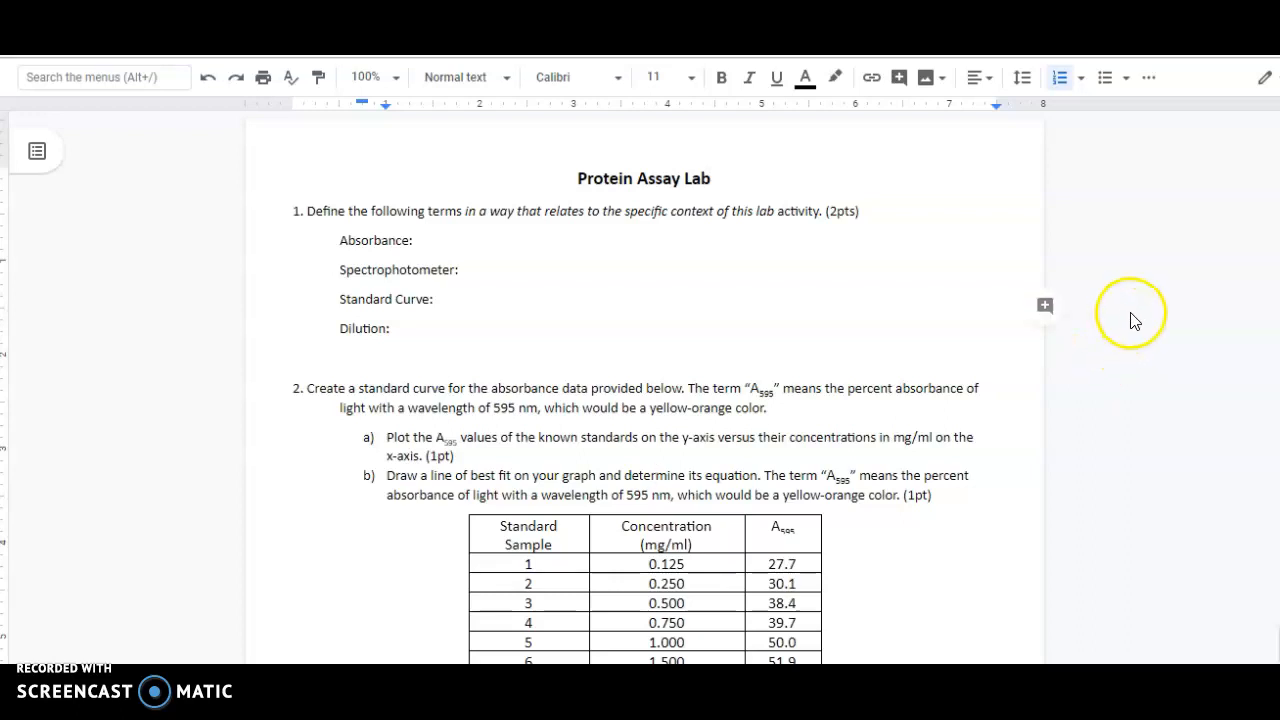
mouse_move(1156, 376)
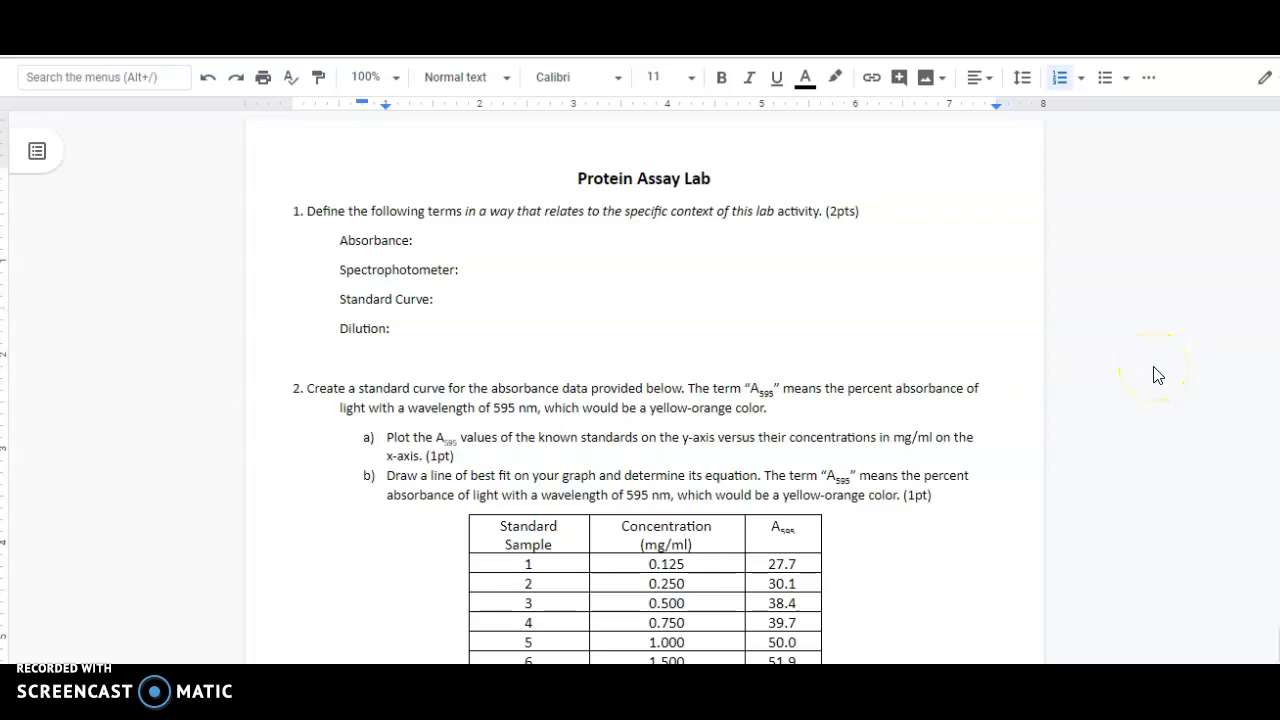
mouse_move(244, 470)
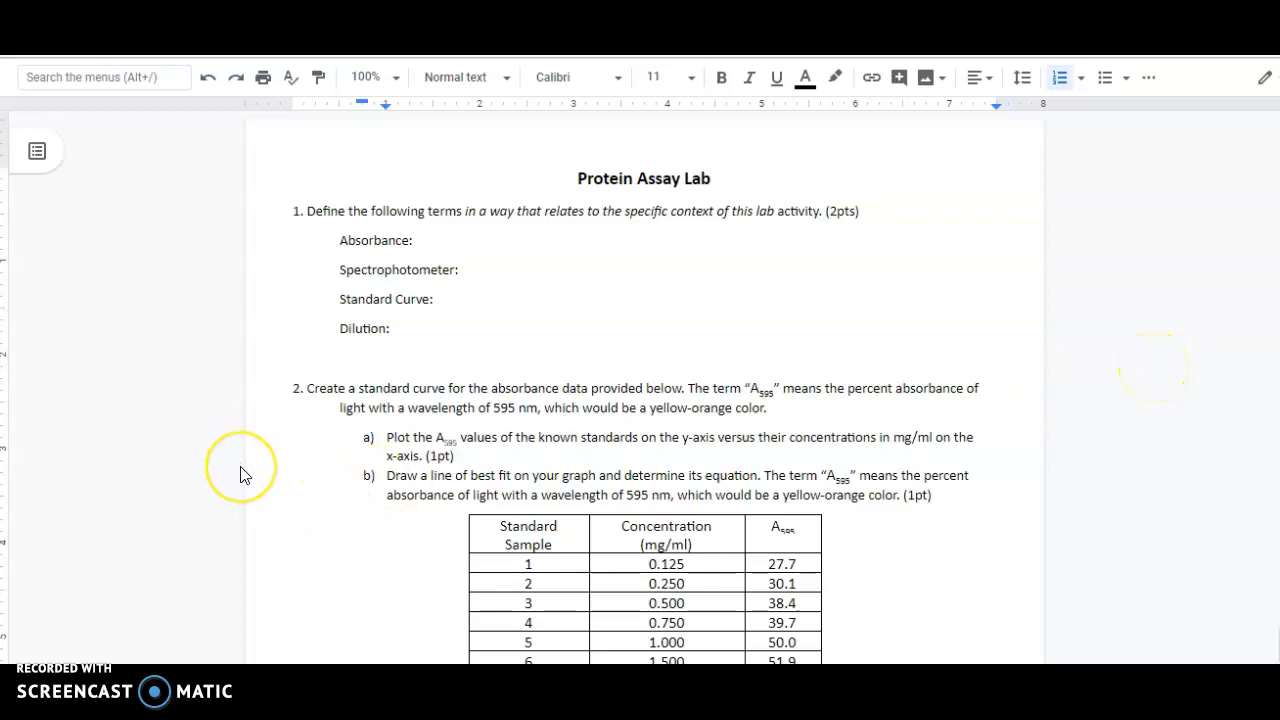
Scroll the lab worksheet to the standard-curve Concentration and A595 data table
scroll("up", 3)
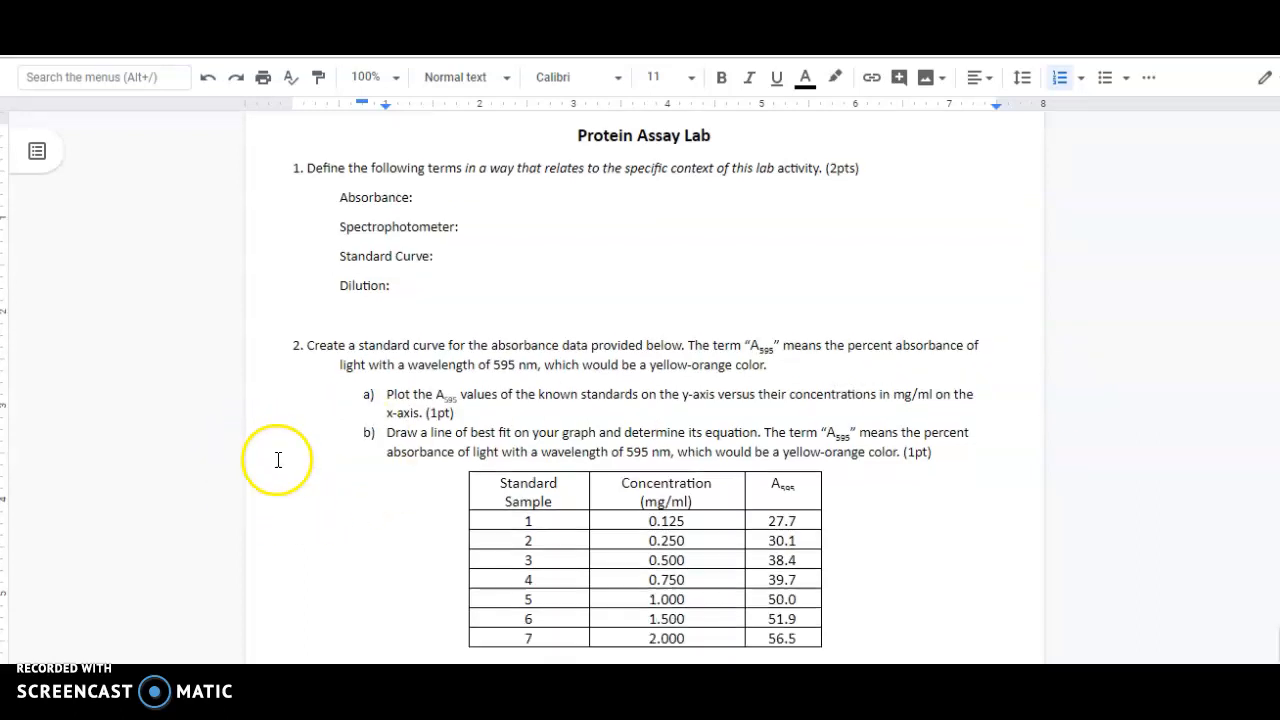
scroll("down", 3)
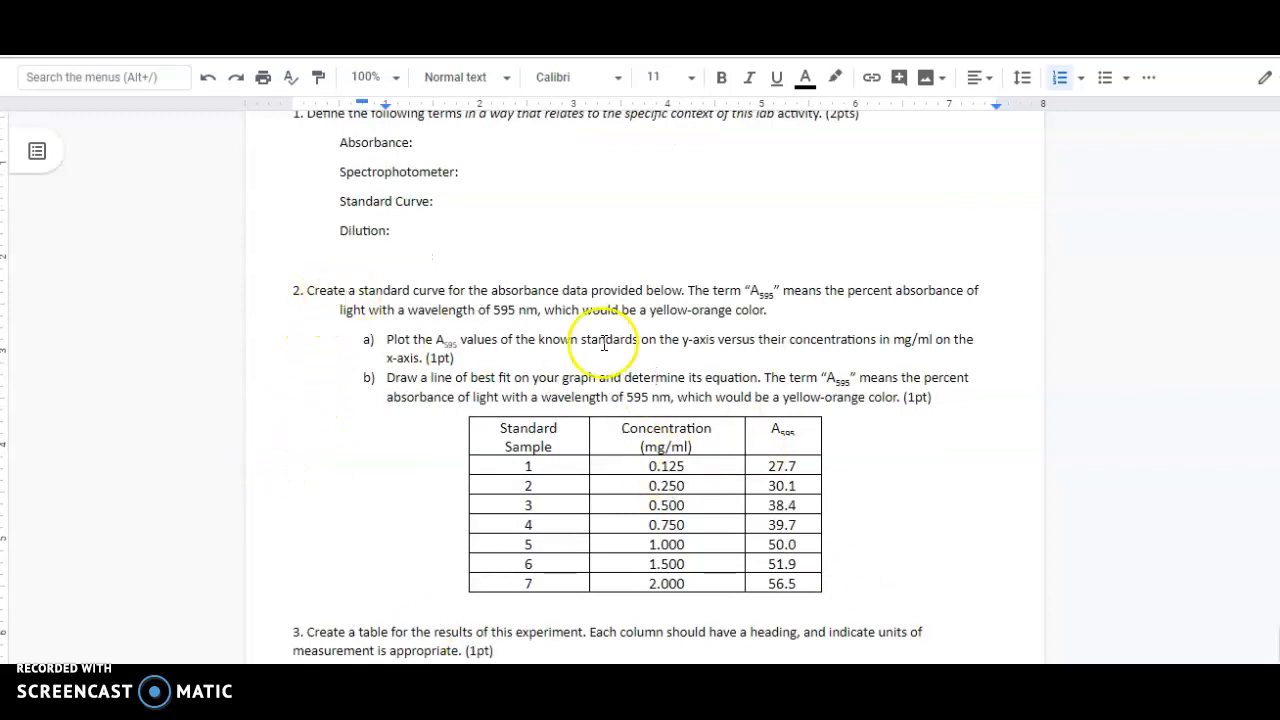
mouse_move(564, 498)
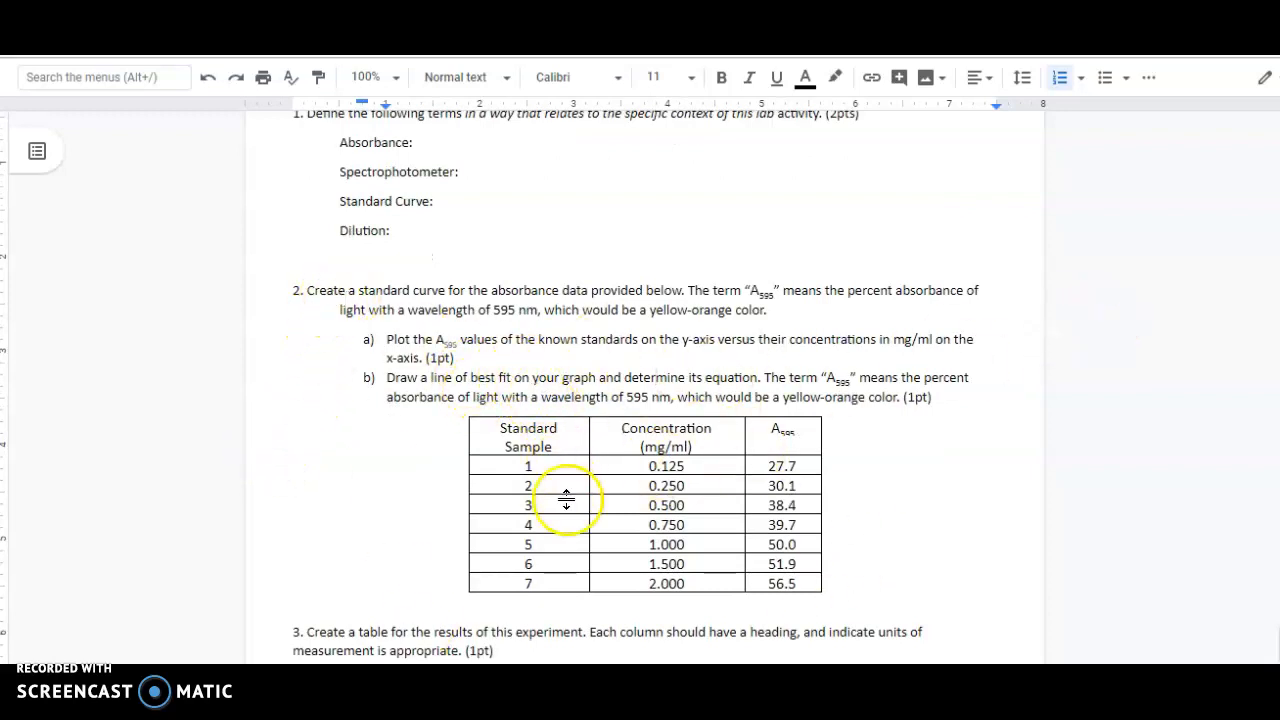
mouse_move(600, 556)
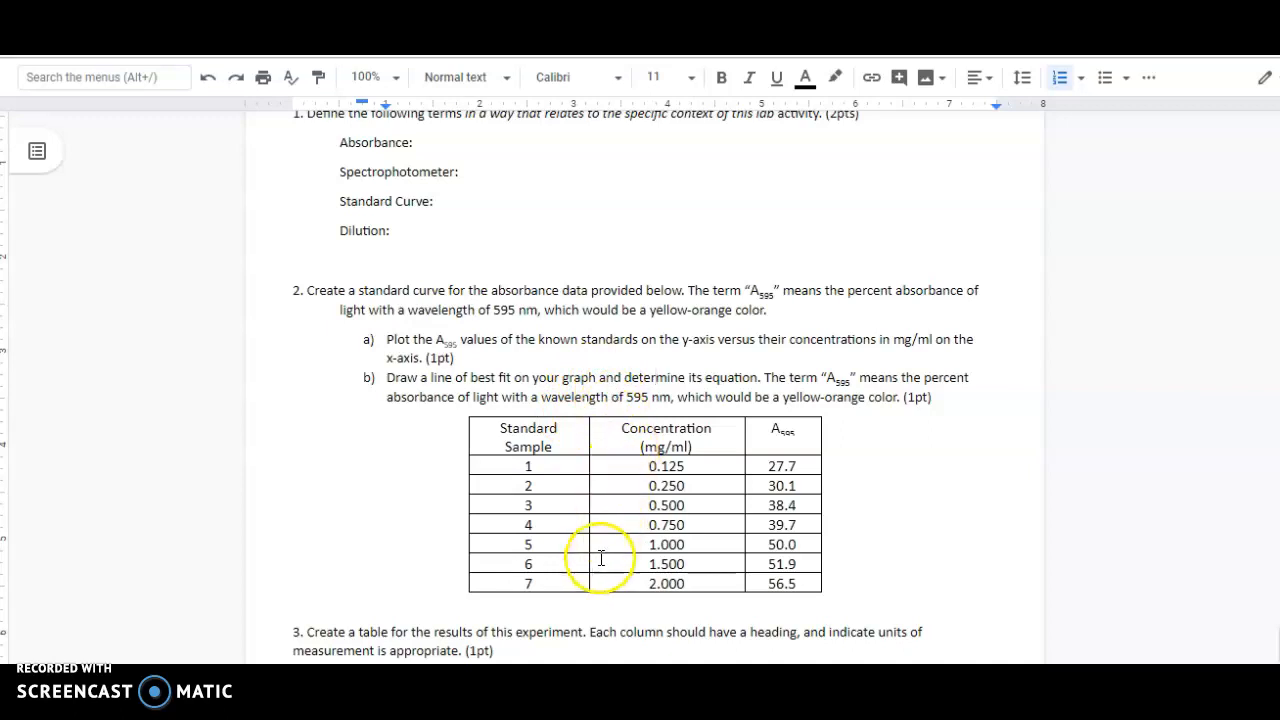
mouse_move(856, 568)
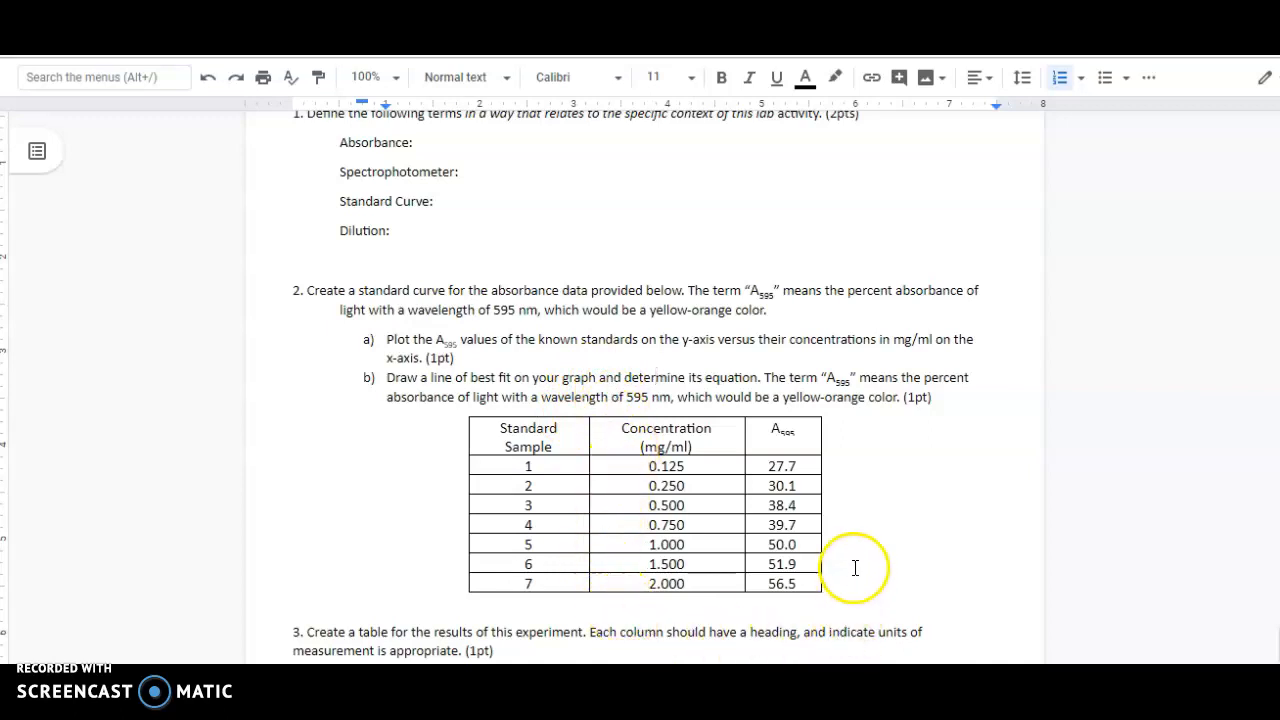
mouse_move(848, 422)
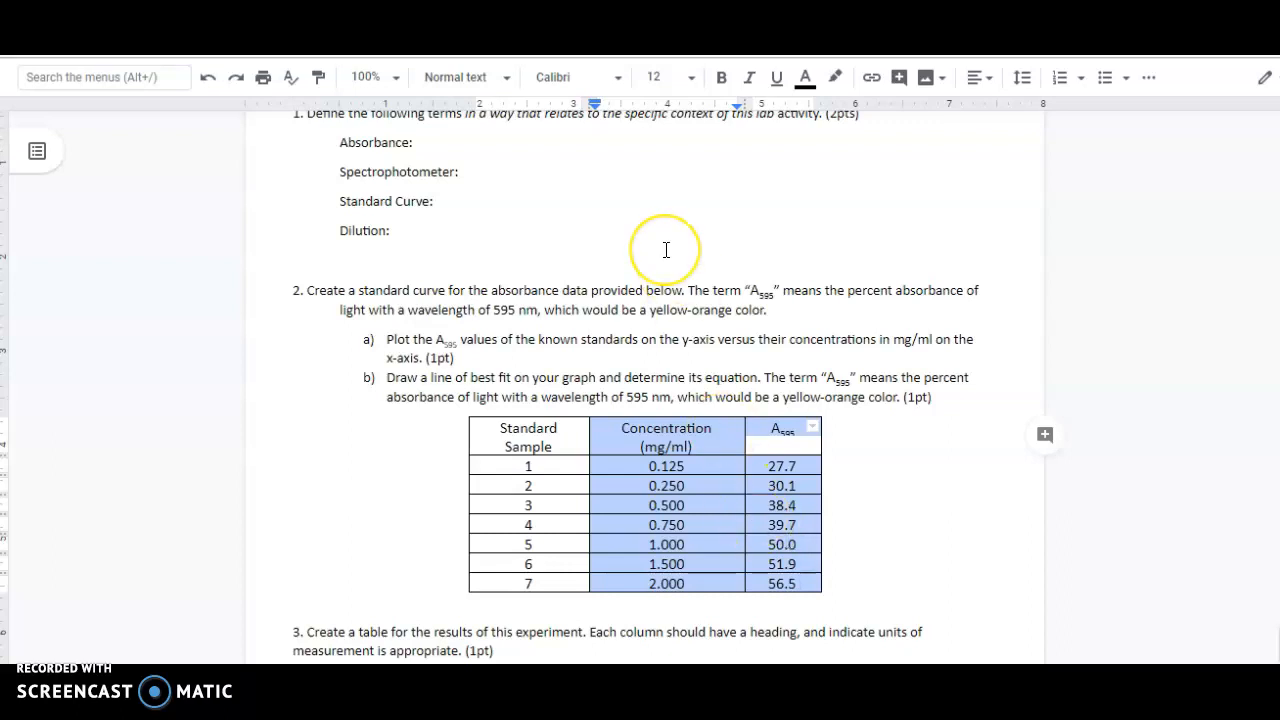
mouse_move(666, 248)
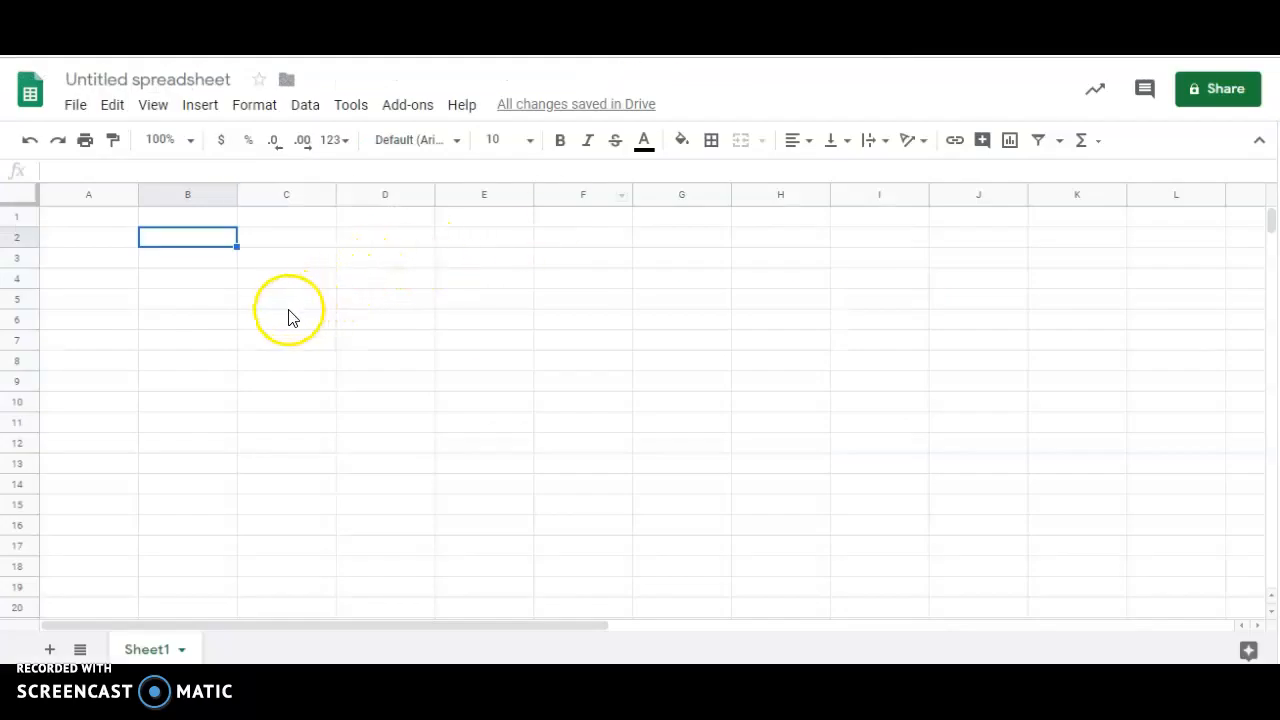
Paste the copied Concentration and A595 table into the sheet at B2
key("ctrl+v")
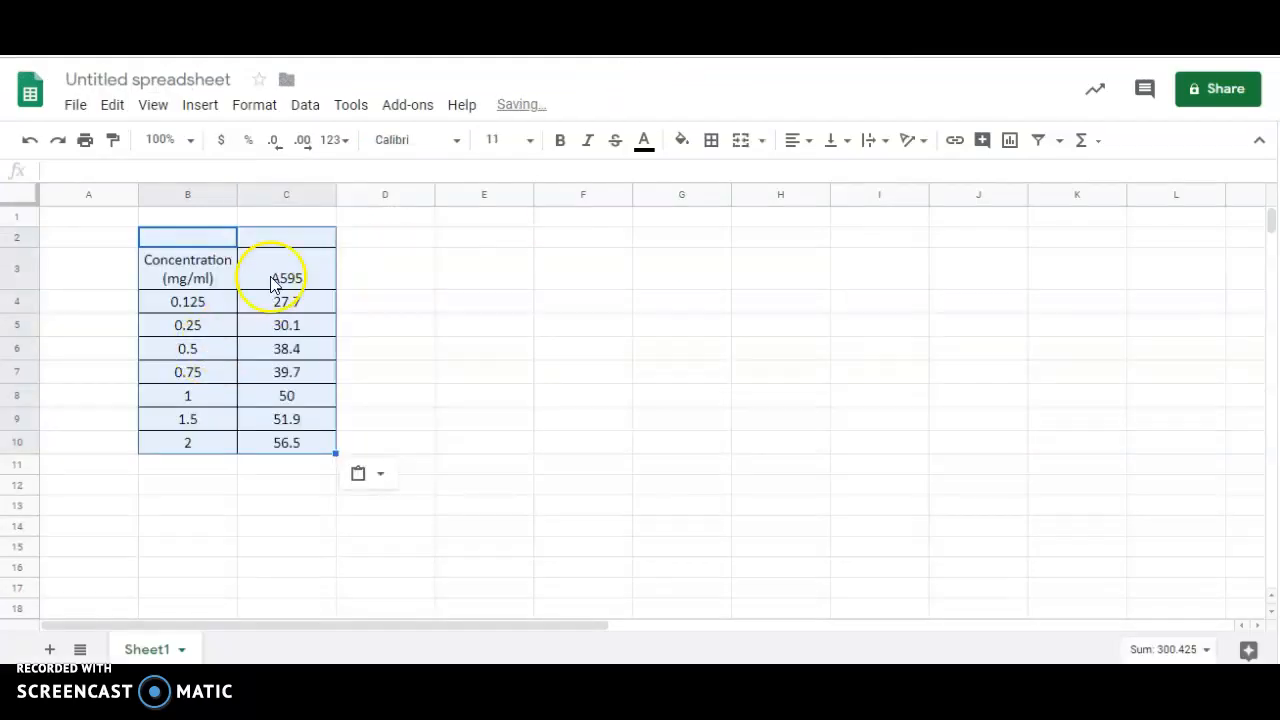
left_click(384, 268)
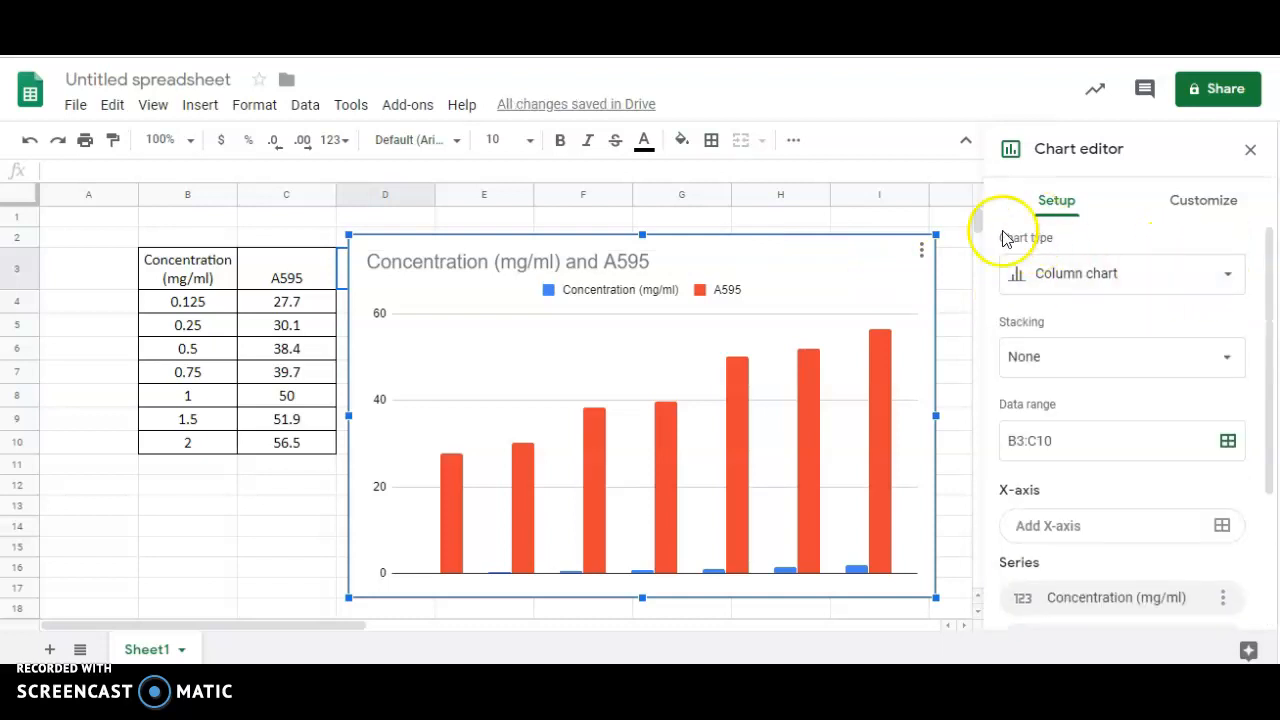
Change the chart type from column chart to Scatter chart
left_click(1228, 272)
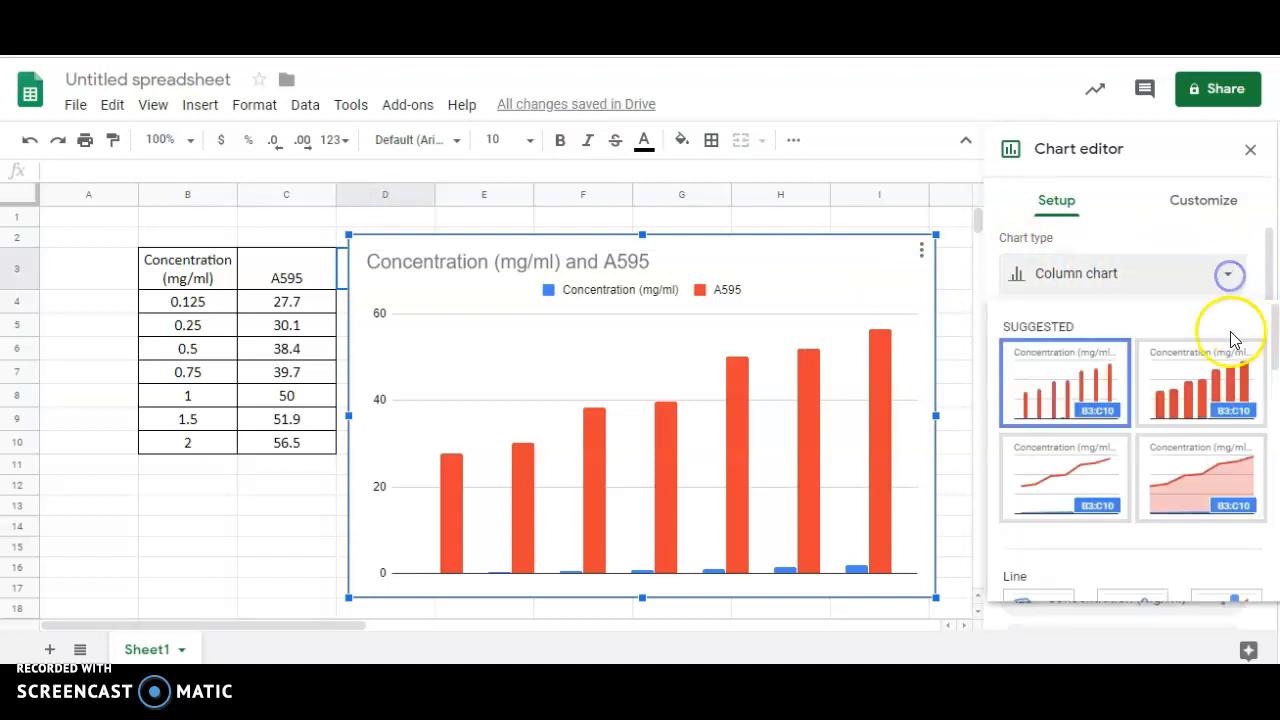
scroll("down", 3)
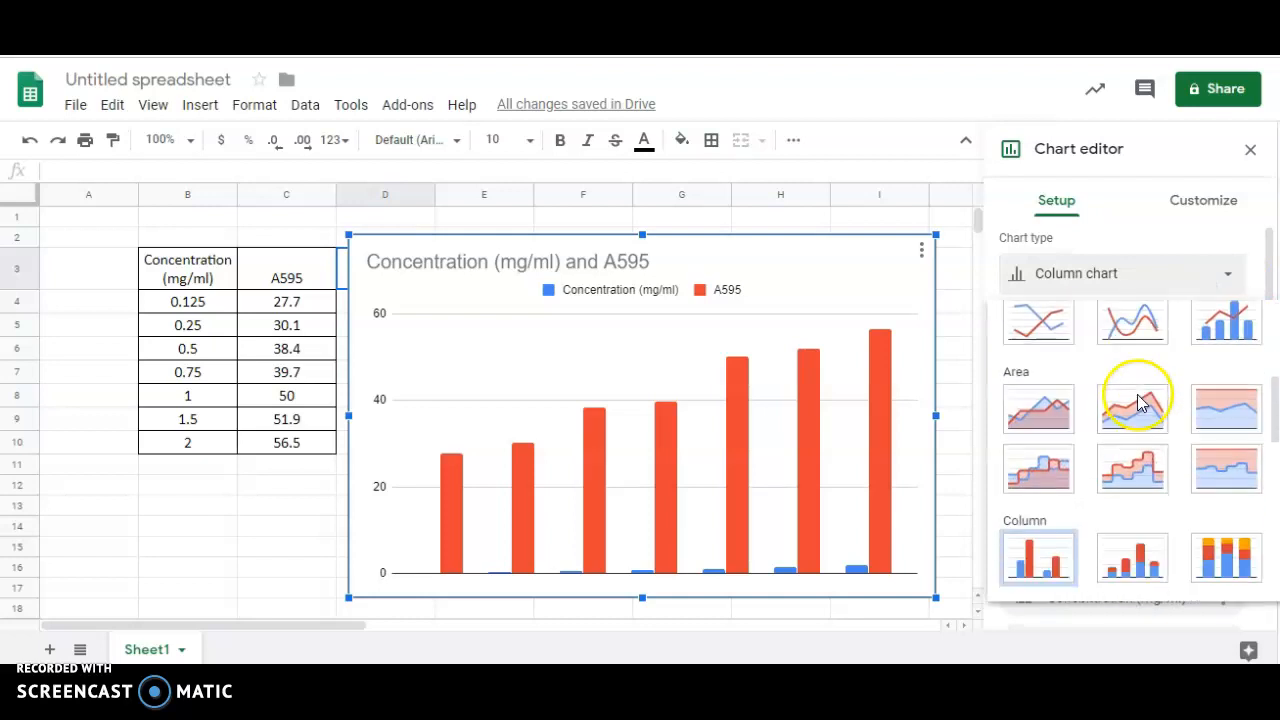
scroll("down", 3)
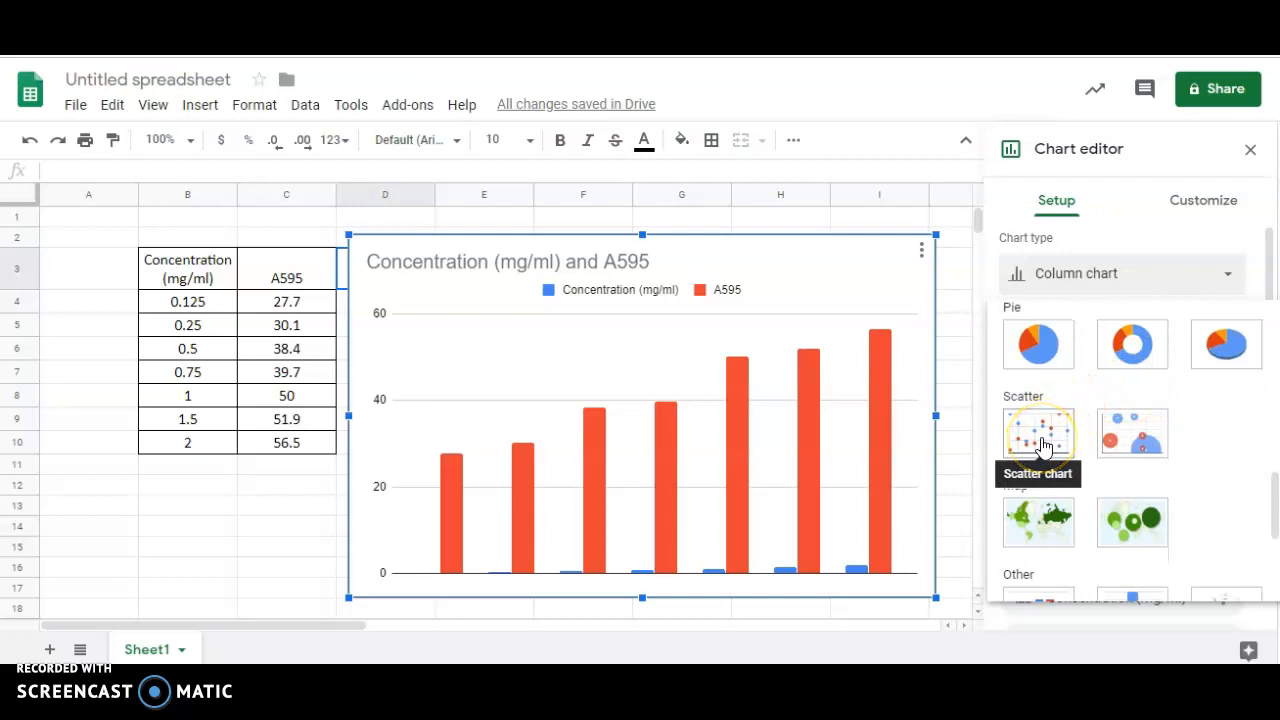
mouse_move(1132, 440)
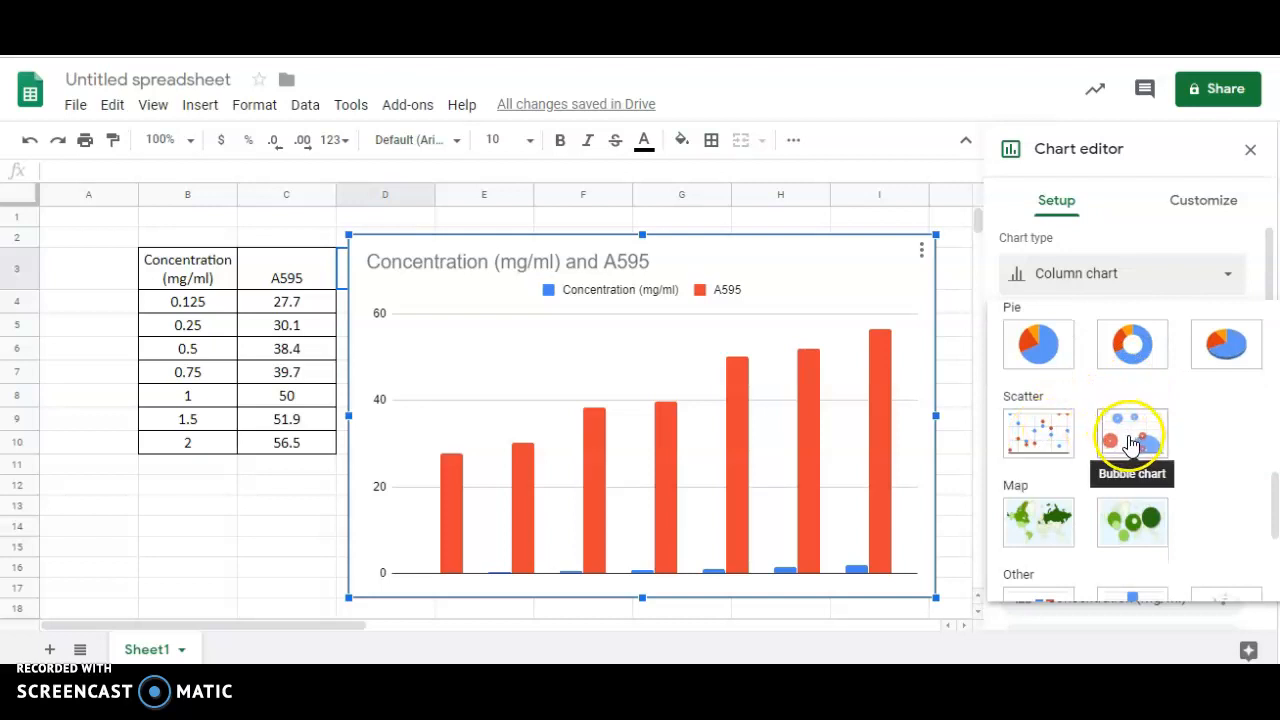
left_click(1036, 432)
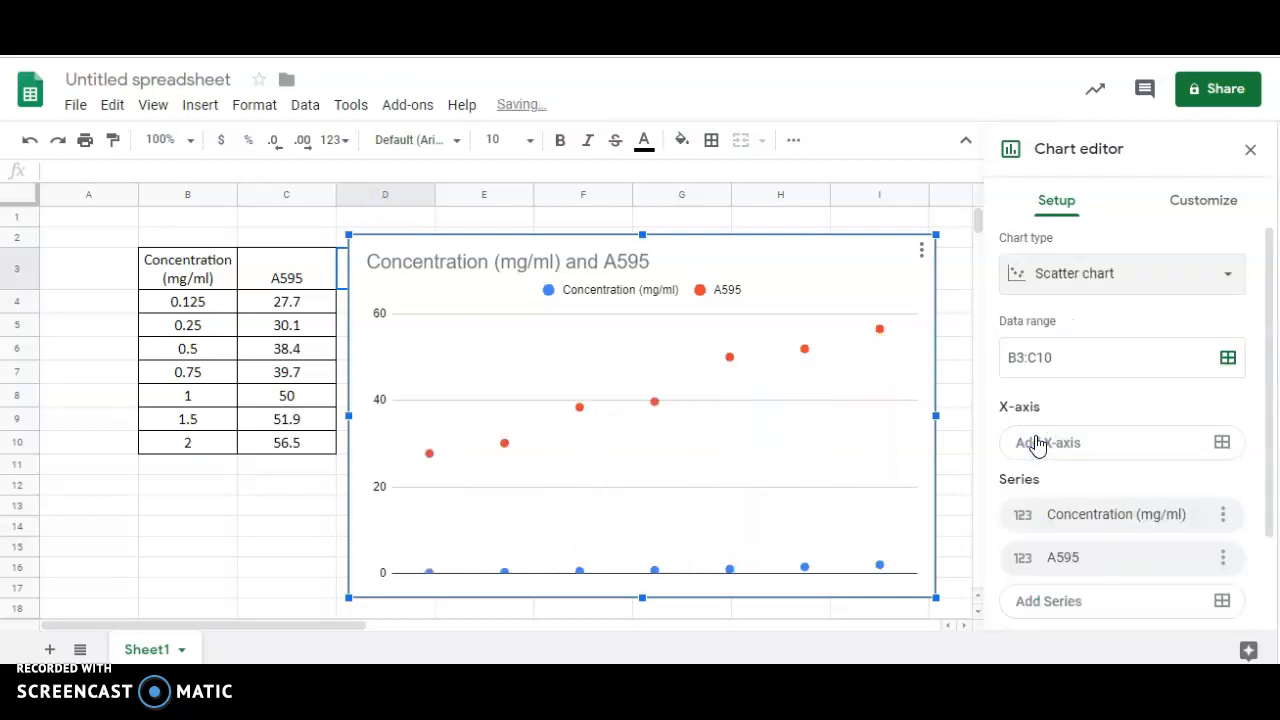
mouse_move(920, 410)
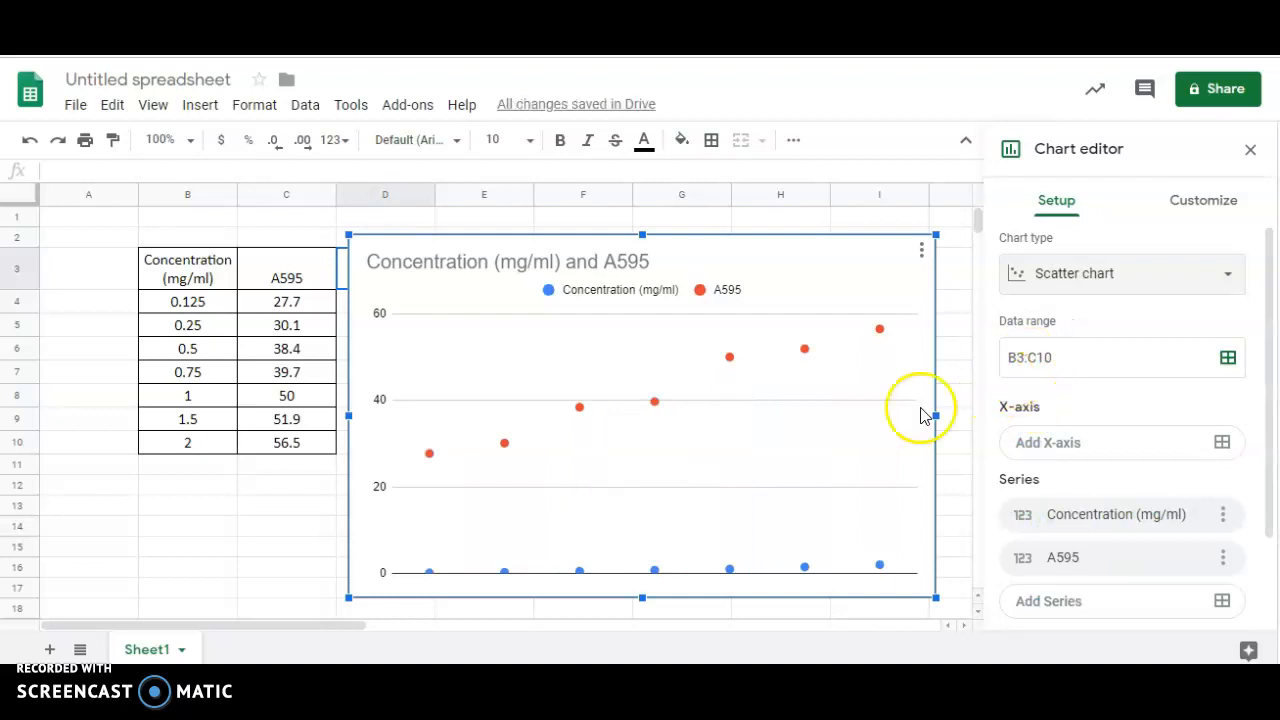
mouse_move(448, 520)
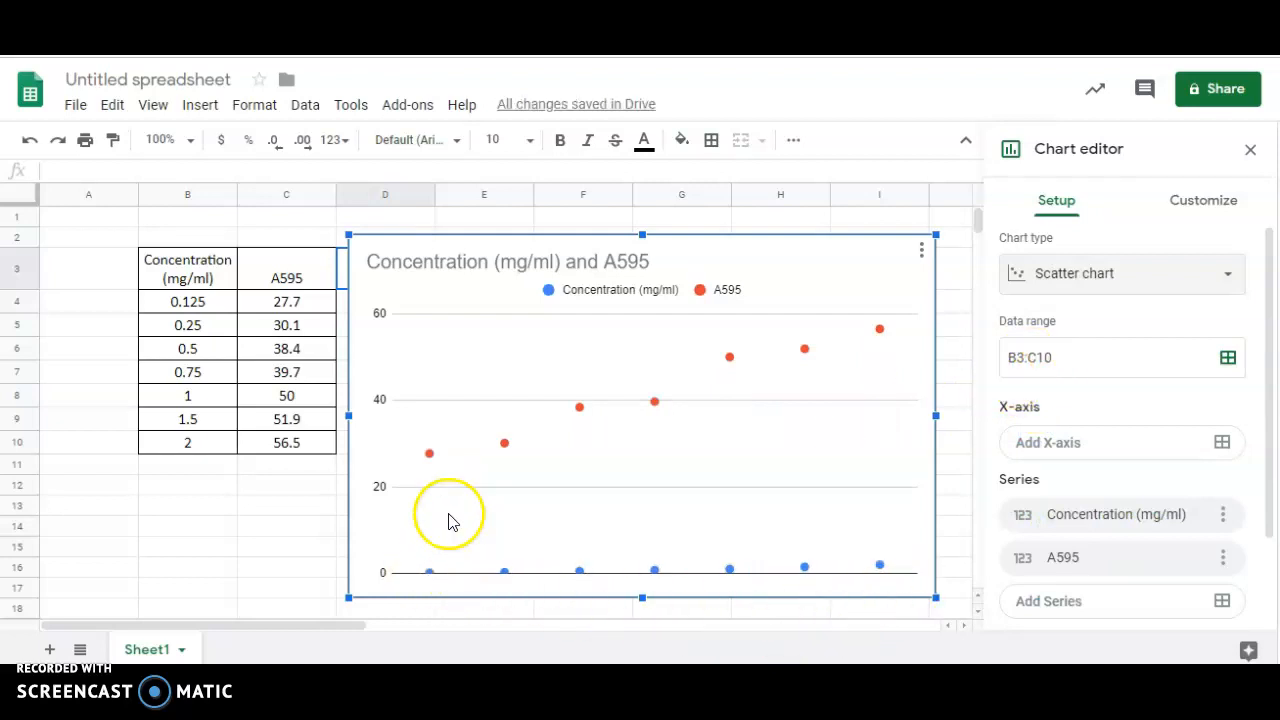
mouse_move(940, 490)
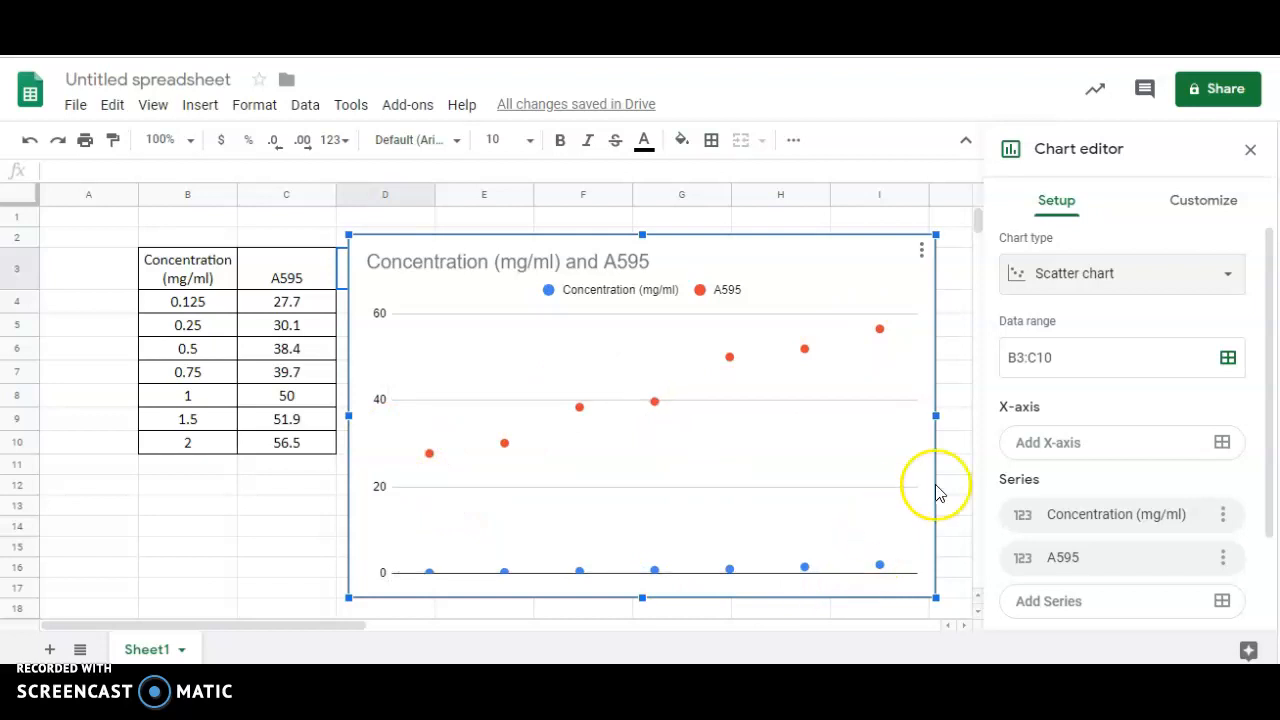
mouse_move(1030, 436)
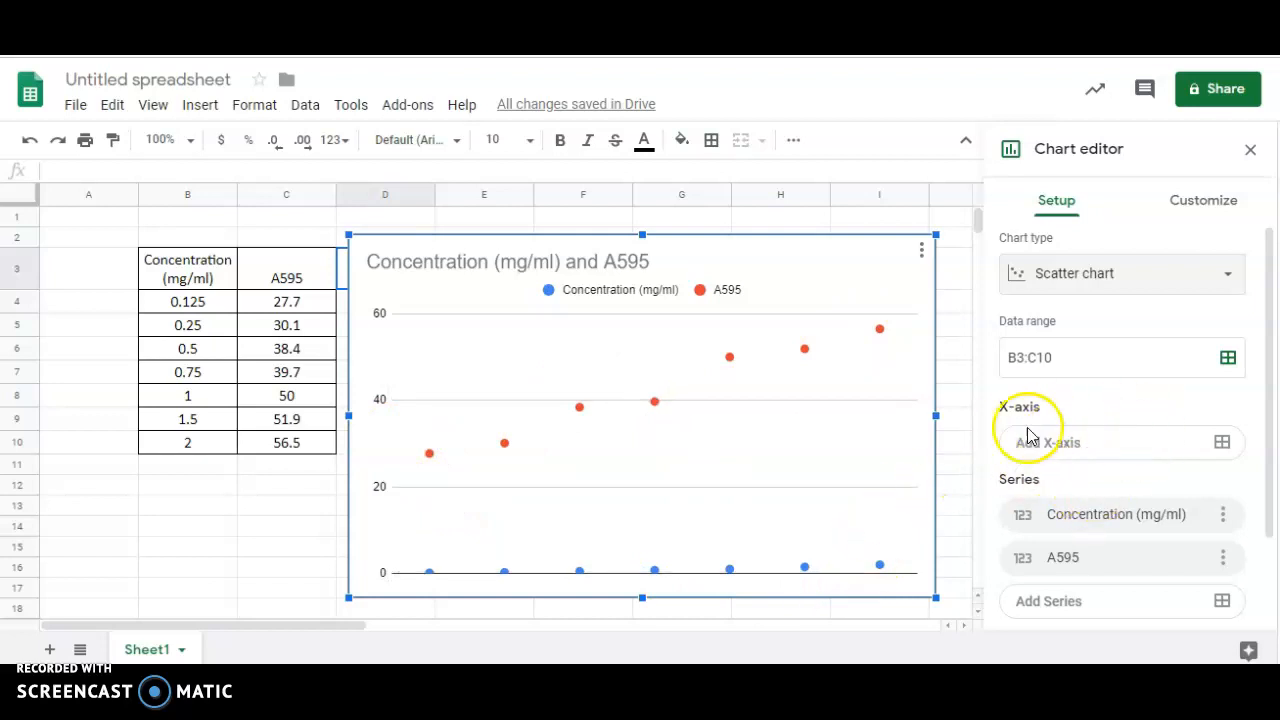
scroll("down", 3)
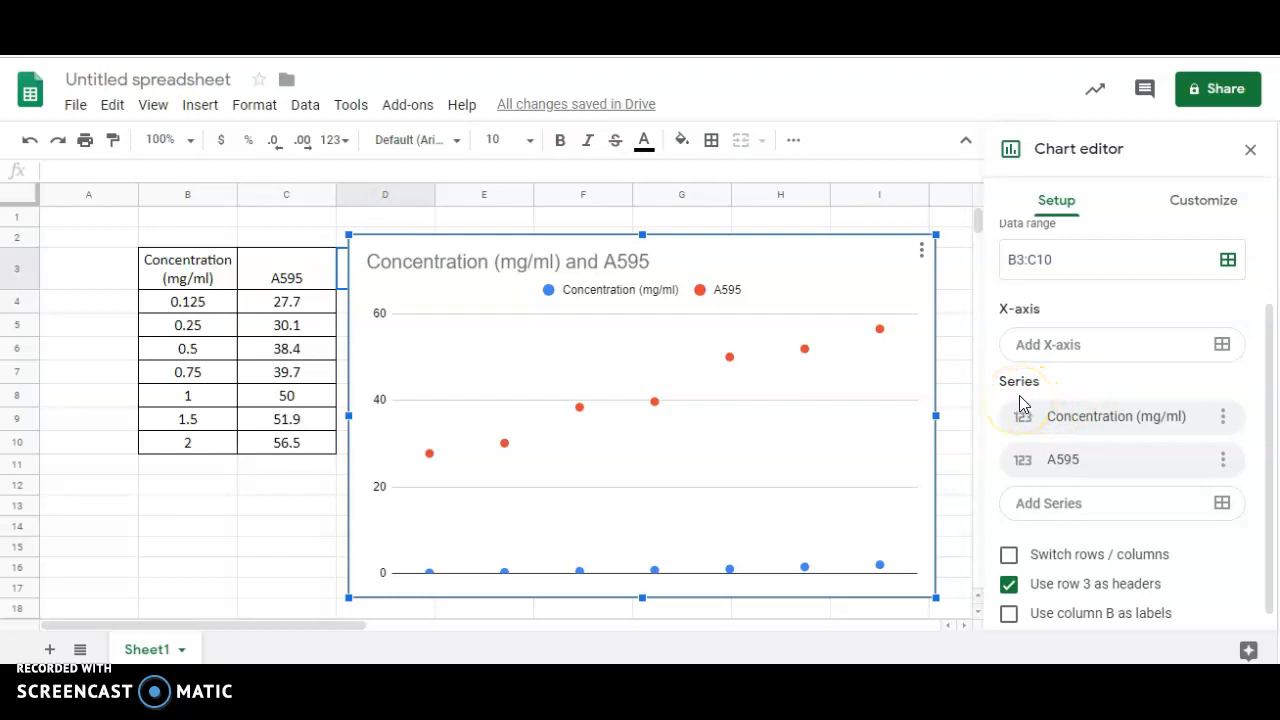
mouse_move(1120, 420)
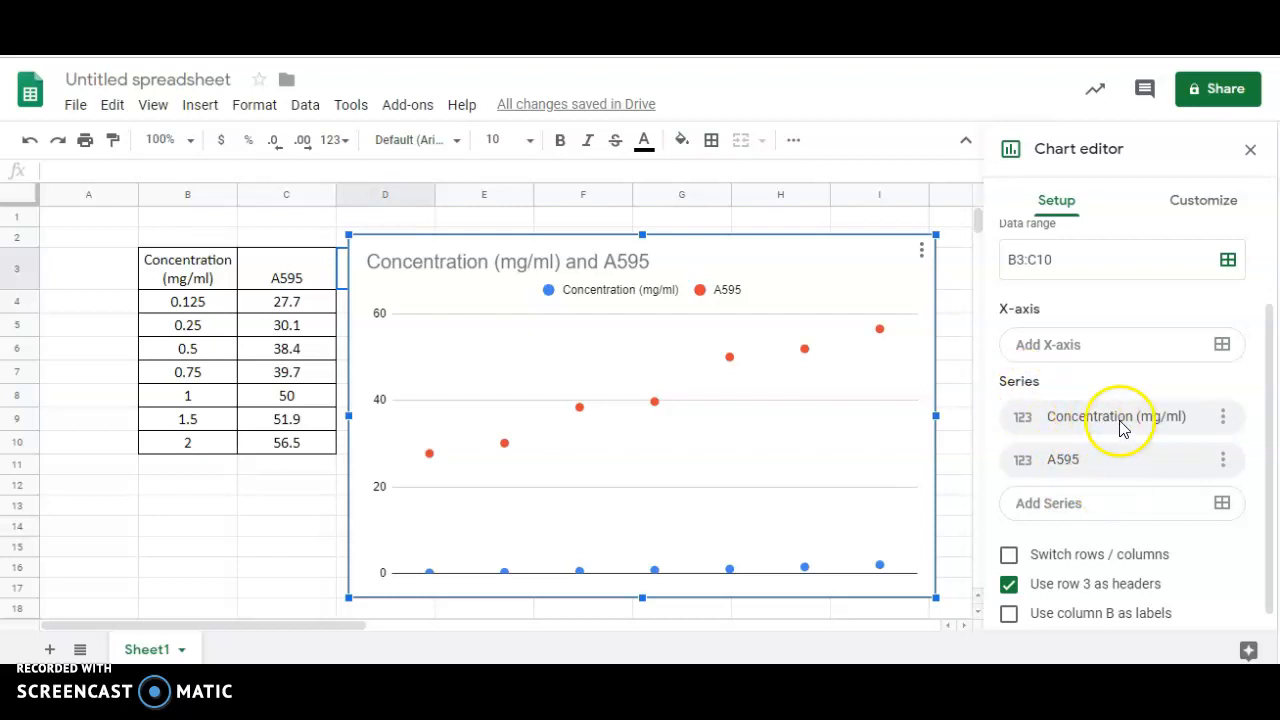
mouse_move(1188, 350)
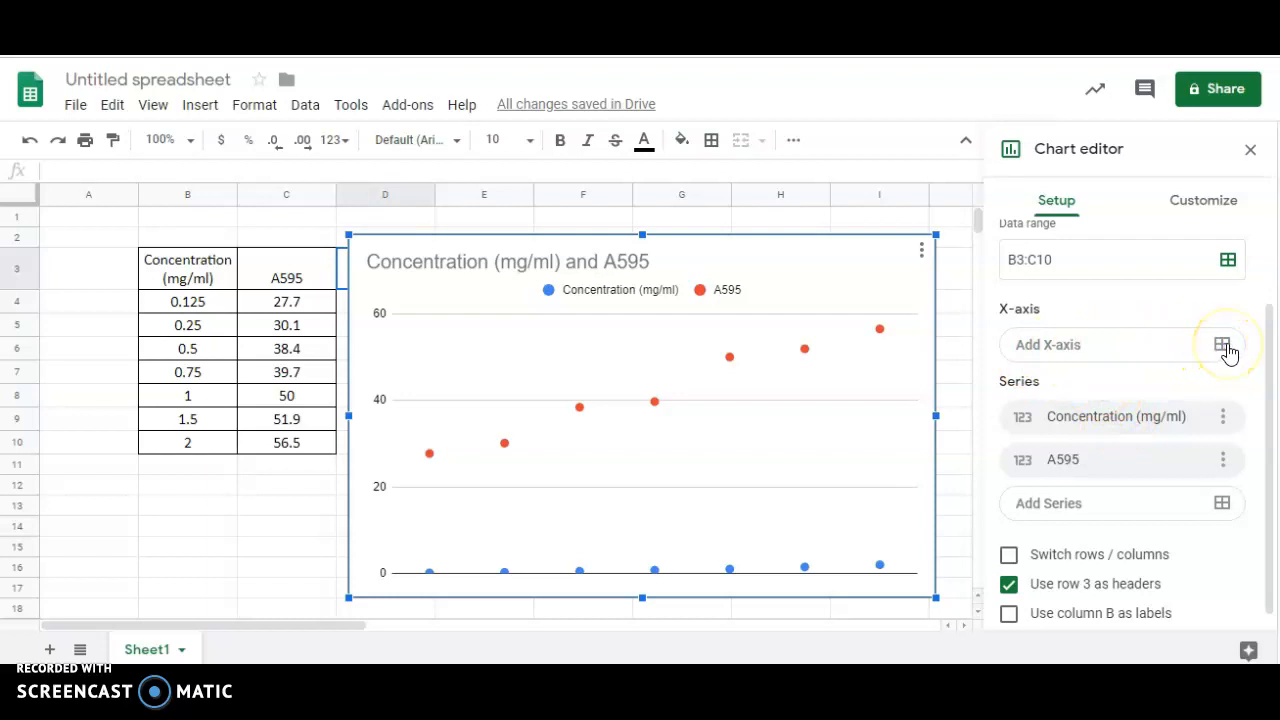
Set the Concentration column as the chart's x-axis range
left_click(1228, 344)
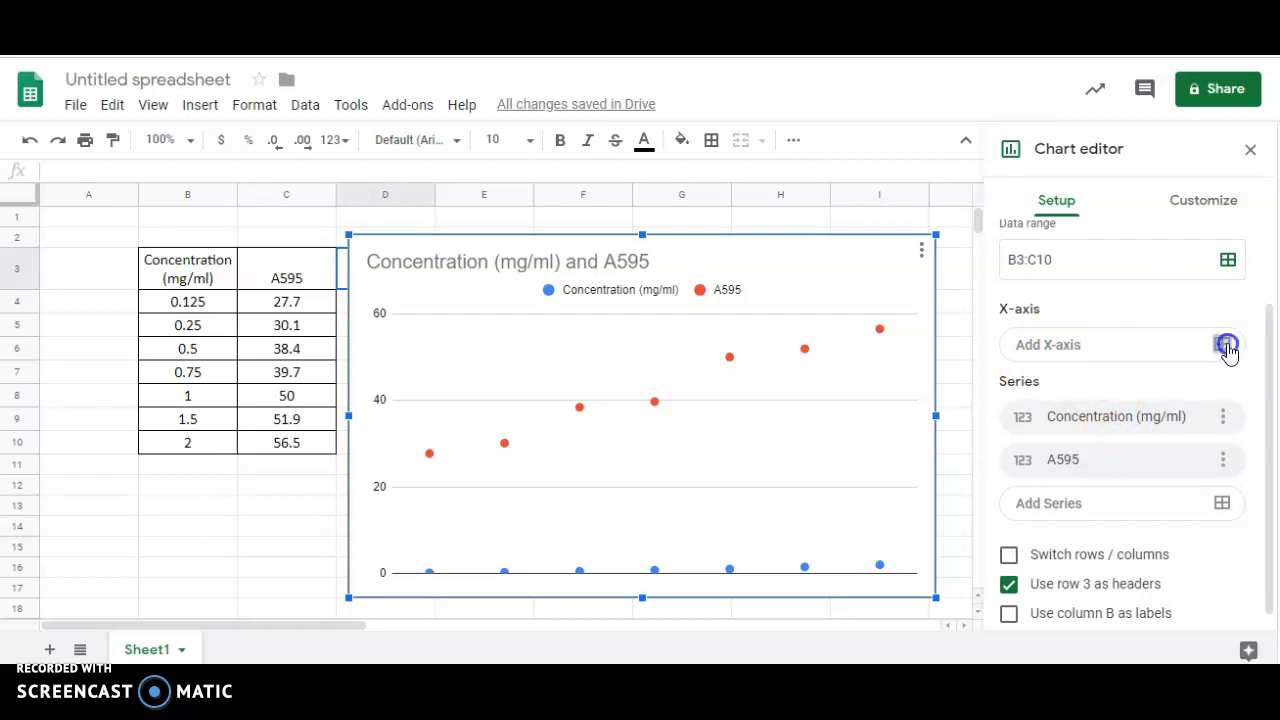
left_click(1228, 344)
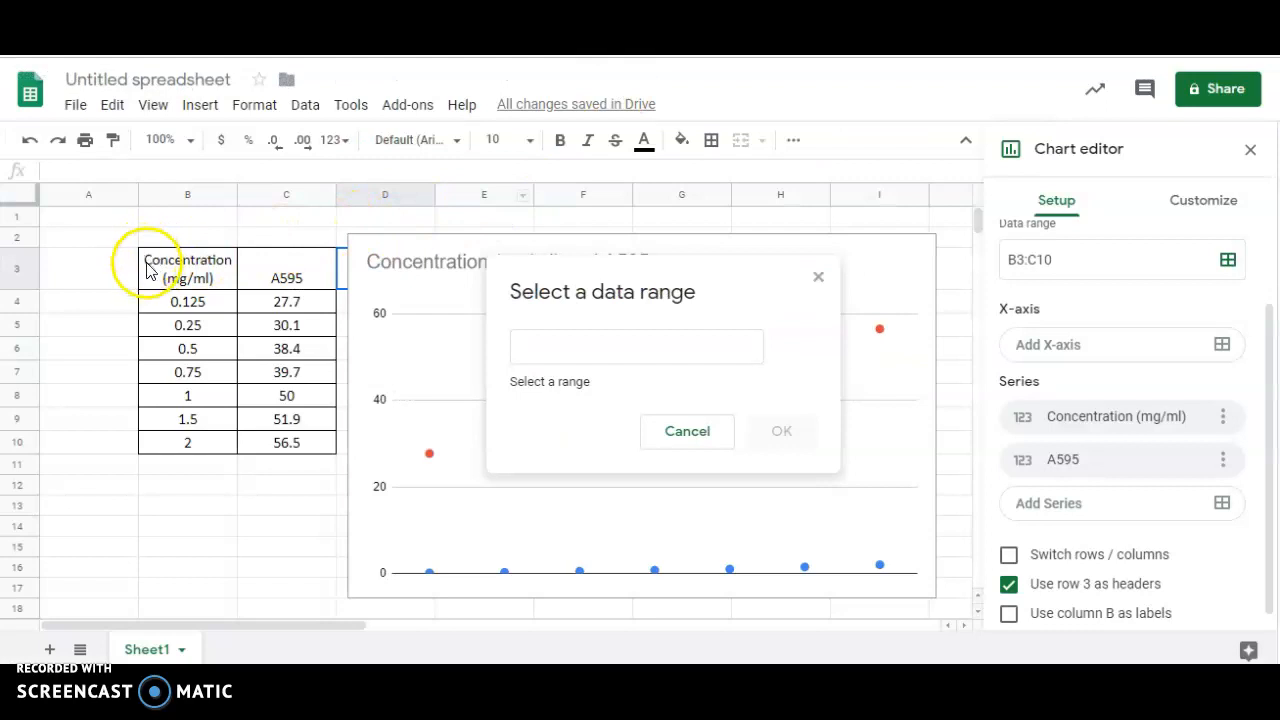
left_click_drag(188, 268, 188, 442)
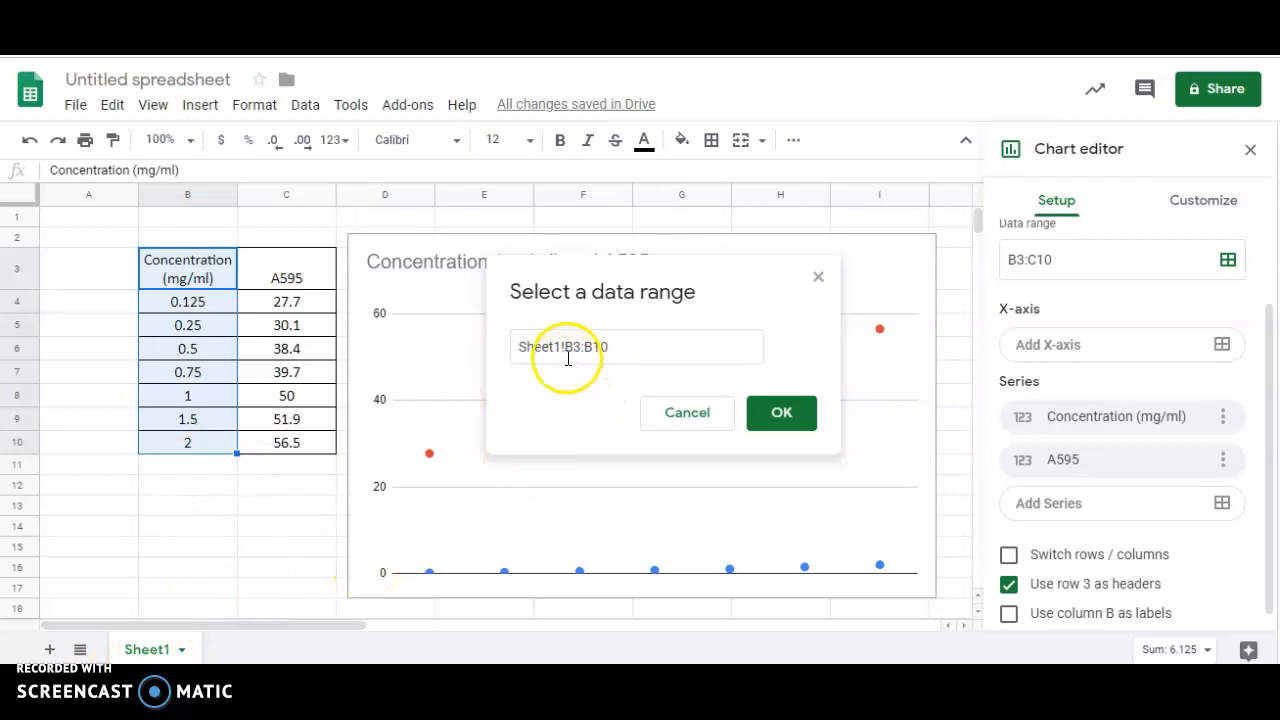
mouse_move(200, 210)
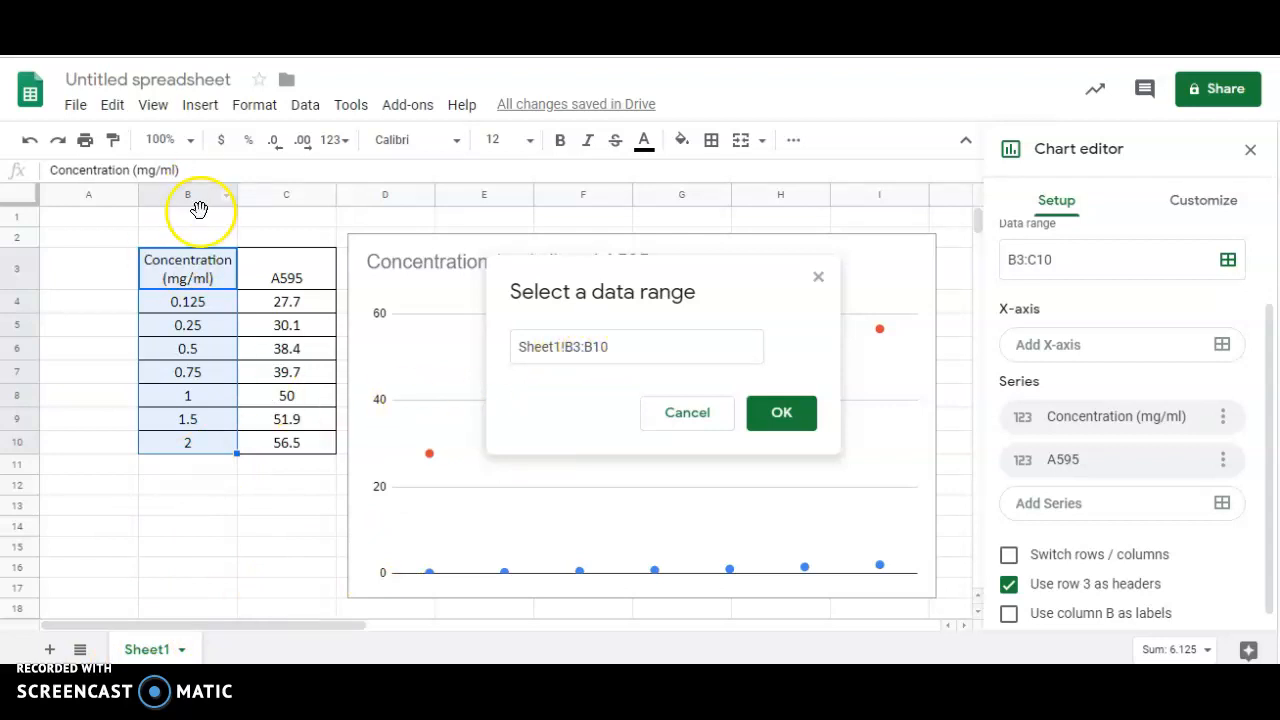
mouse_move(216, 488)
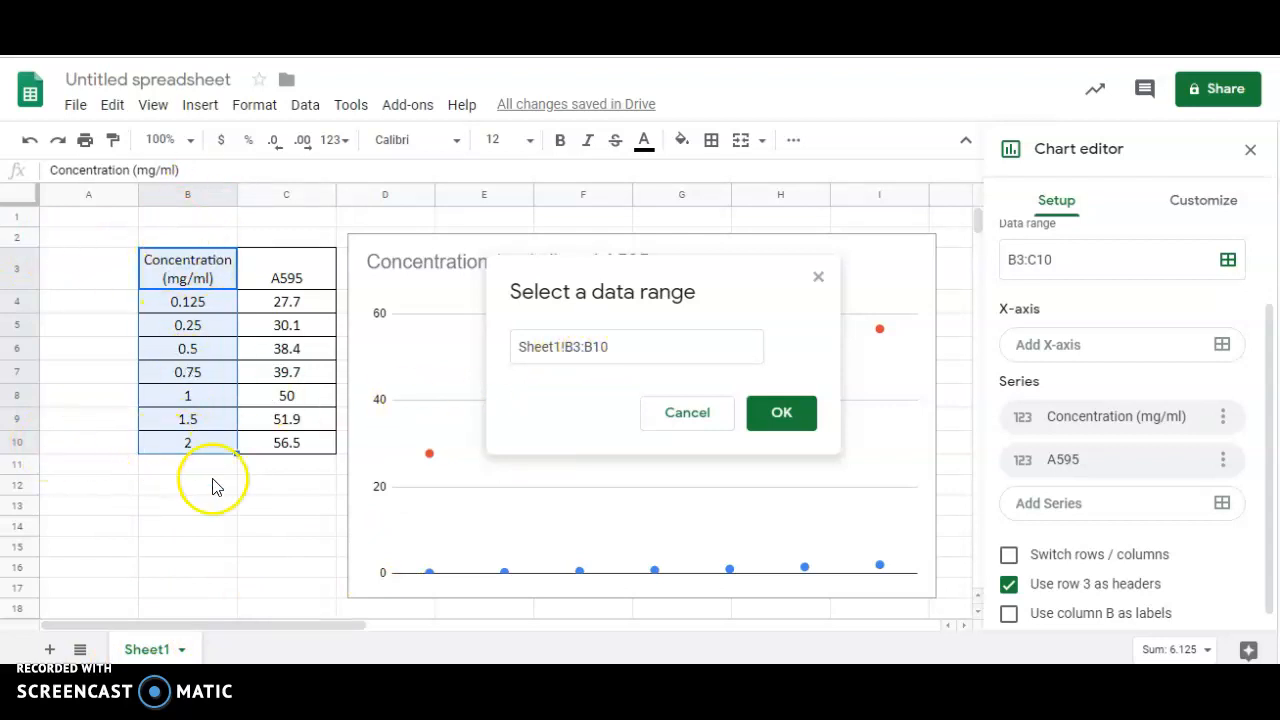
left_click(780, 412)
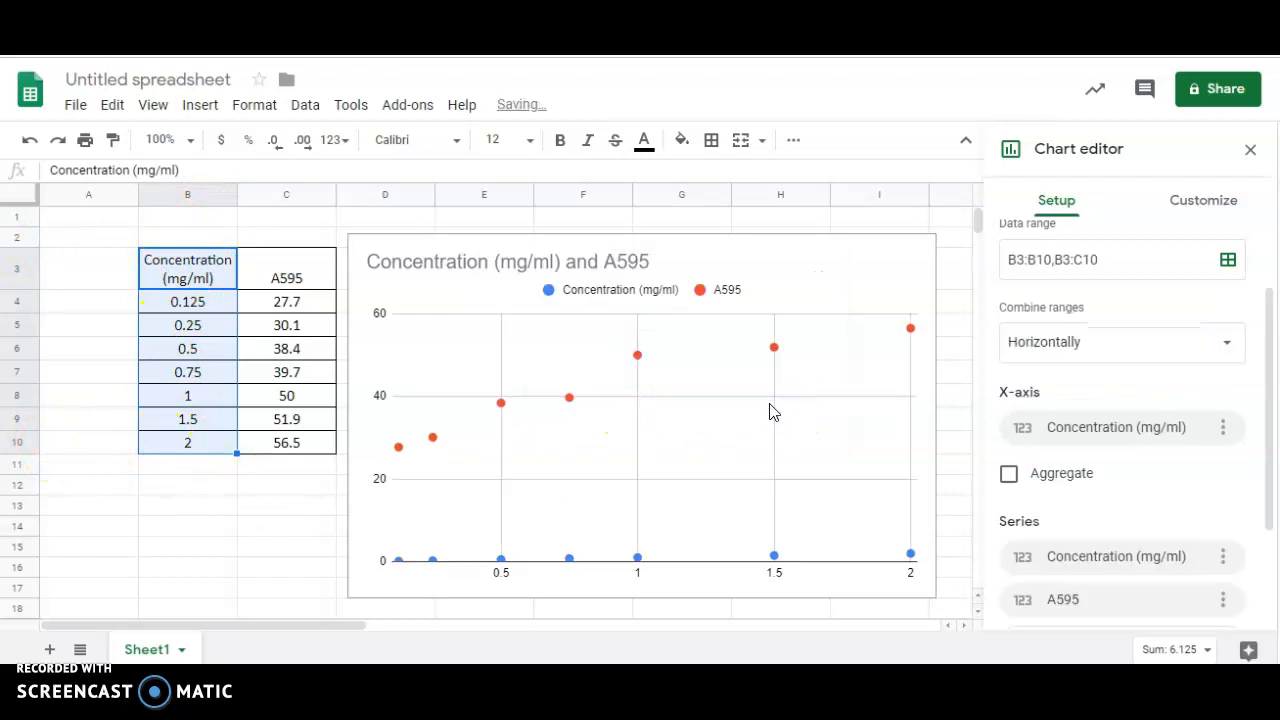
mouse_move(600, 588)
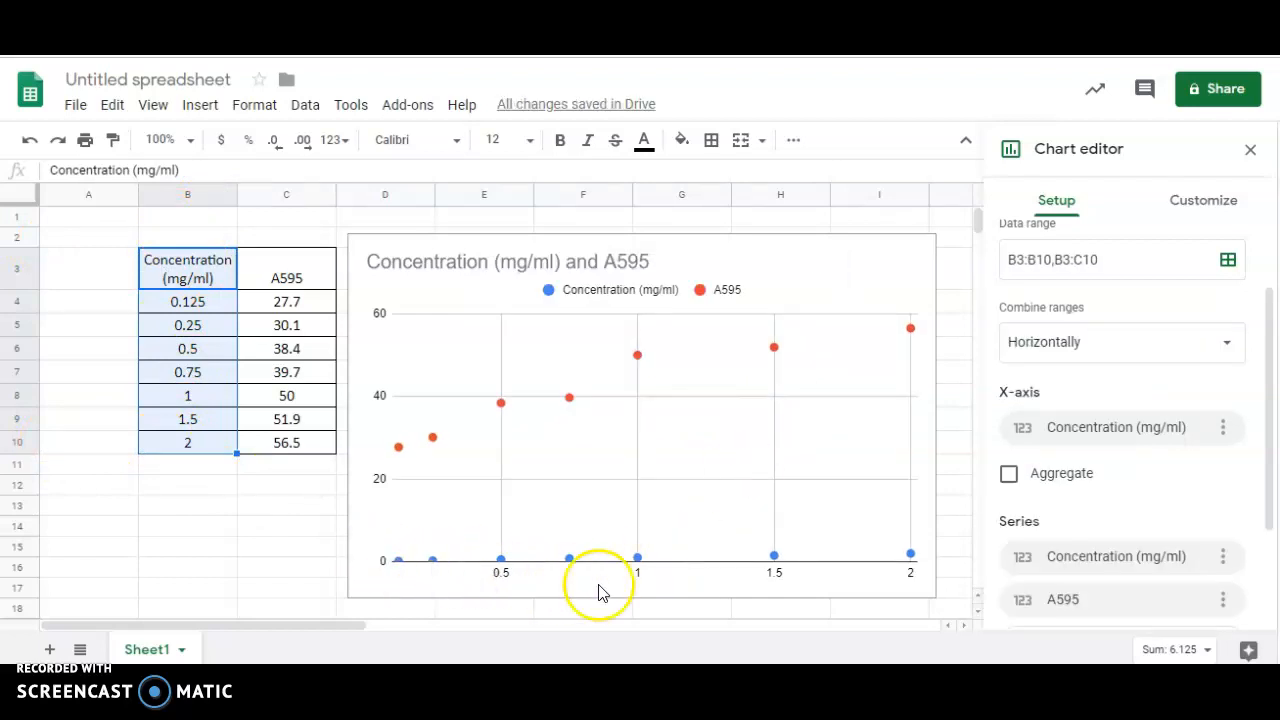
mouse_move(1056, 408)
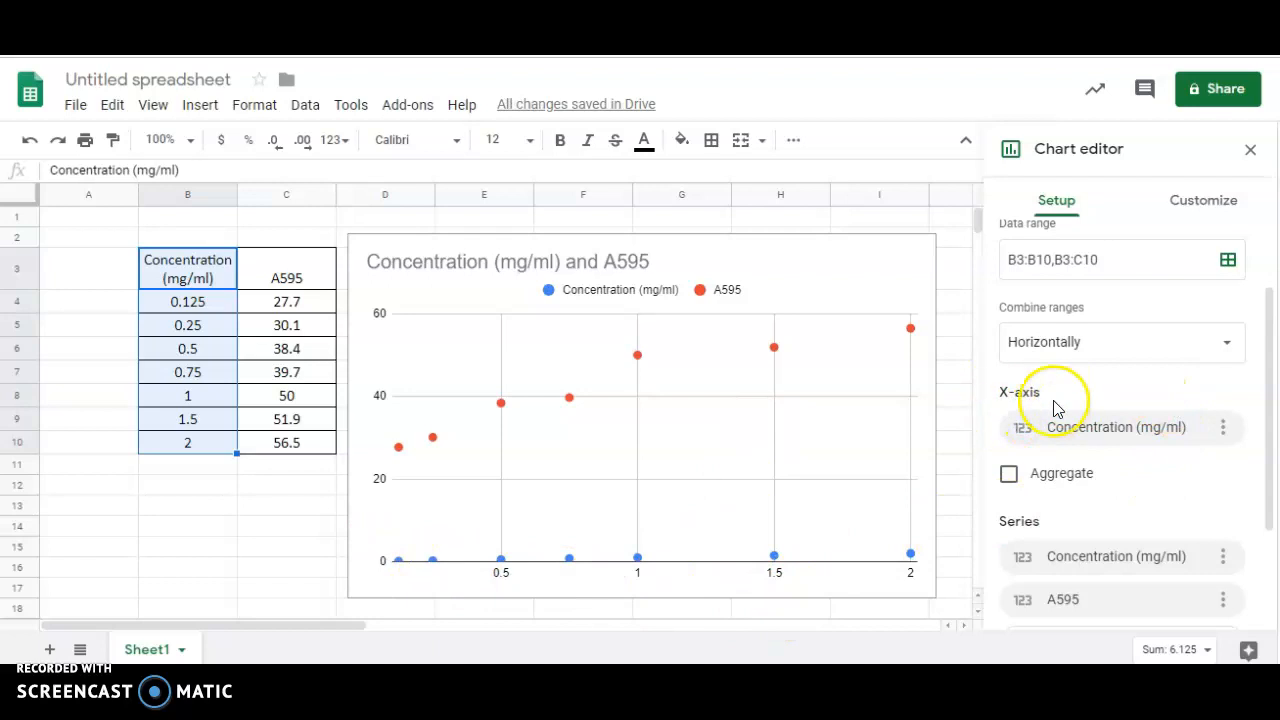
Remove the Concentration series so only A595 is plotted
scroll("down", 3)
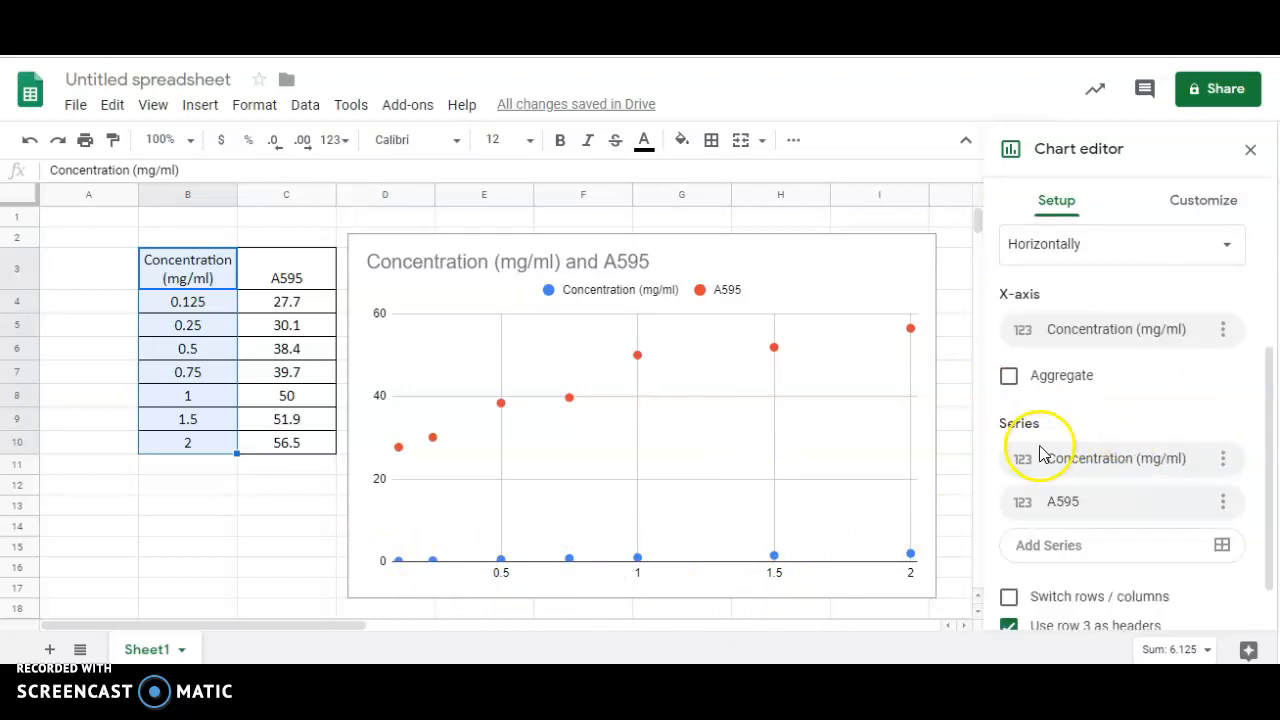
left_click(1220, 458)
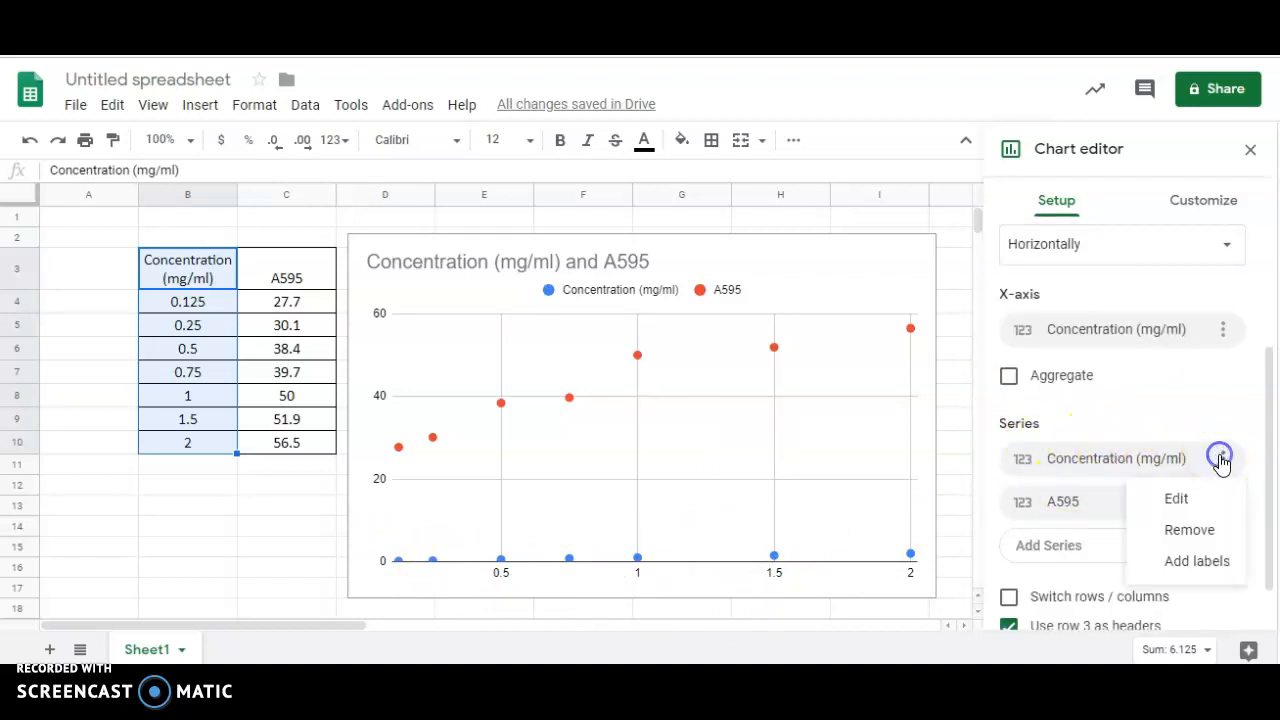
left_click(1188, 528)
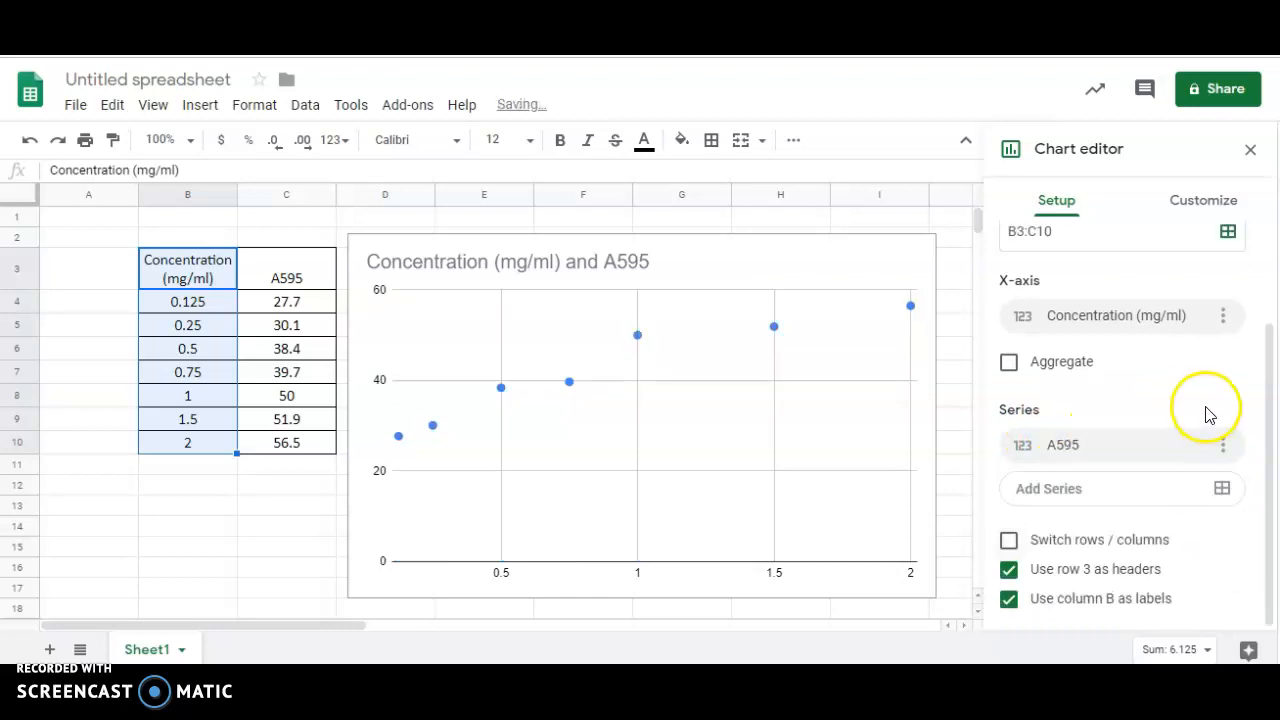
mouse_move(392, 560)
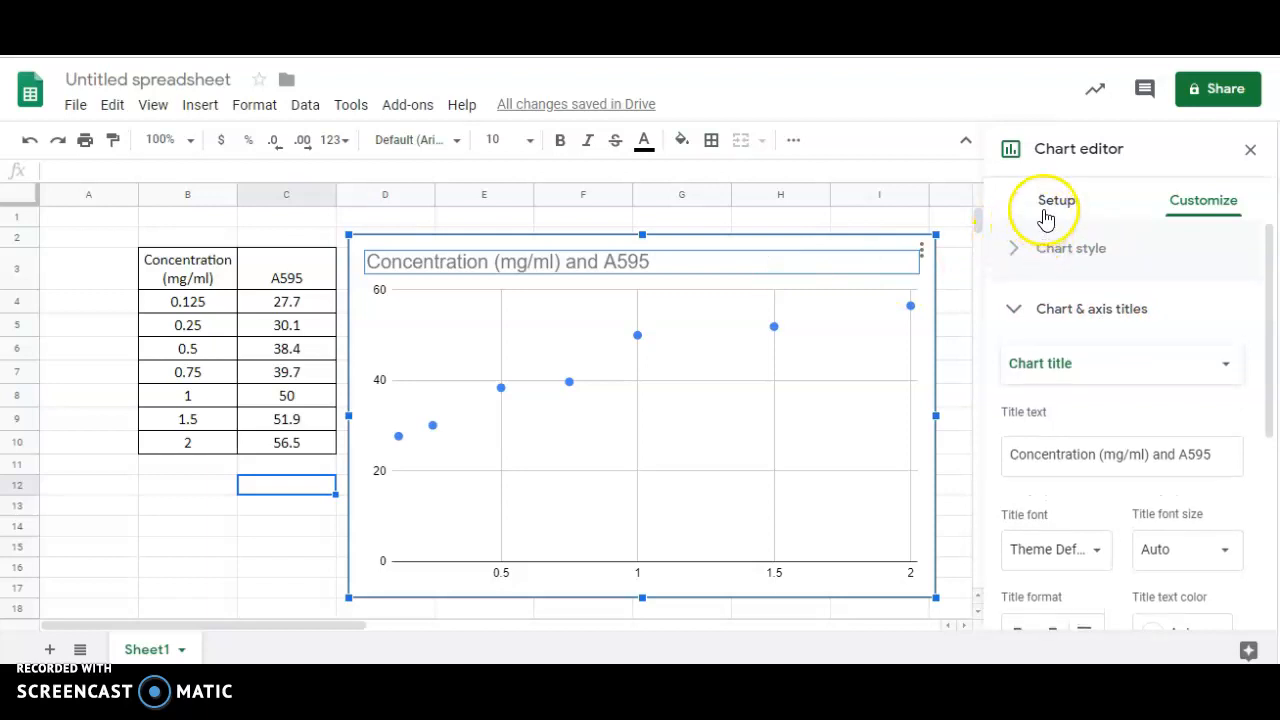
Retitle the chart 'Standard Curve of Concentration (mg/ml) and A595' in Customize
left_click(1056, 200)
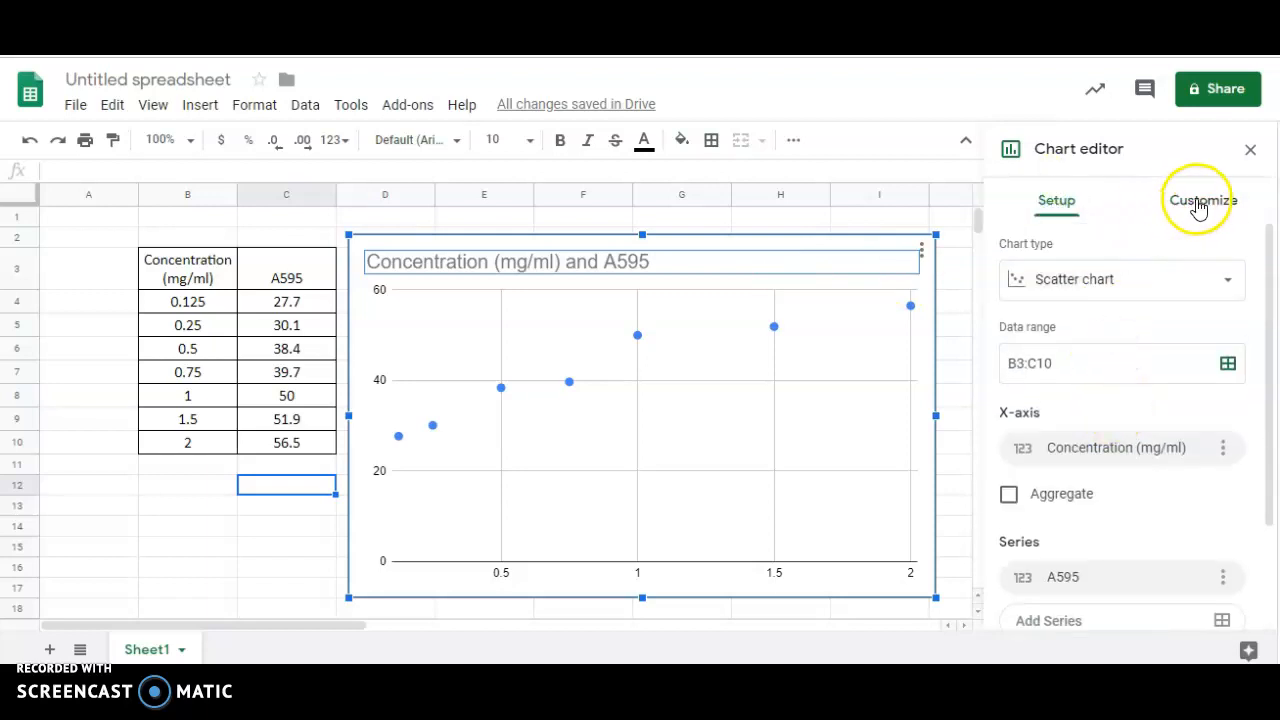
left_click(1200, 200)
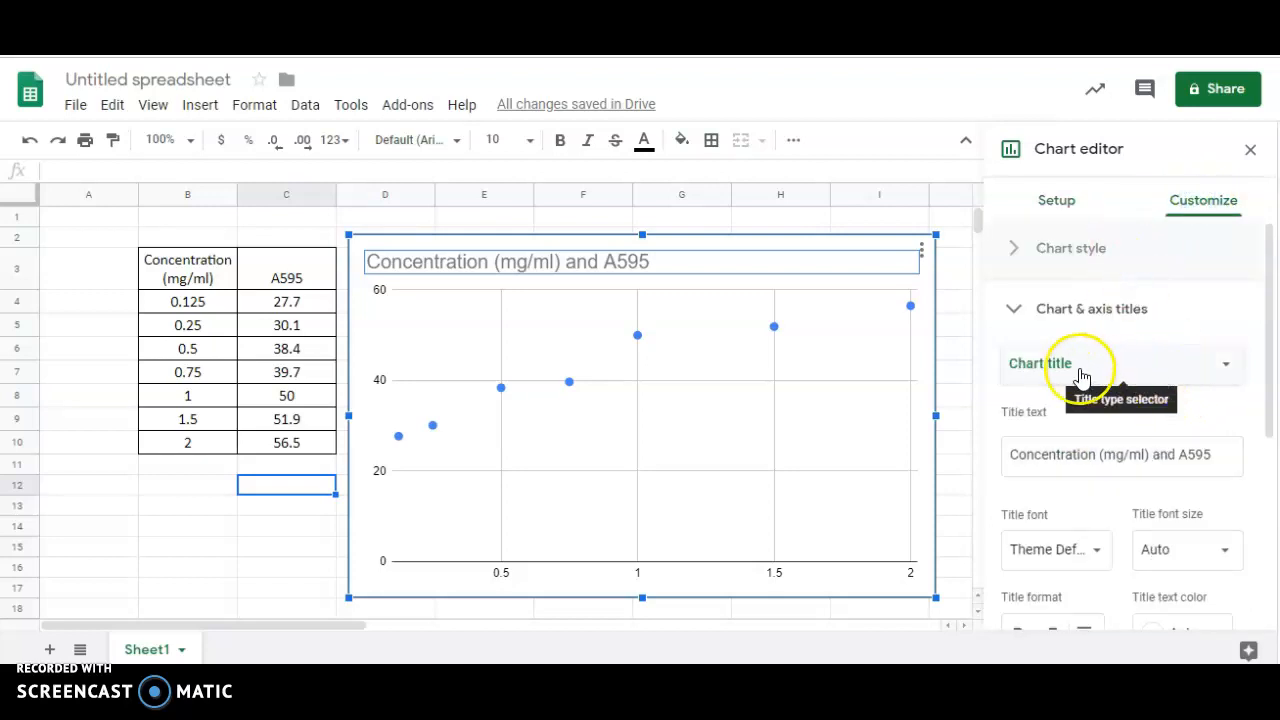
left_click(1120, 456)
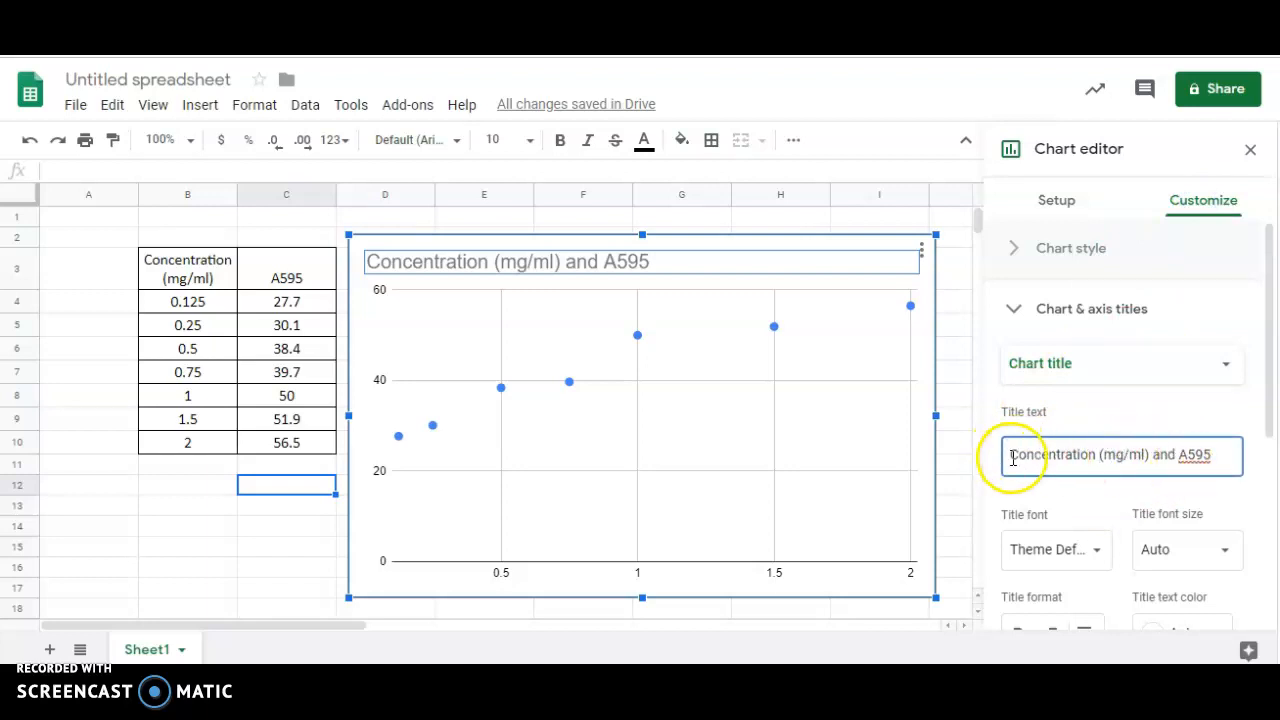
type("Star")
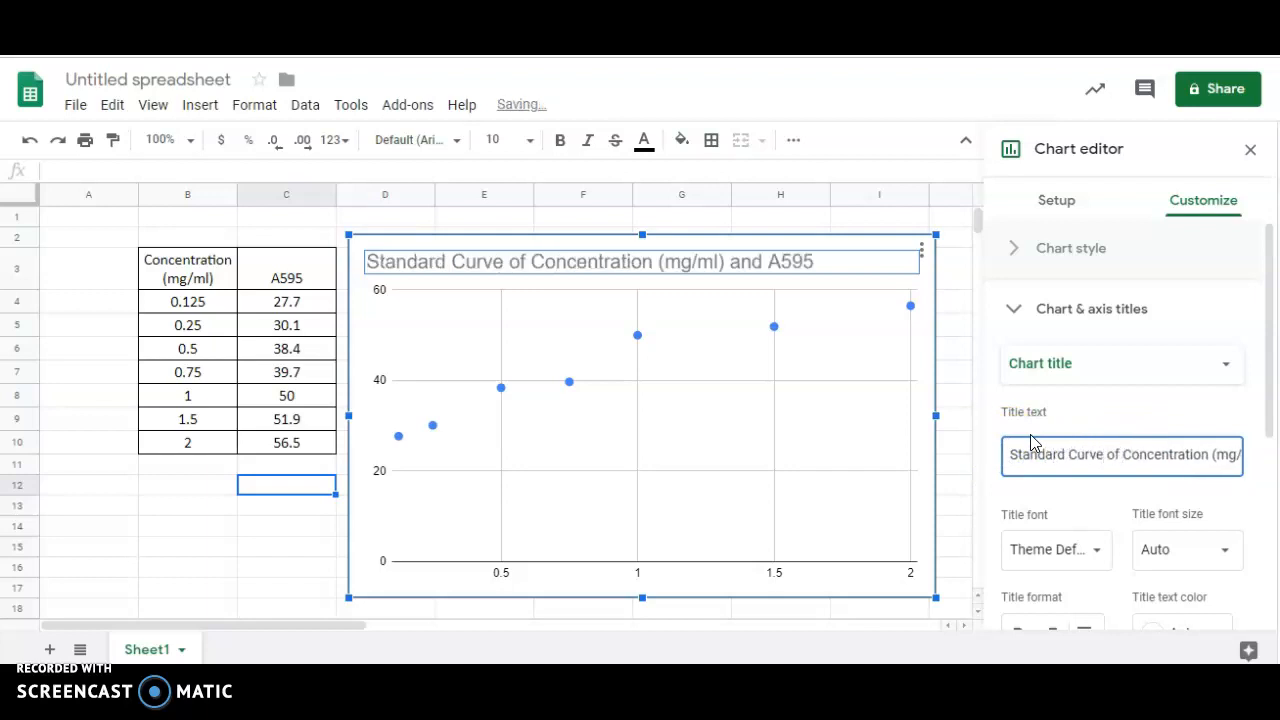
scroll("down", 3)
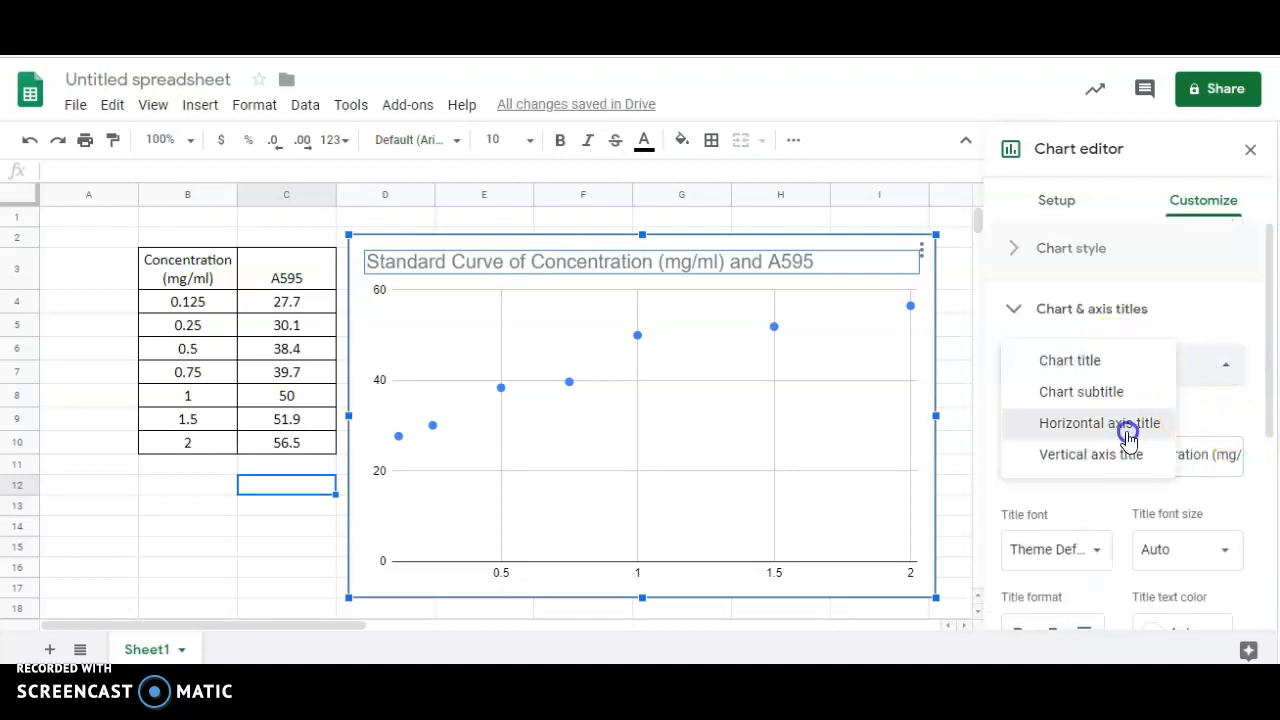
Set the horizontal axis title to 'Con. mg/ml' after first mistyping '% Absorption' there
left_click(1100, 424)
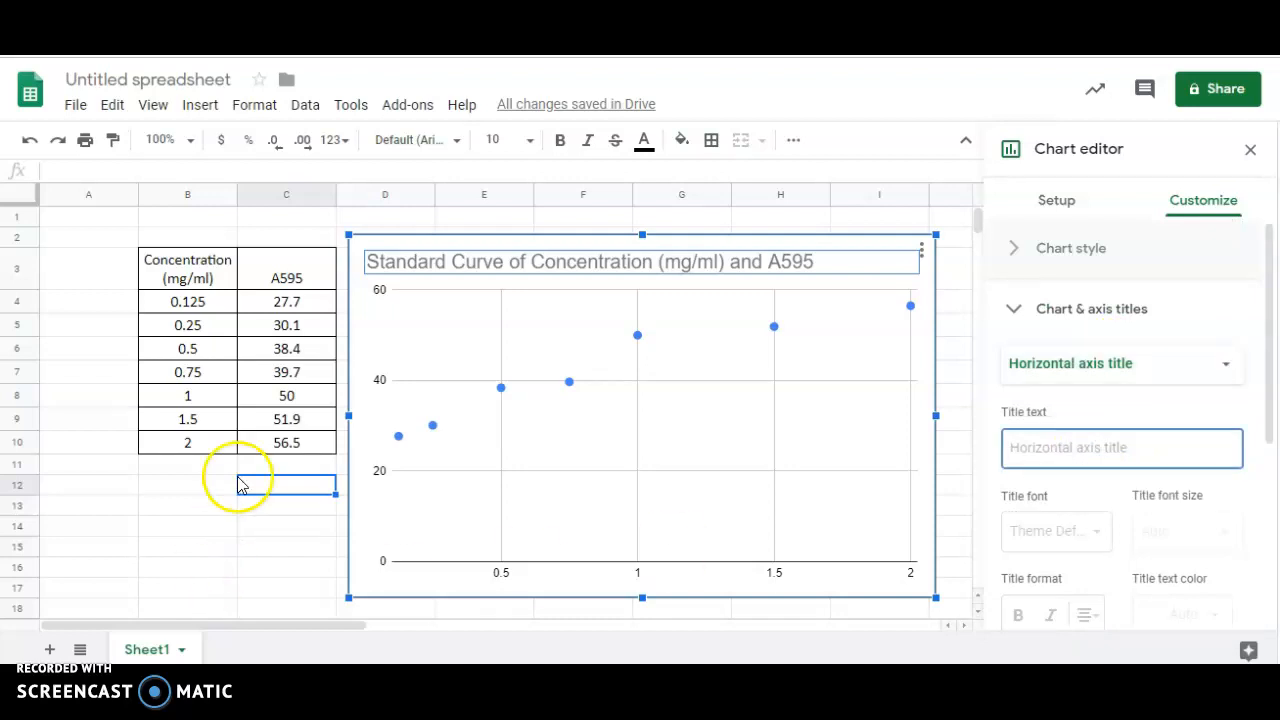
mouse_move(658, 288)
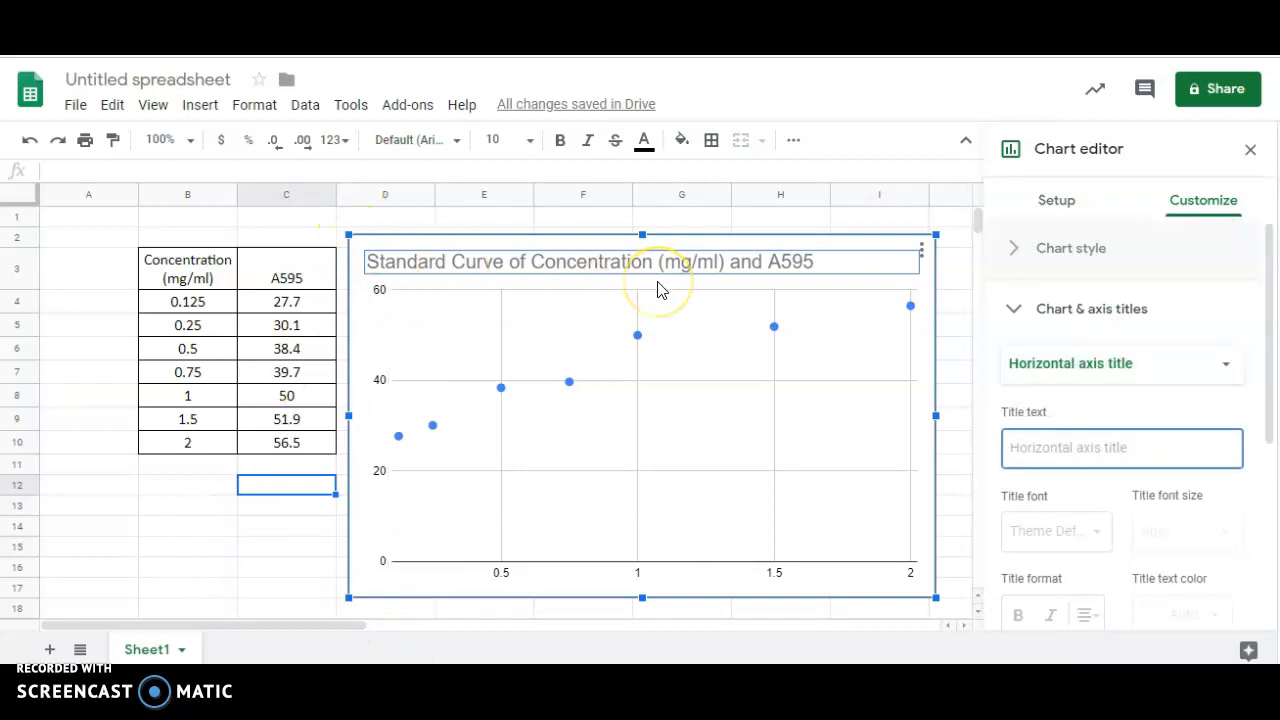
type("% Absor")
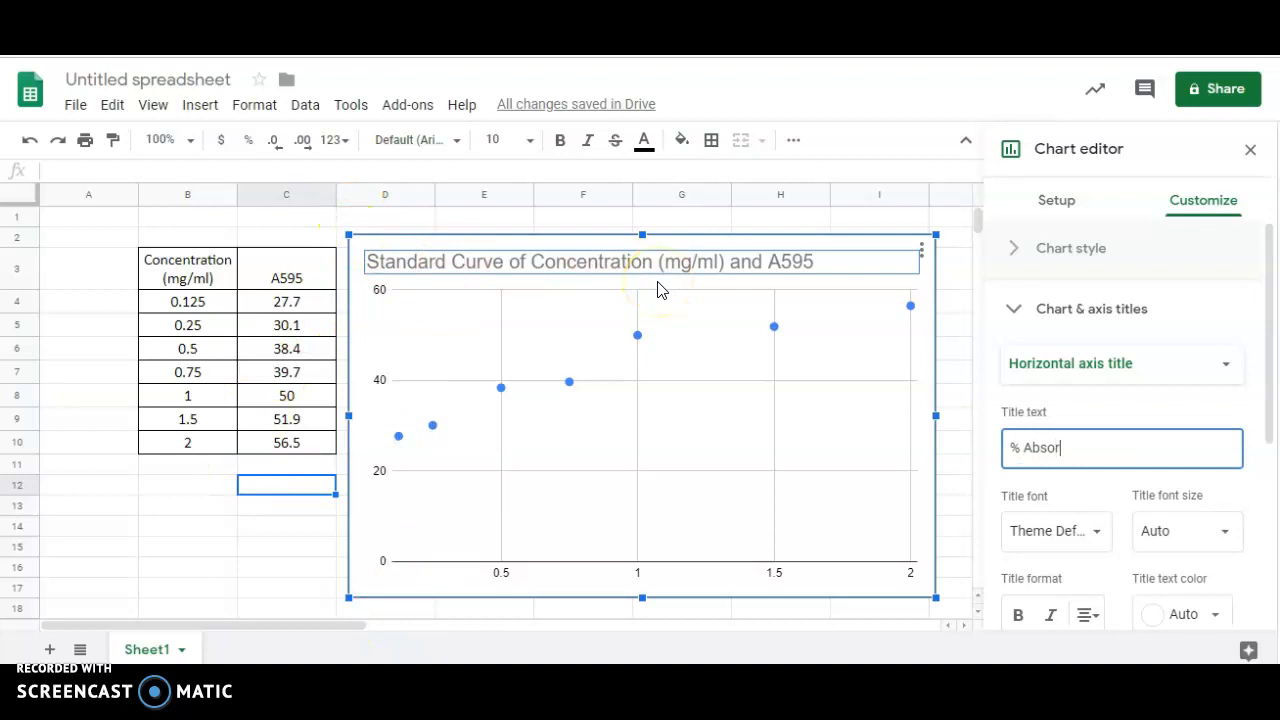
type("ption")
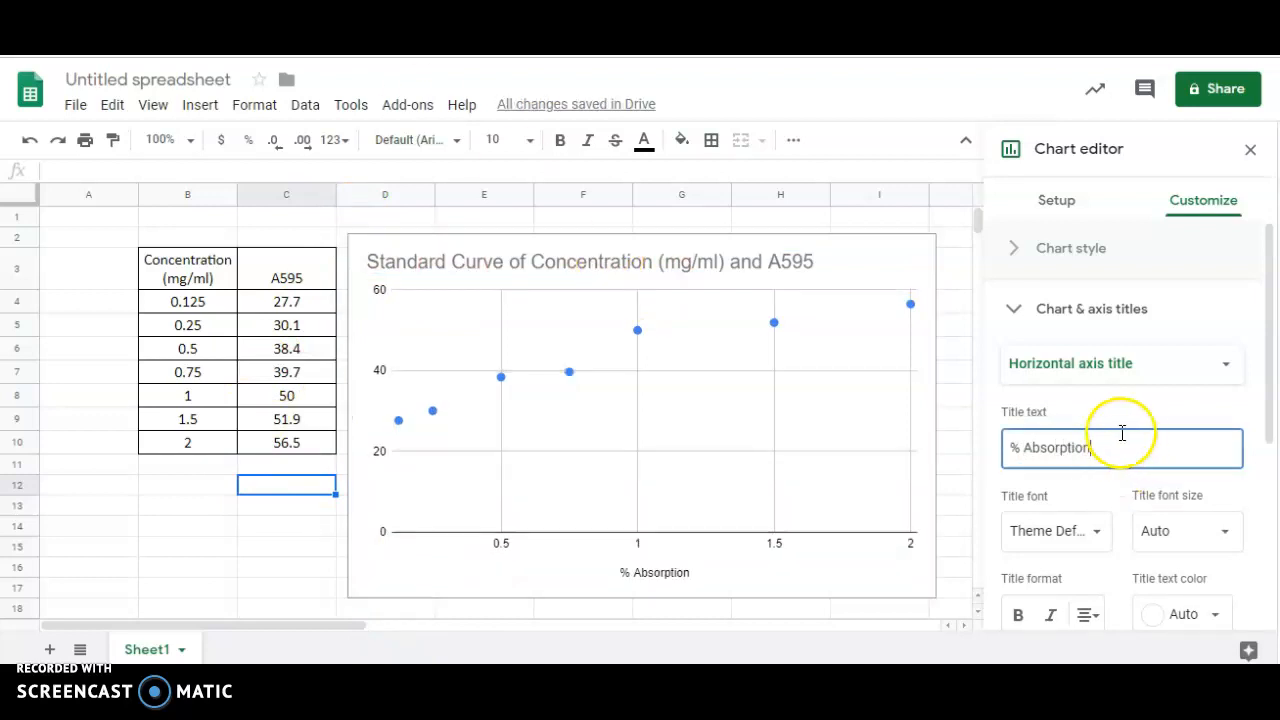
left_click(1224, 364)
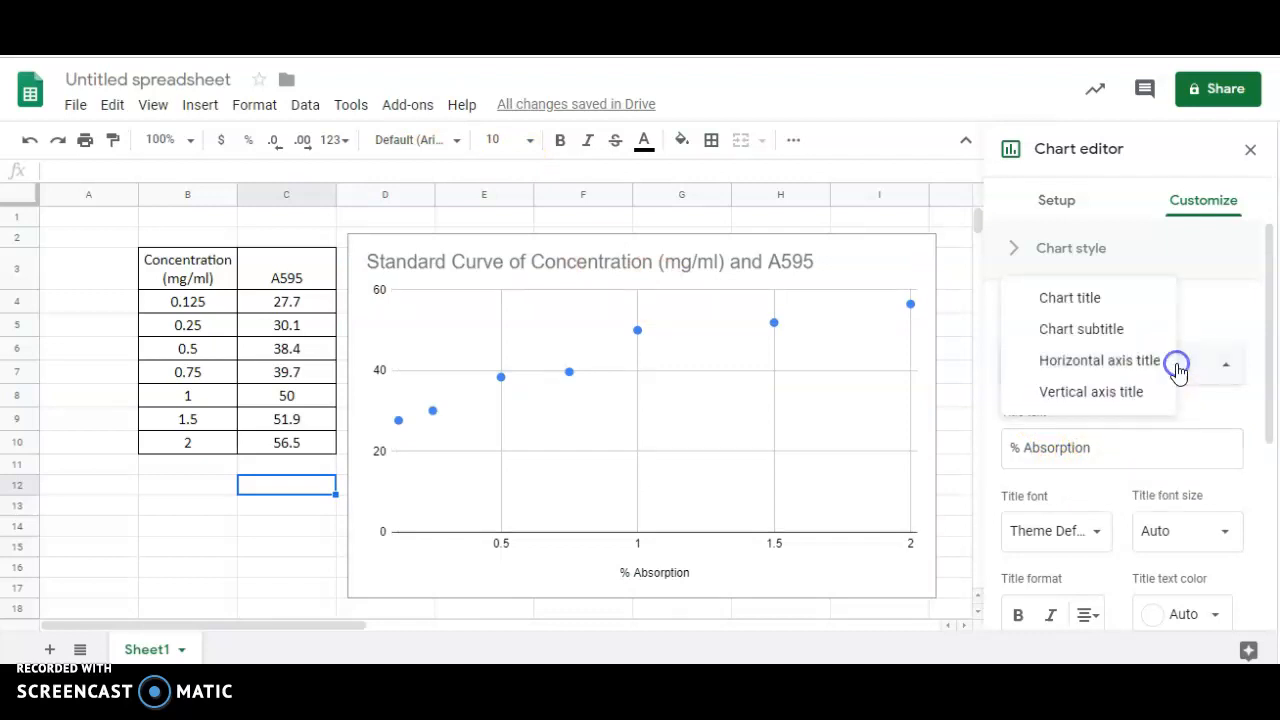
left_click(1092, 390)
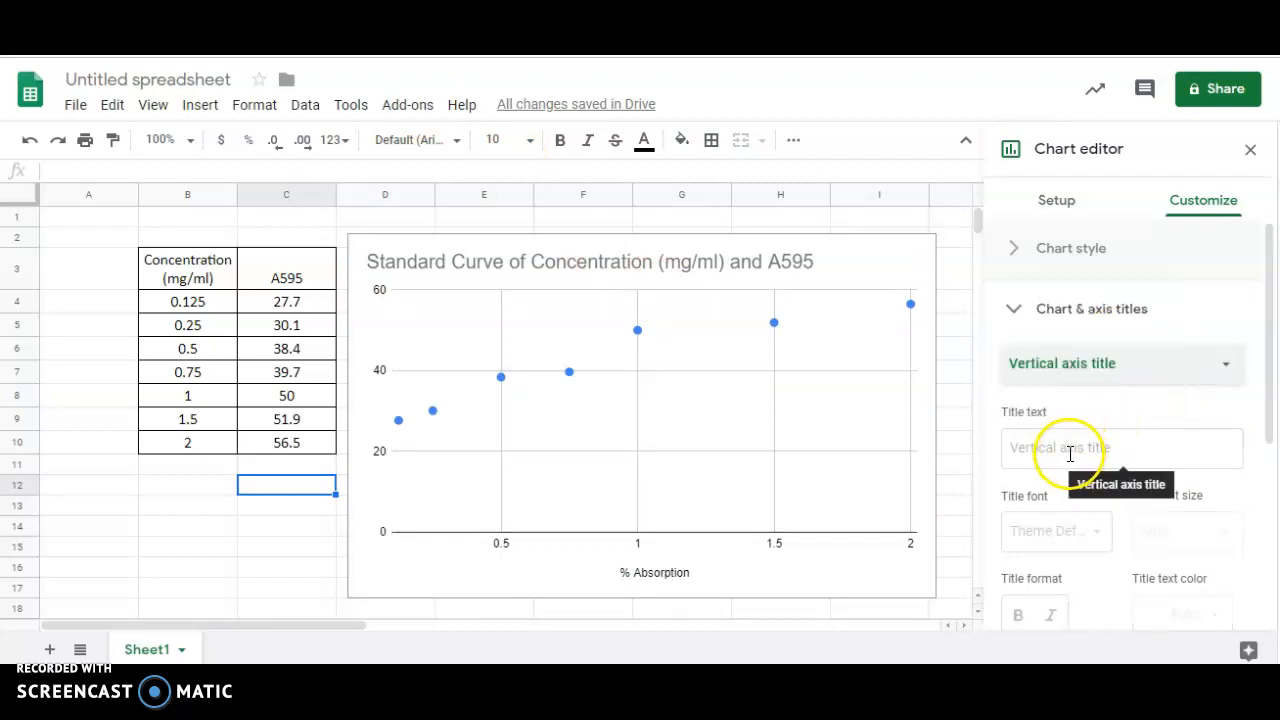
left_click(1120, 364)
type("C")
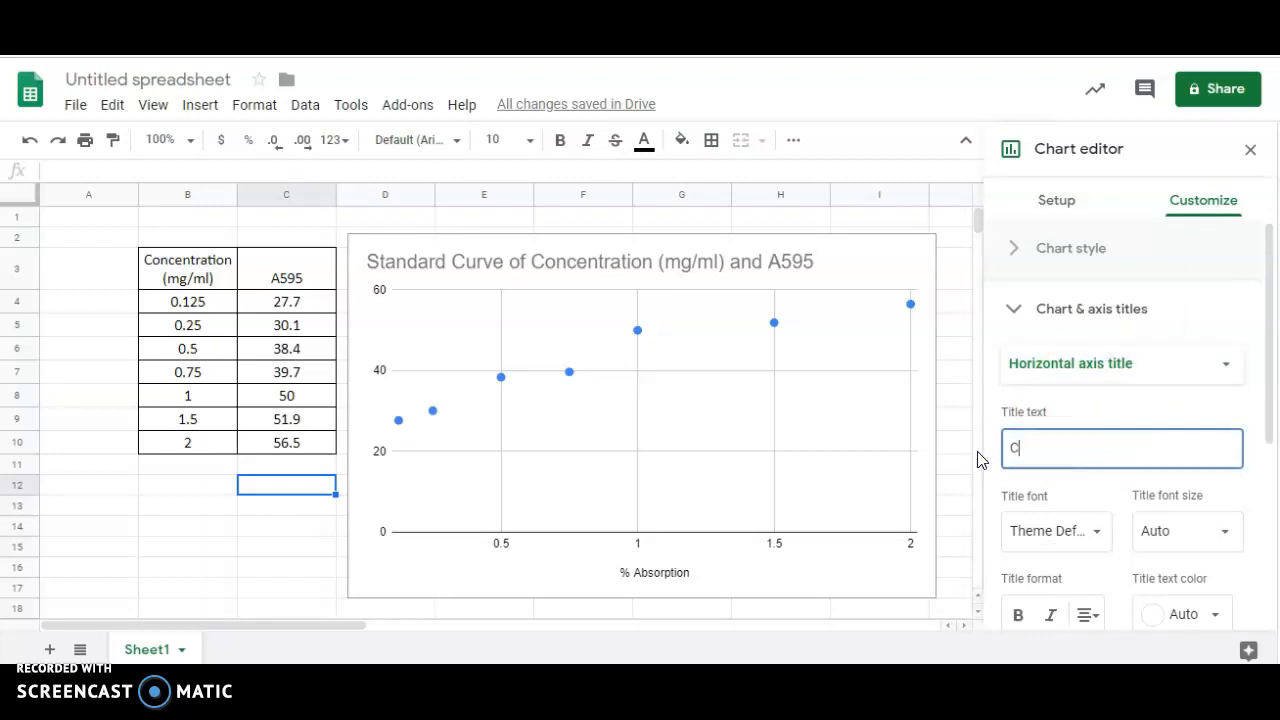
type("on. m")
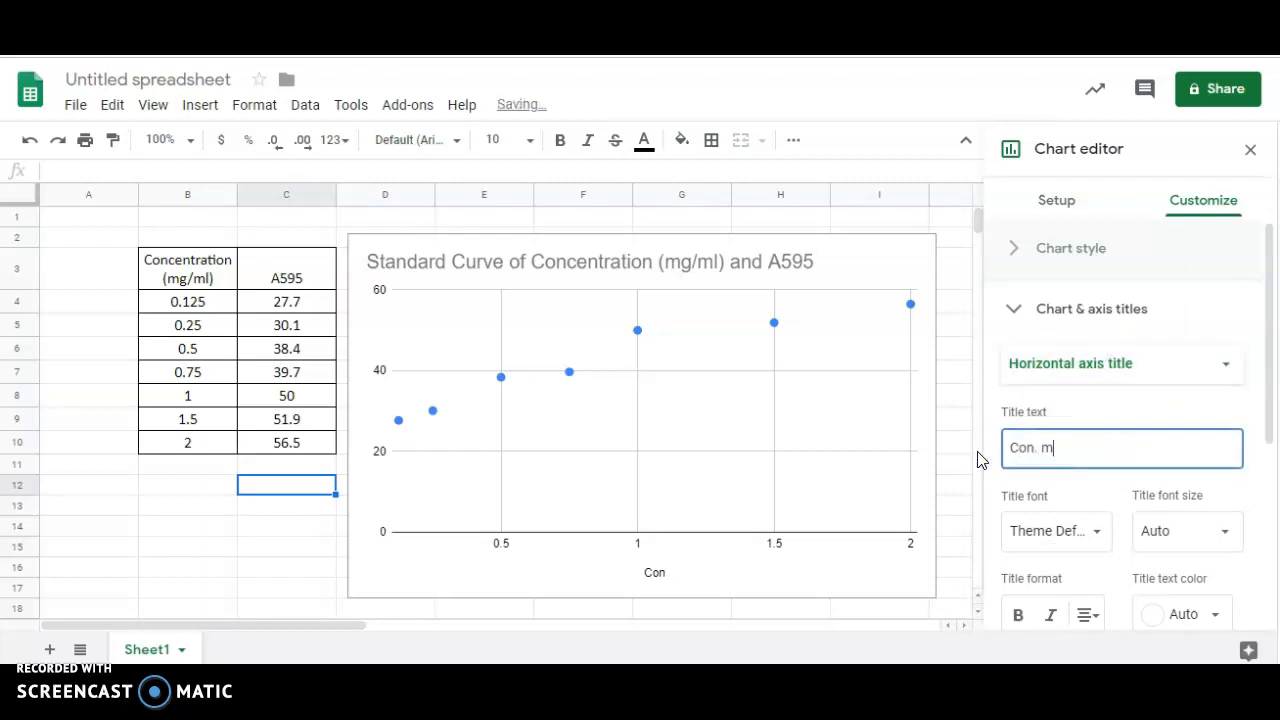
type("g/ml")
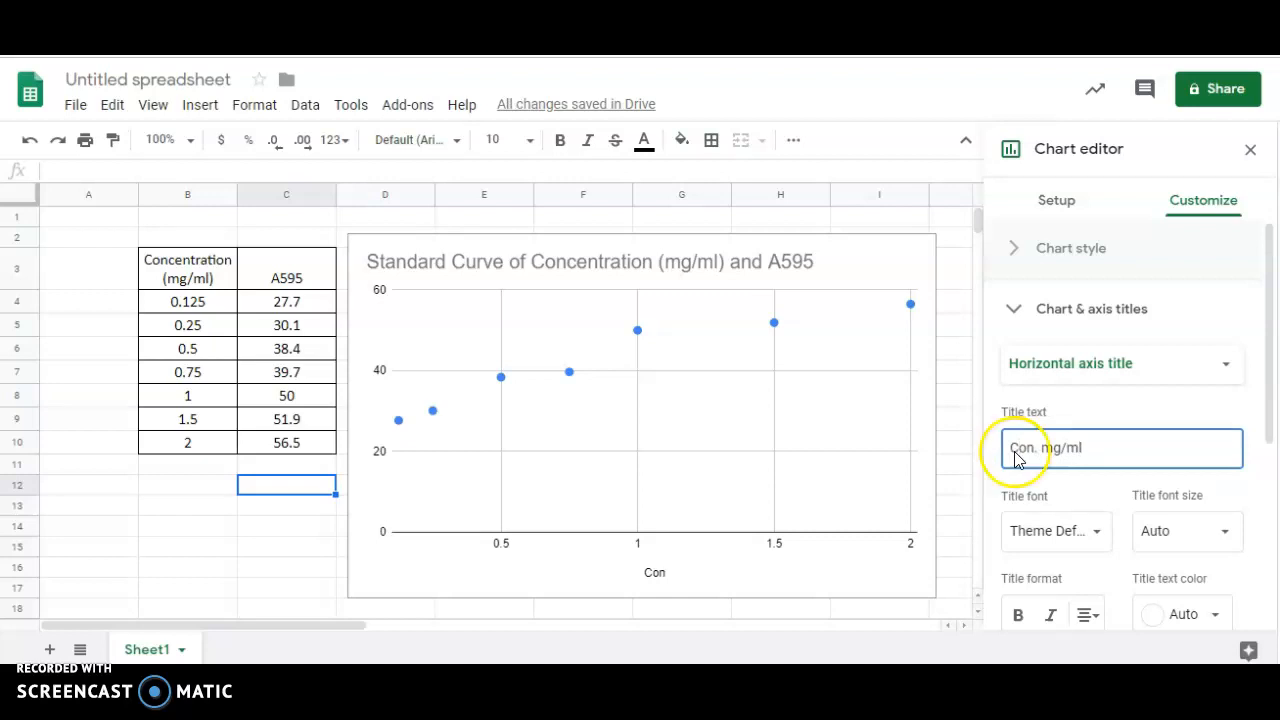
Set the vertical axis title to '% Absorption'
left_click(1120, 364)
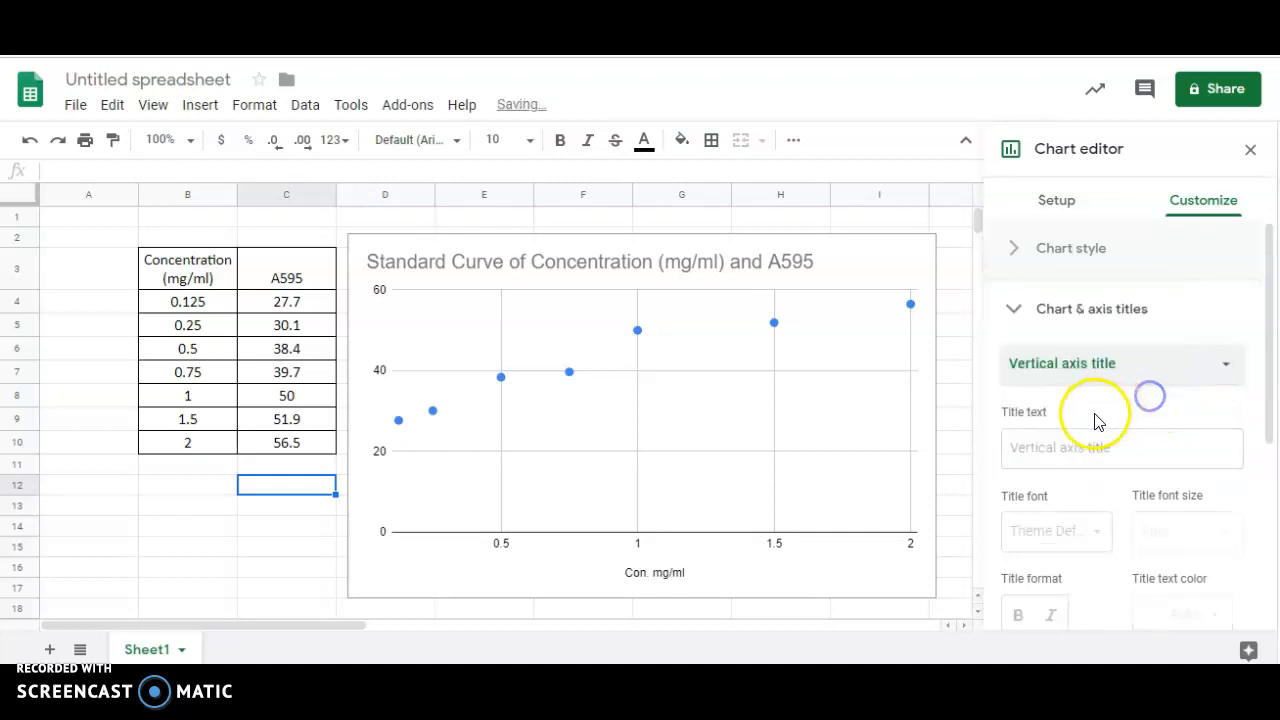
left_click(1120, 448)
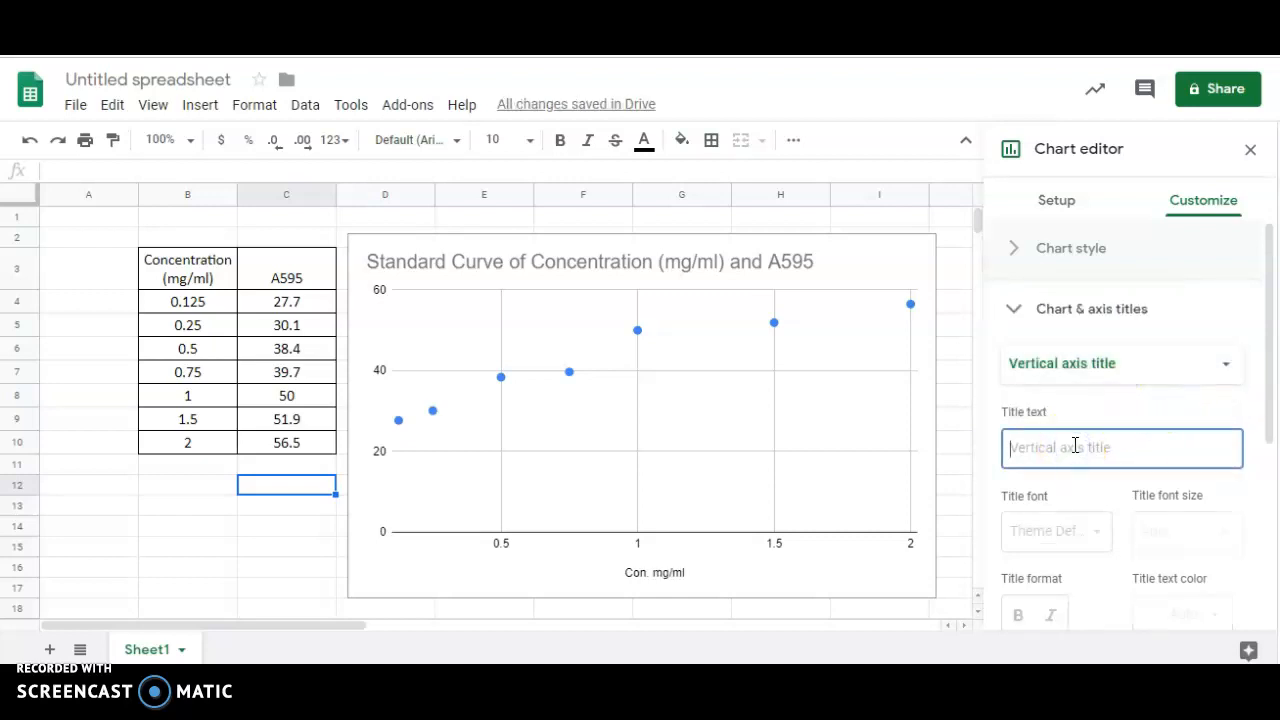
type("% Abs")
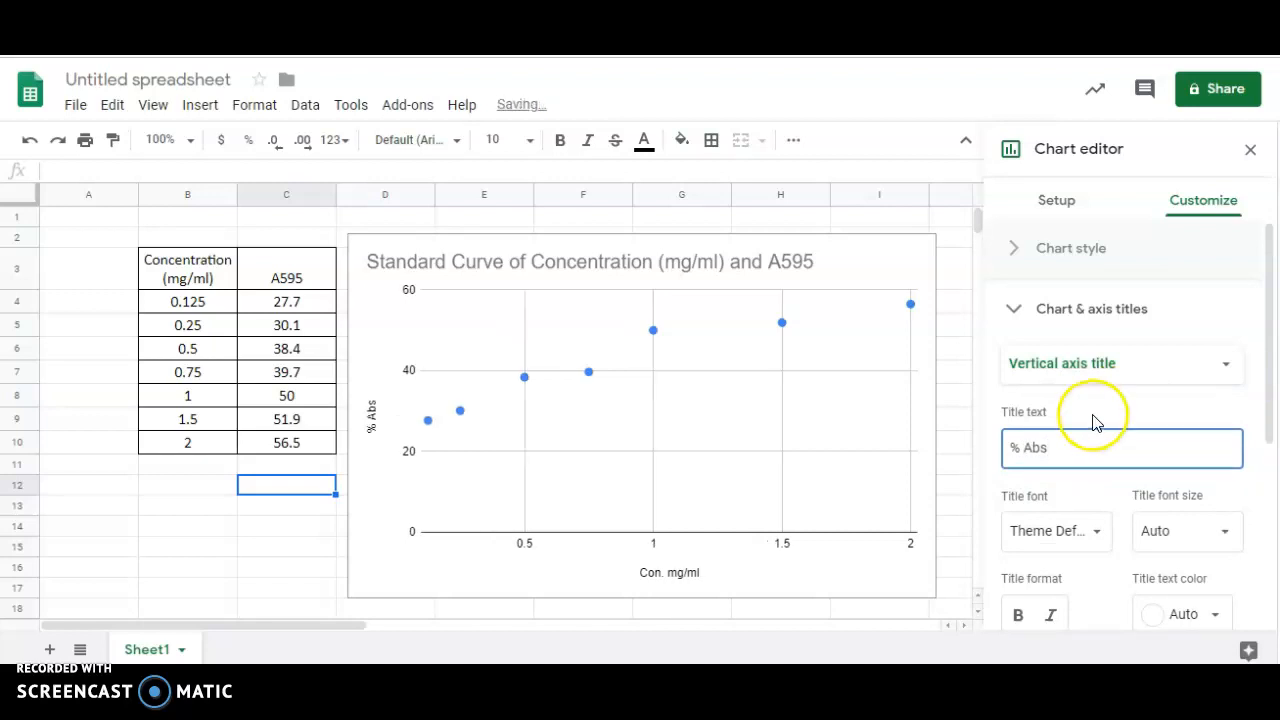
type("sor")
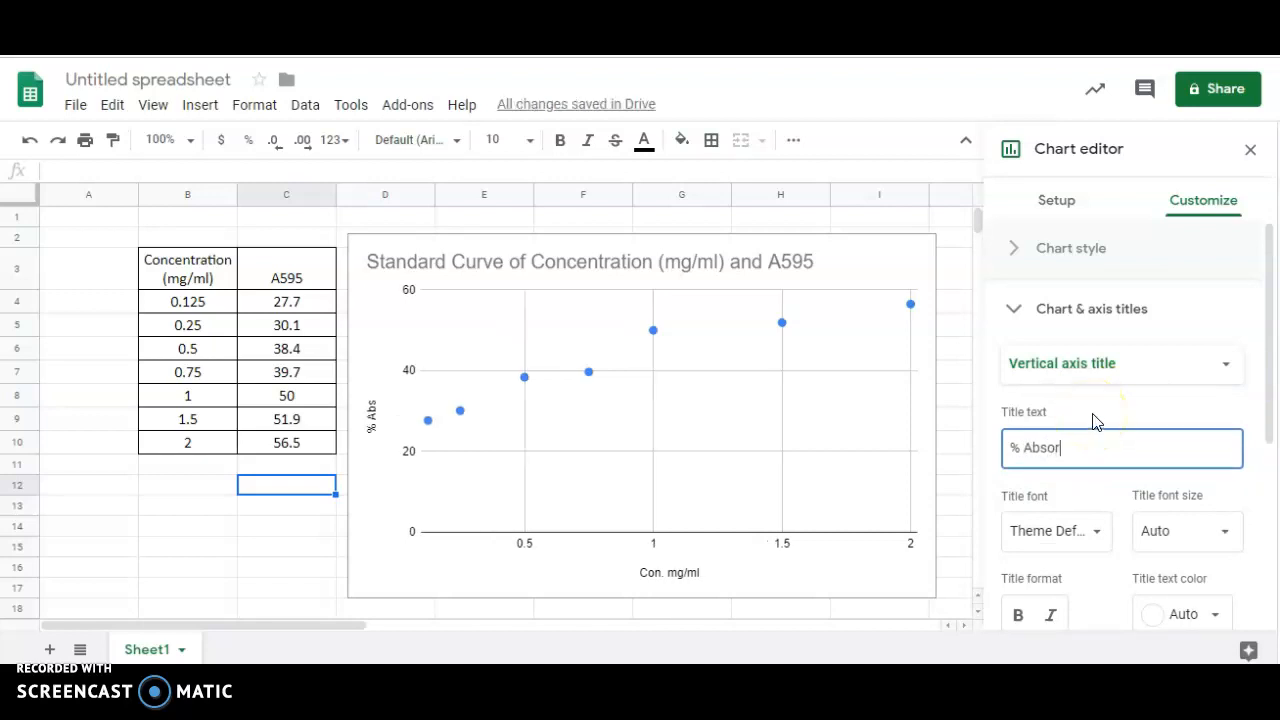
type("ption")
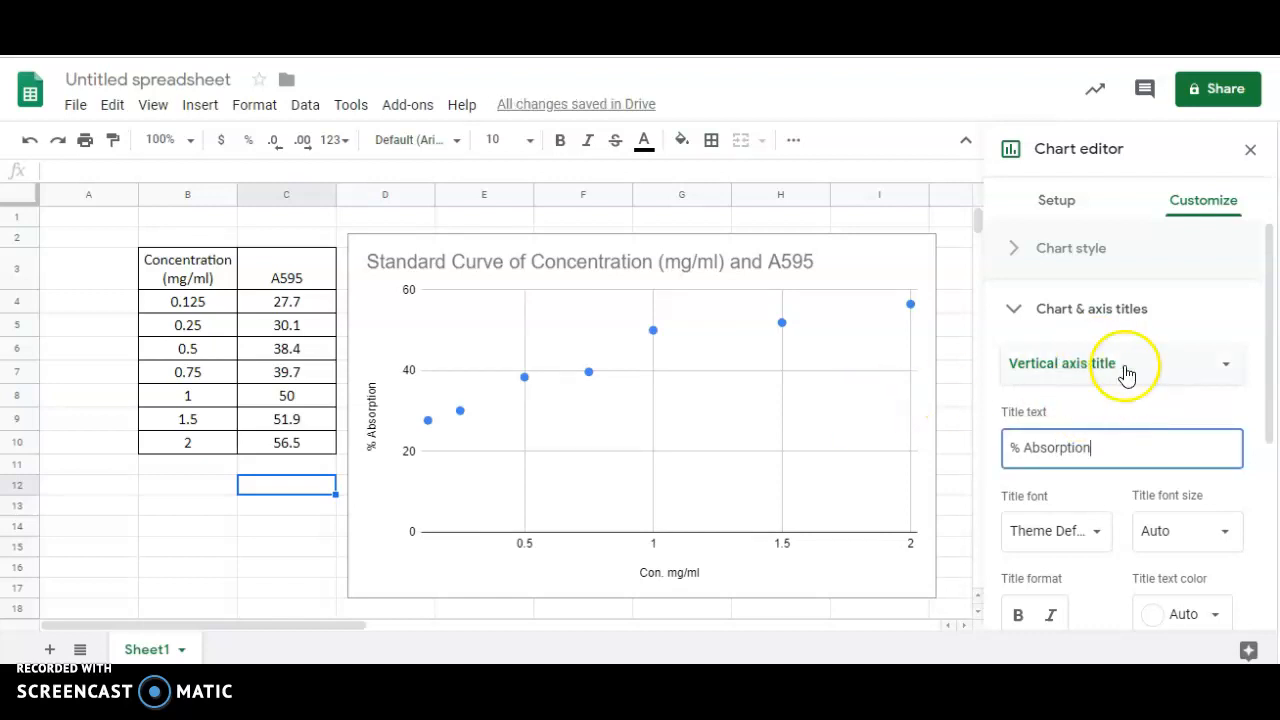
scroll("down", 3)
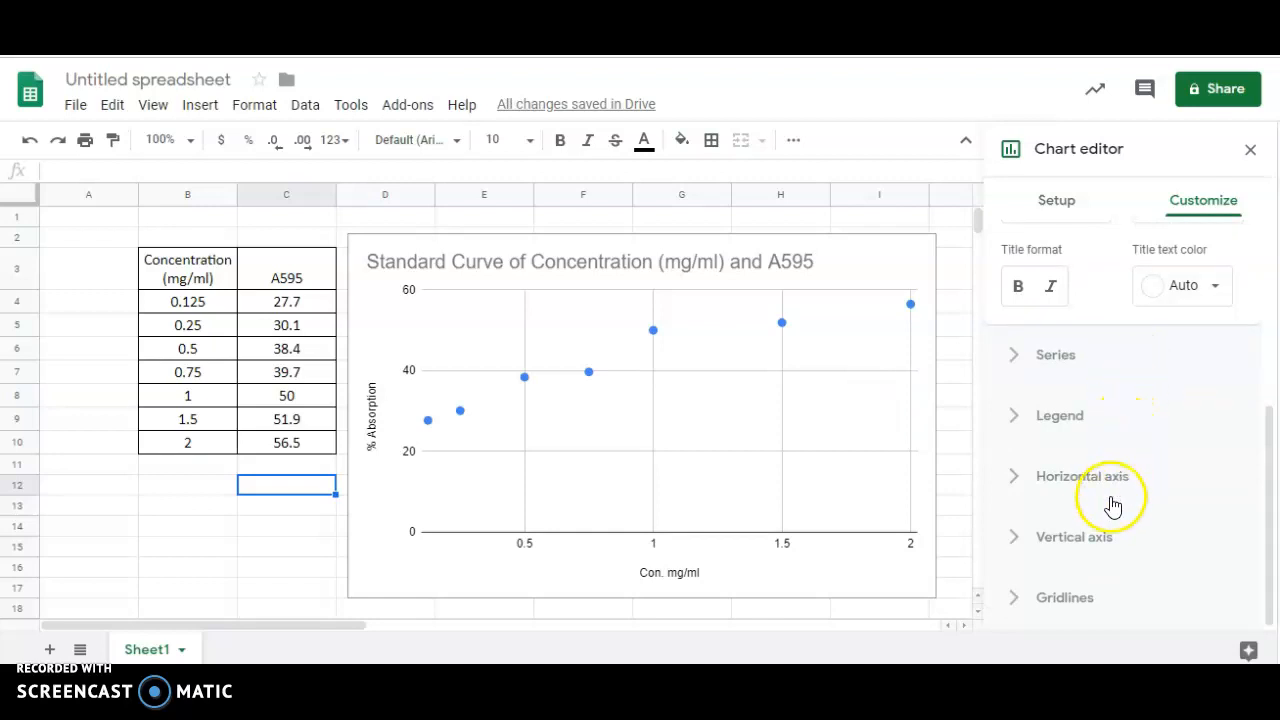
Set the A595 series point size to 7px, trying 14px, X-mark and square shapes
left_click(1056, 354)
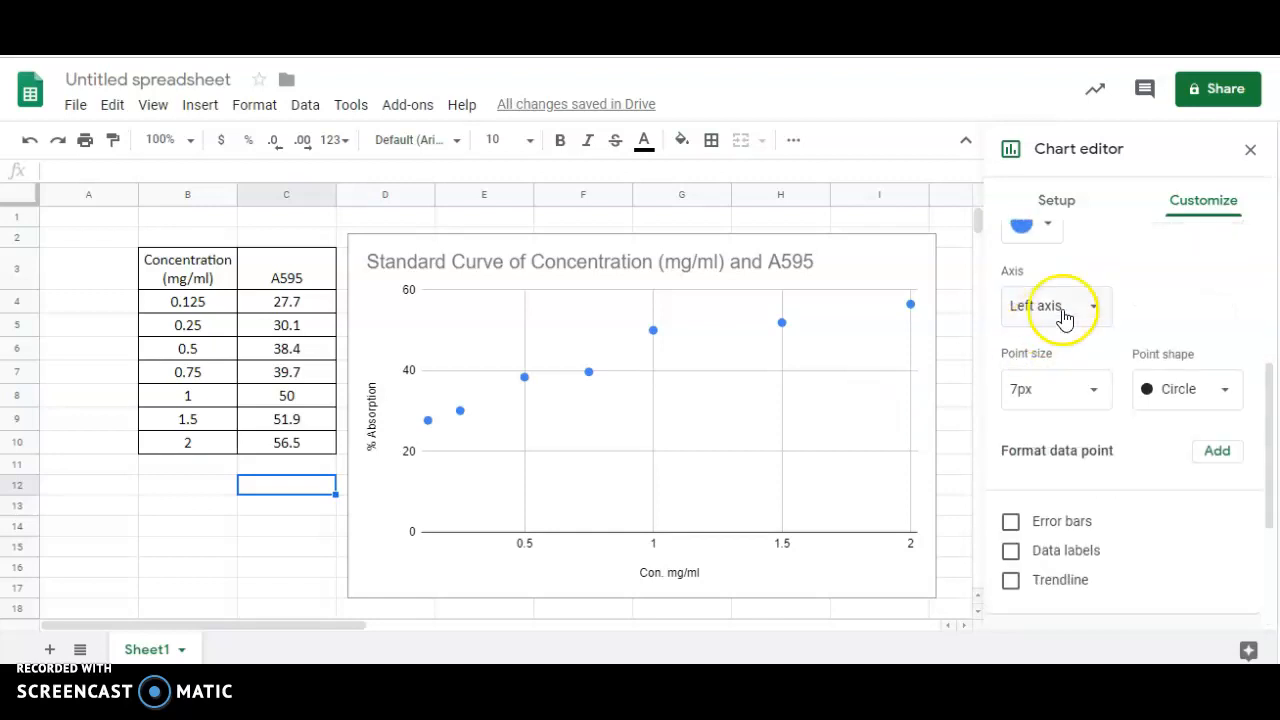
mouse_move(398, 552)
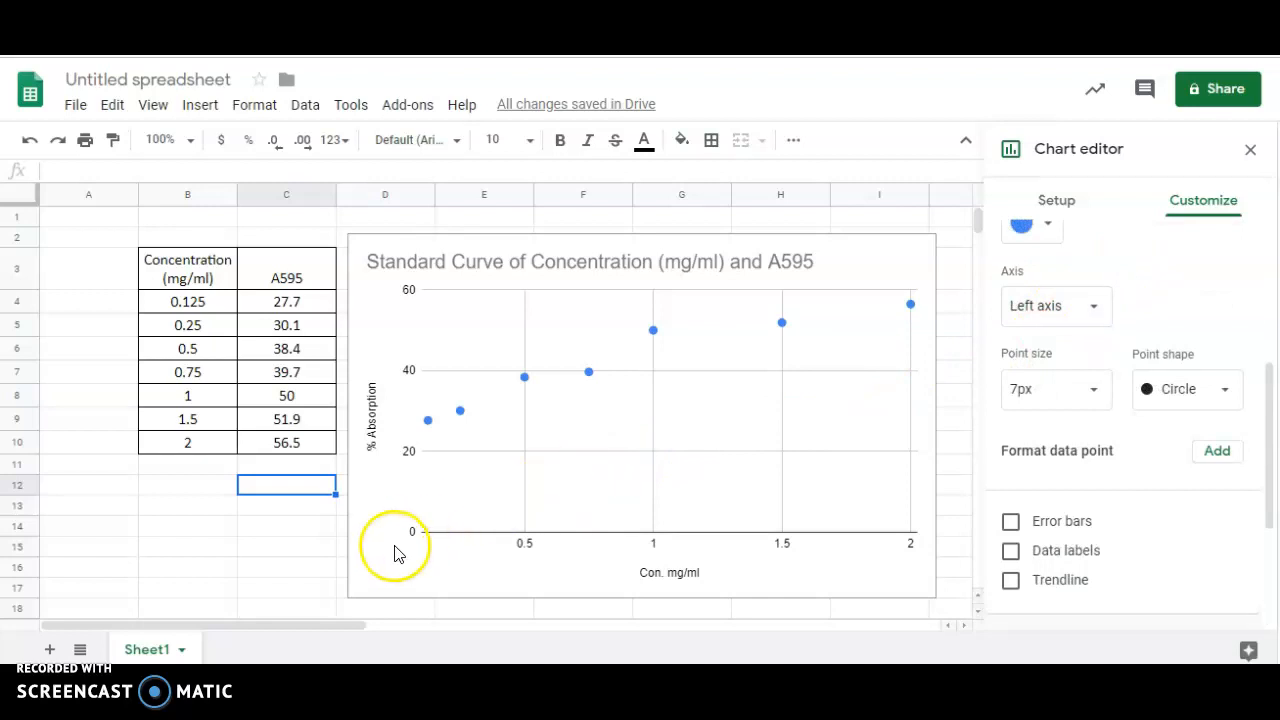
mouse_move(410, 560)
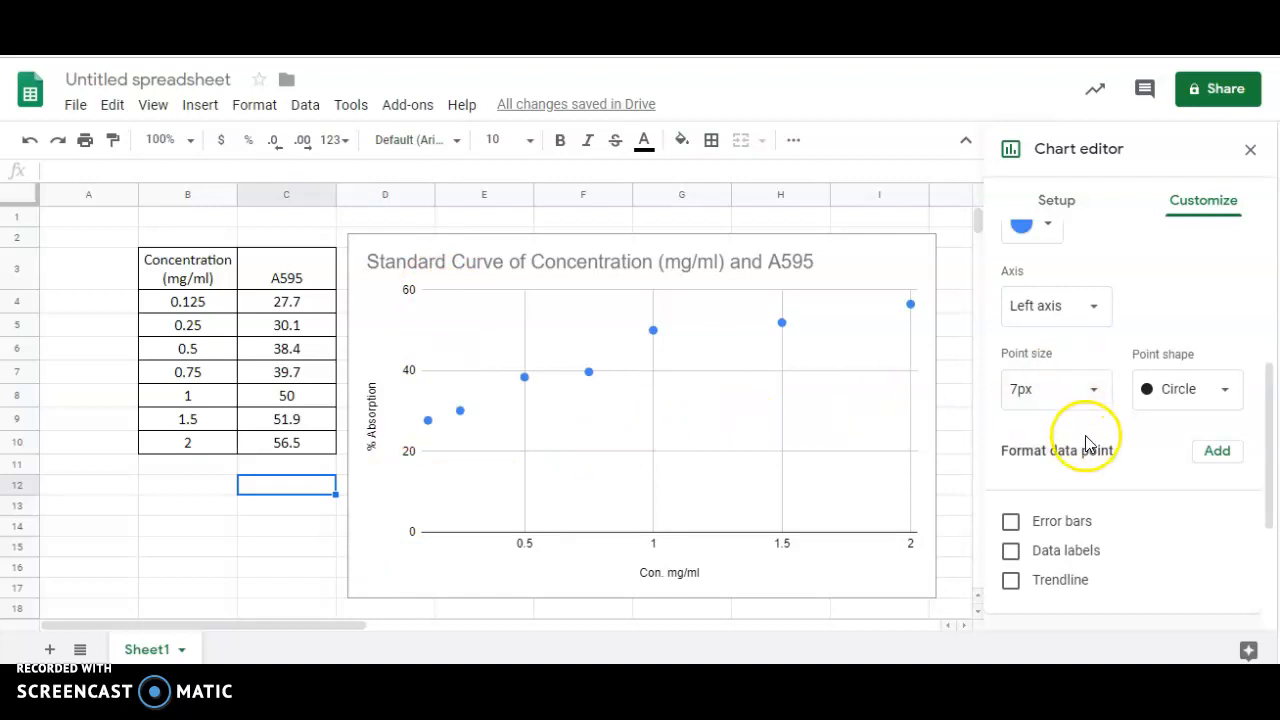
left_click(1056, 388)
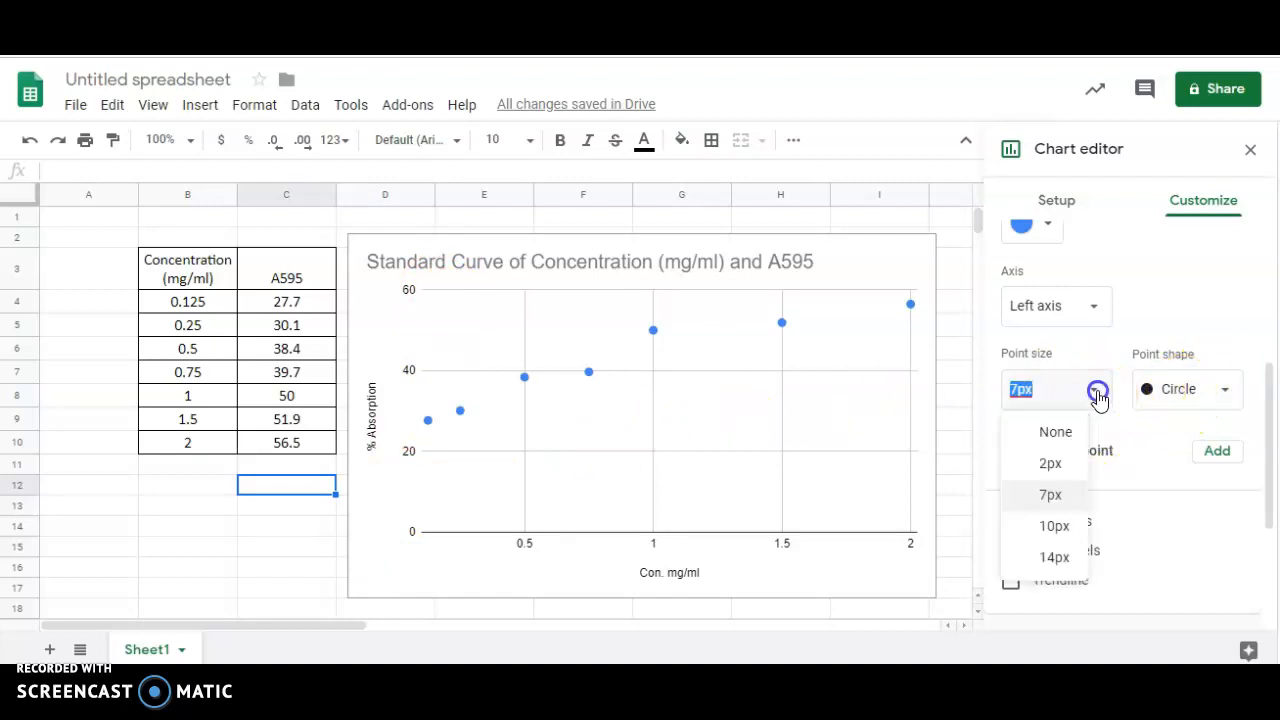
left_click(1054, 556)
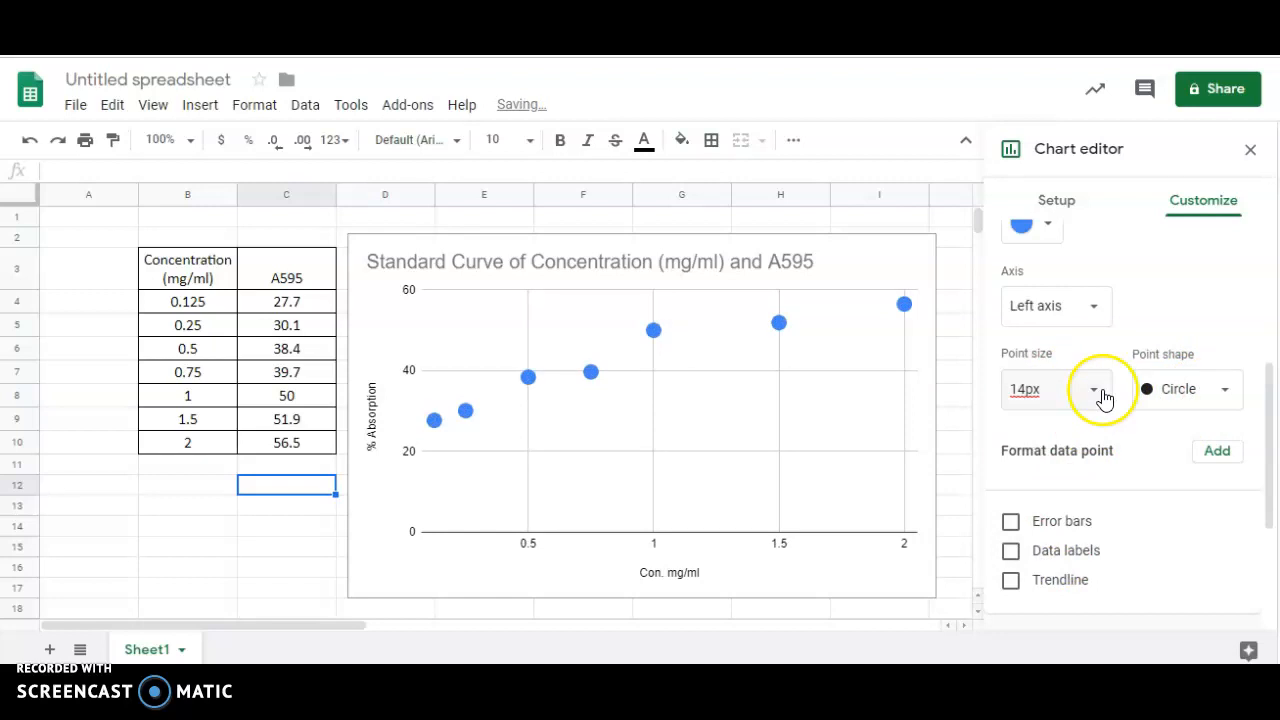
left_click(1094, 388)
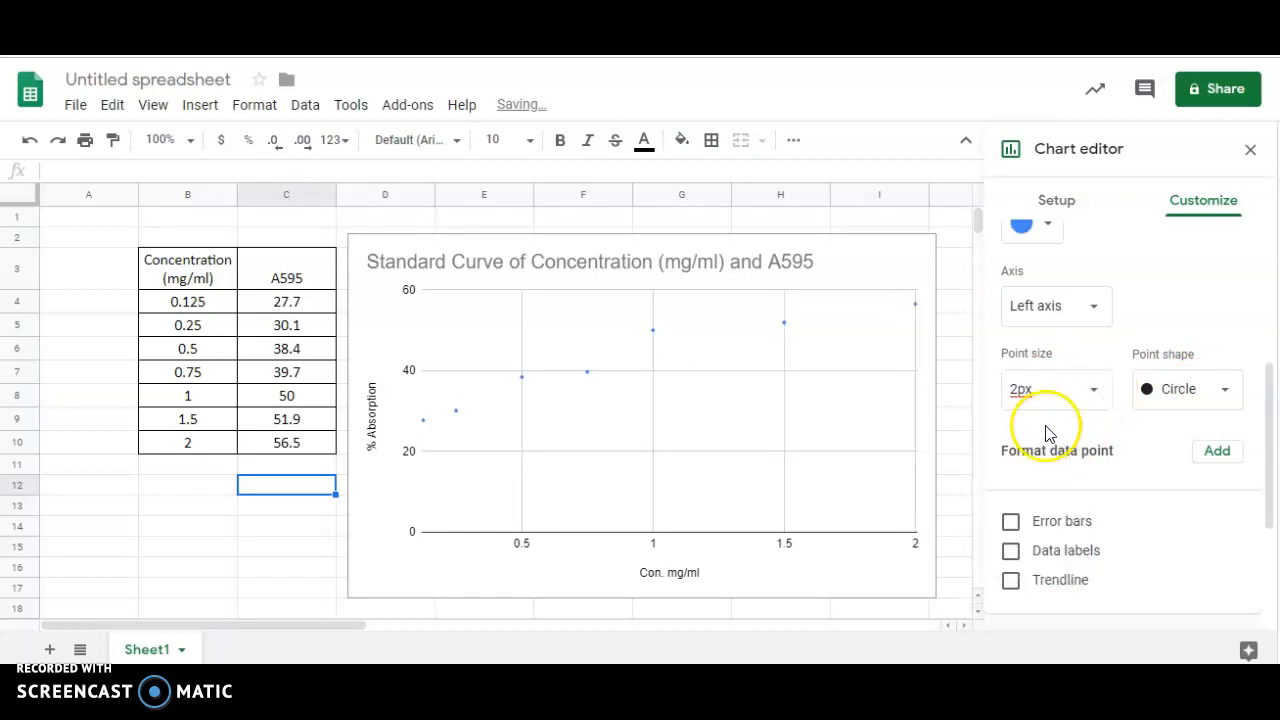
left_click(1056, 388)
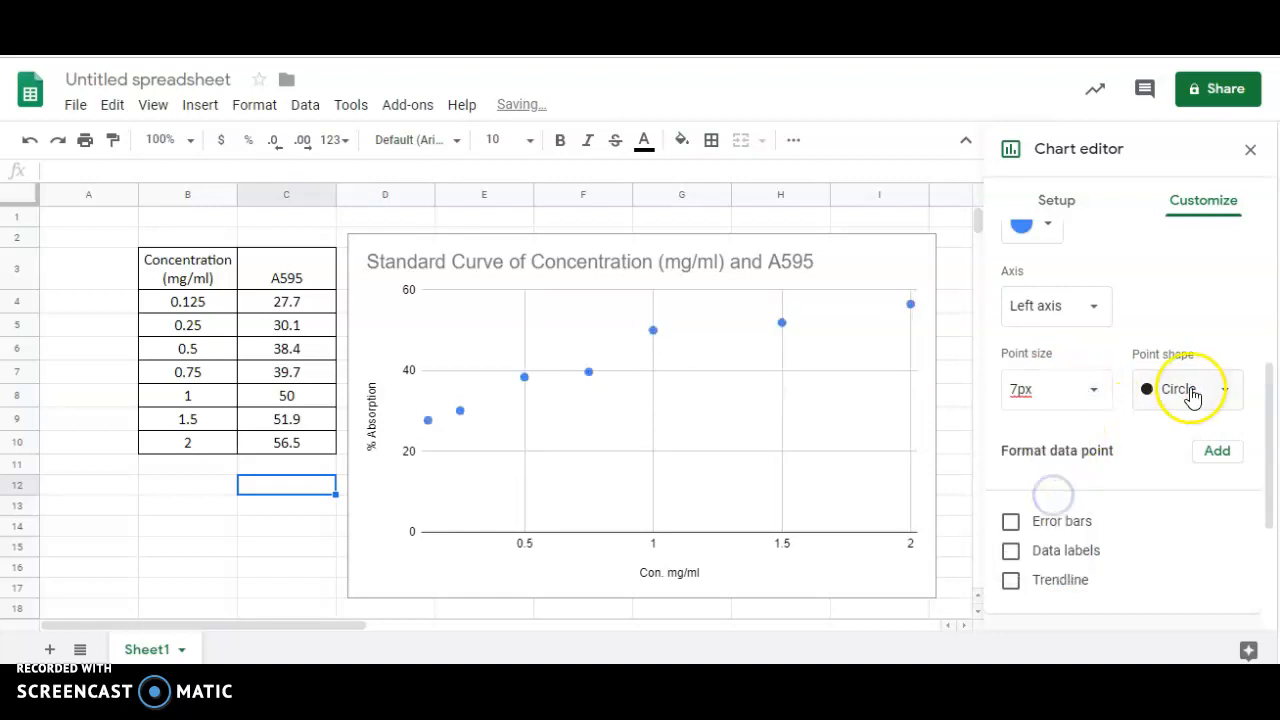
left_click(1188, 388)
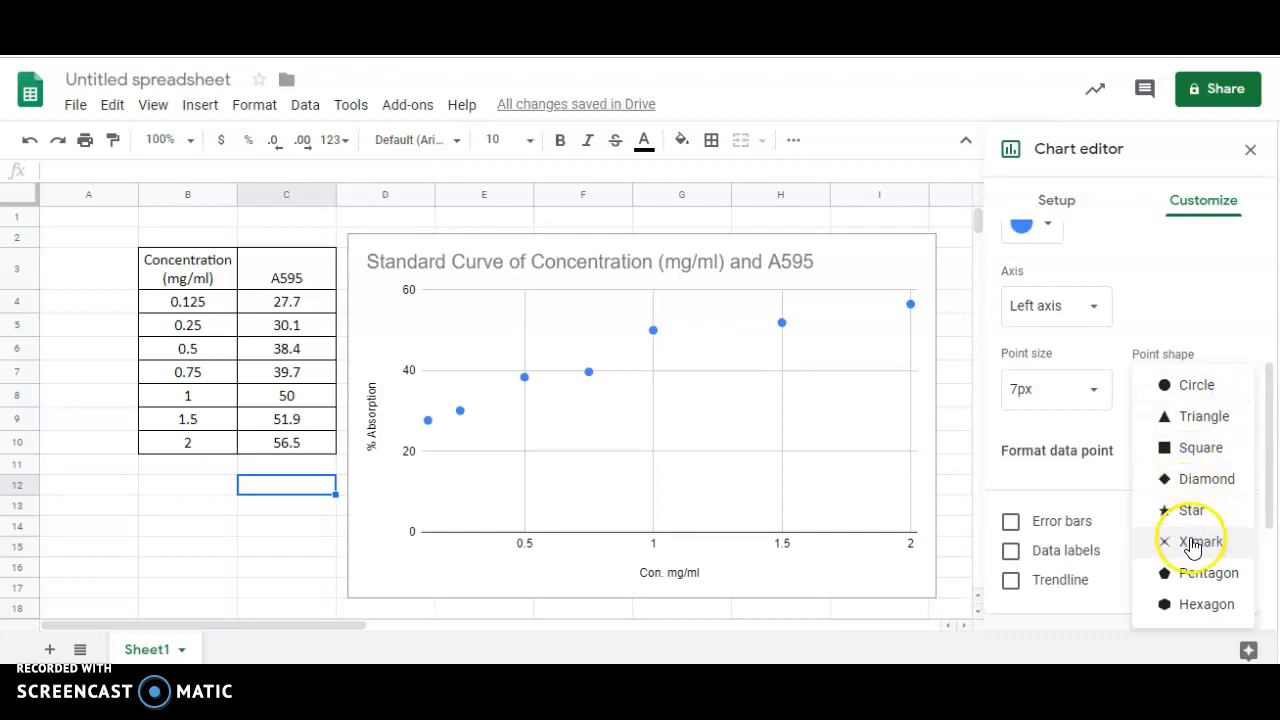
left_click(1200, 540)
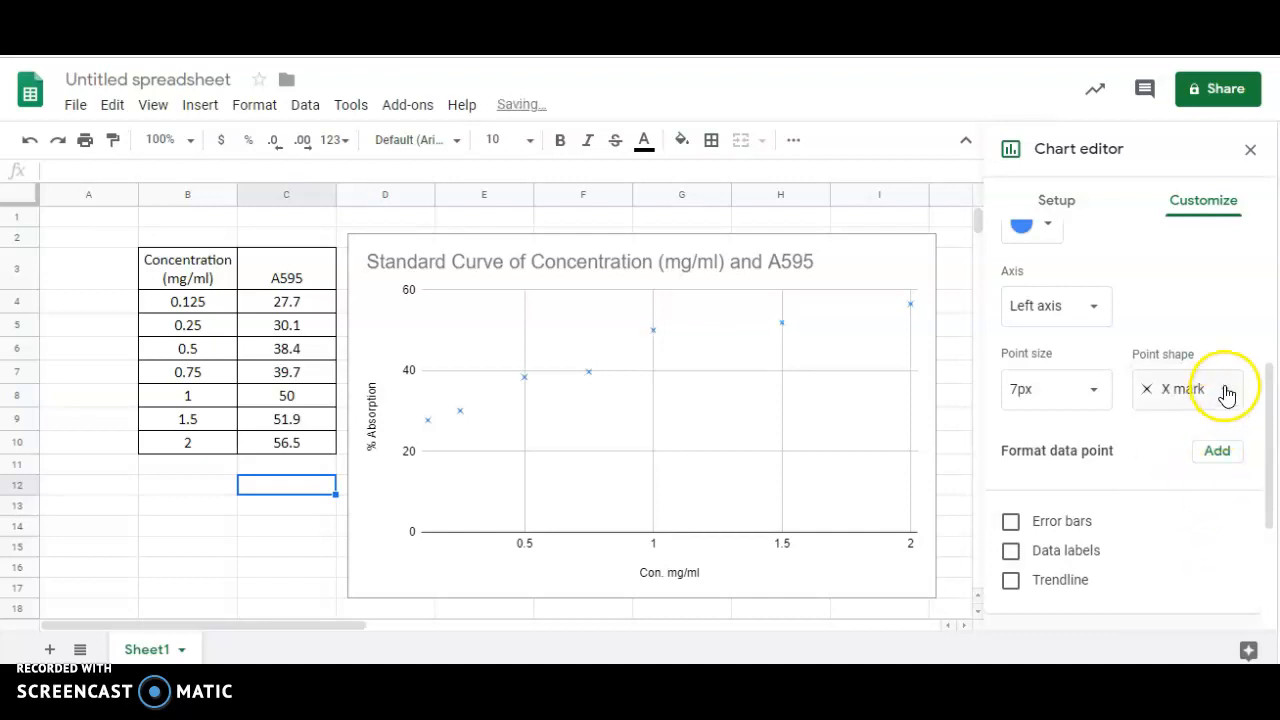
left_click(1184, 388)
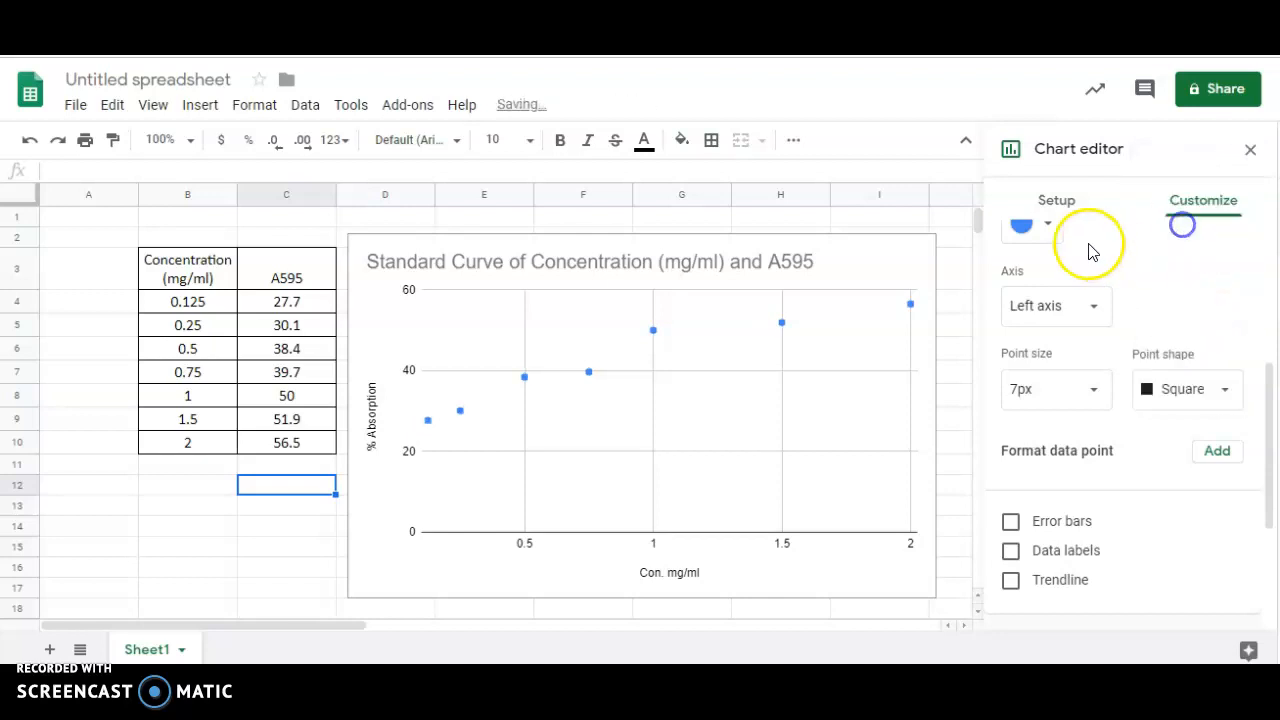
Colour the data points green and set the point shape to circles
left_click(1022, 224)
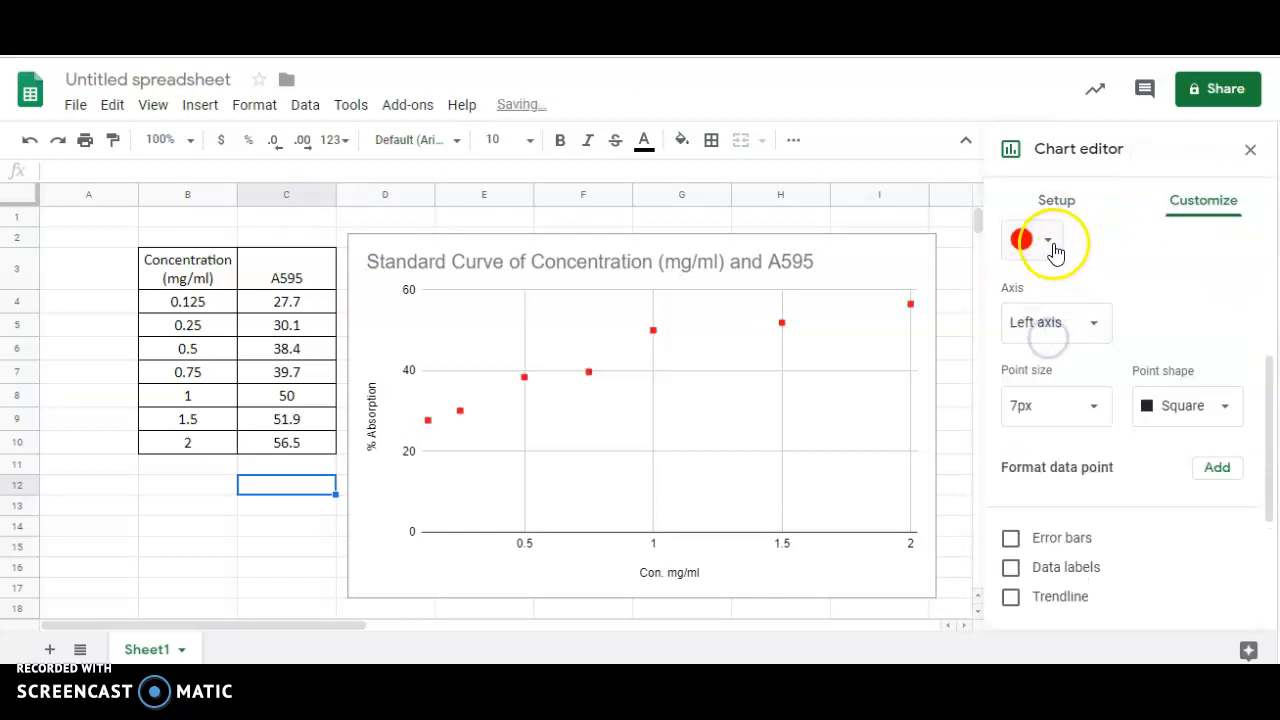
left_click(1032, 240)
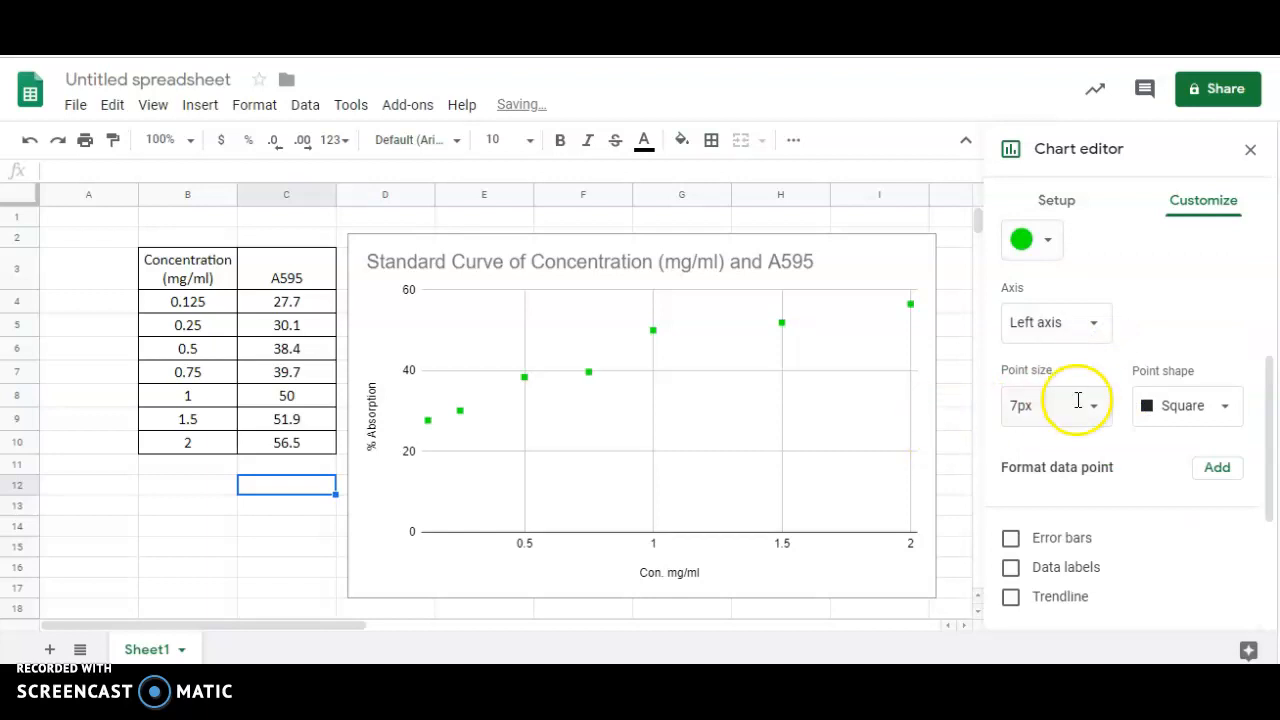
left_click(1186, 404)
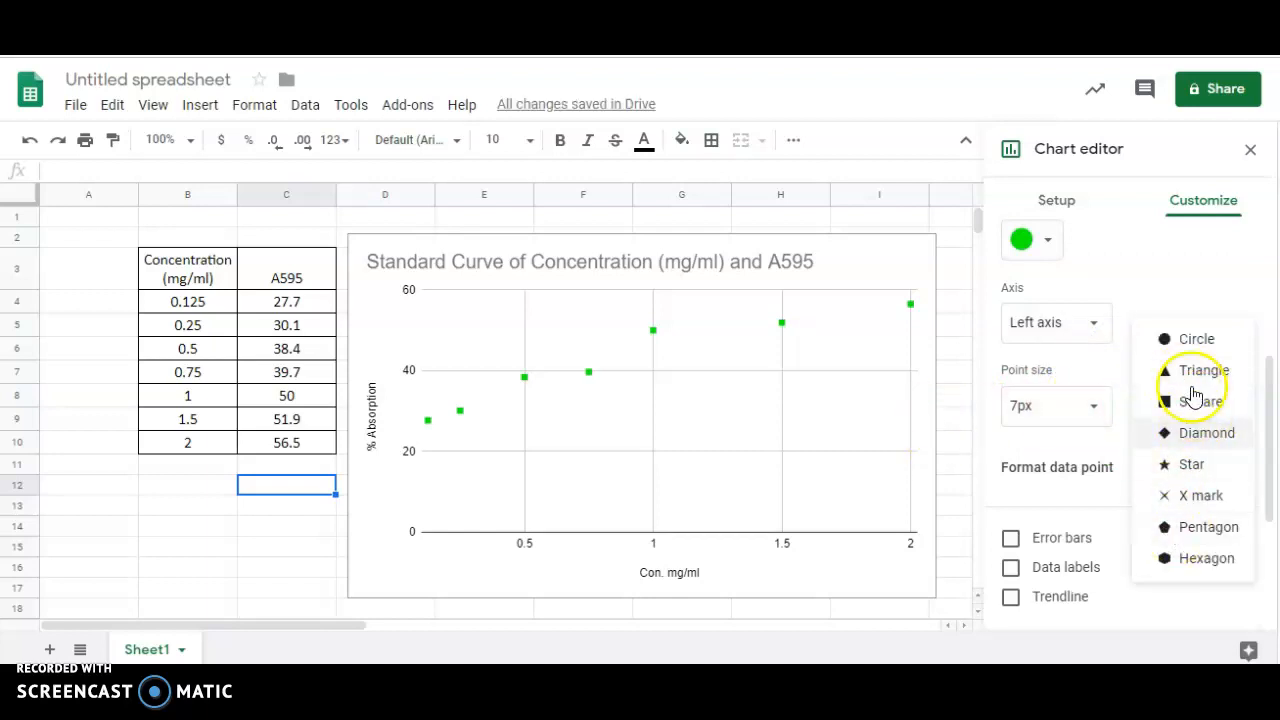
left_click(1196, 338)
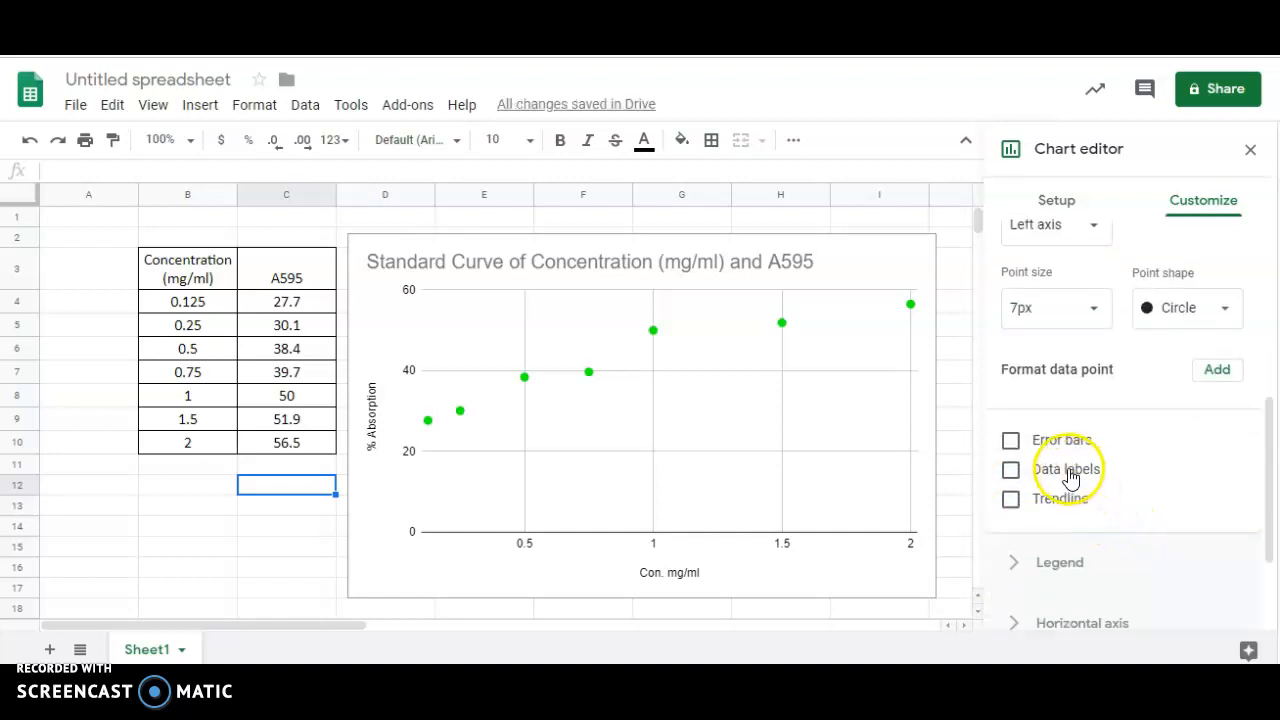
Toggle data labels off again and add a trendline to the A595 series
left_click(1010, 468)
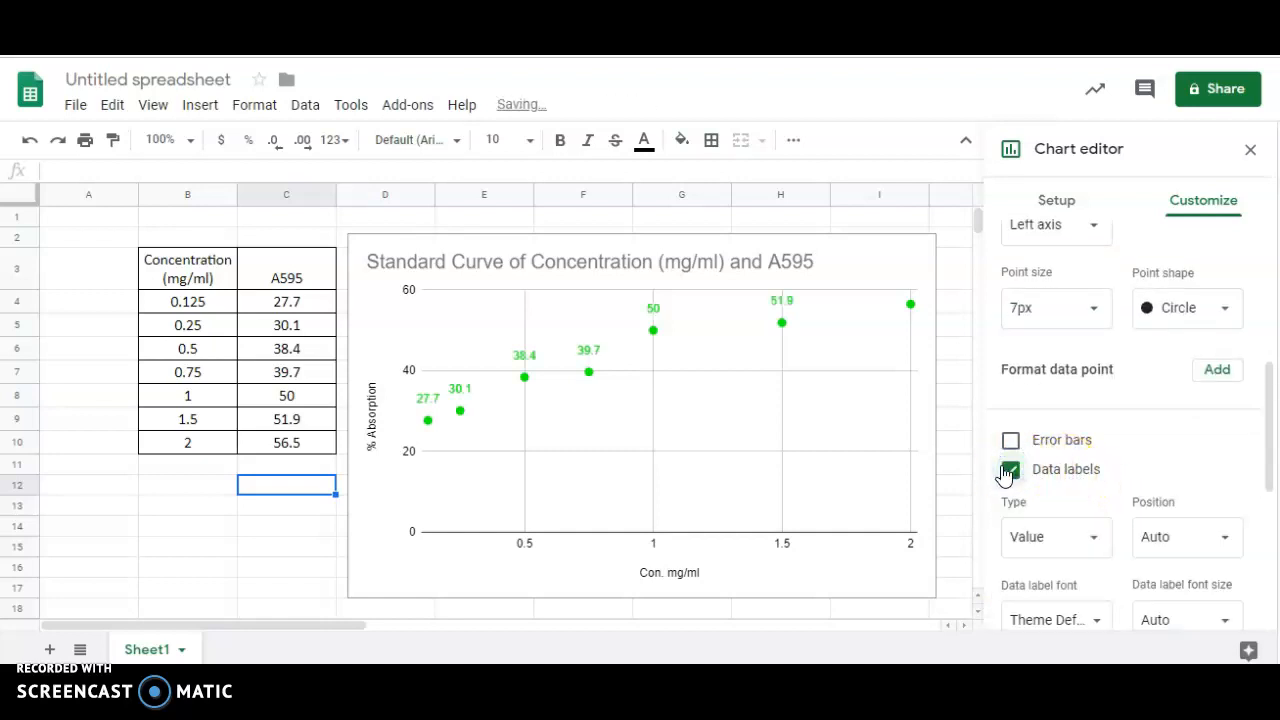
left_click(1010, 468)
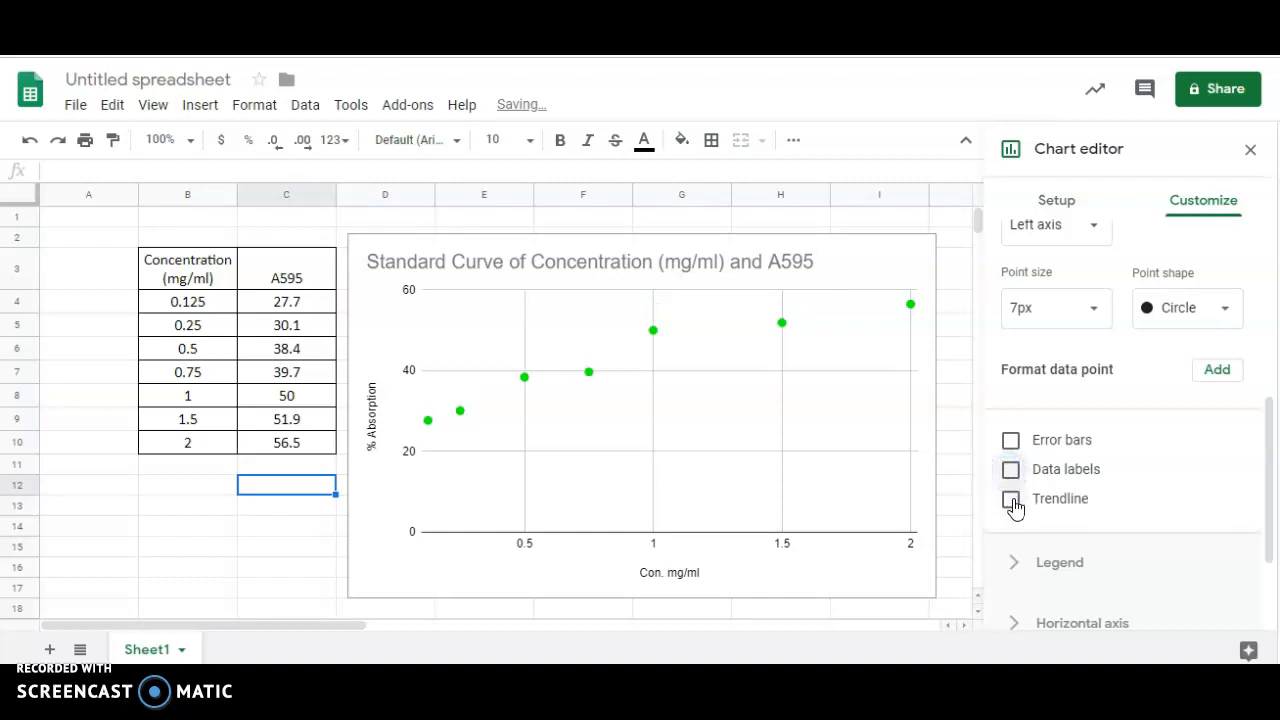
left_click(1010, 498)
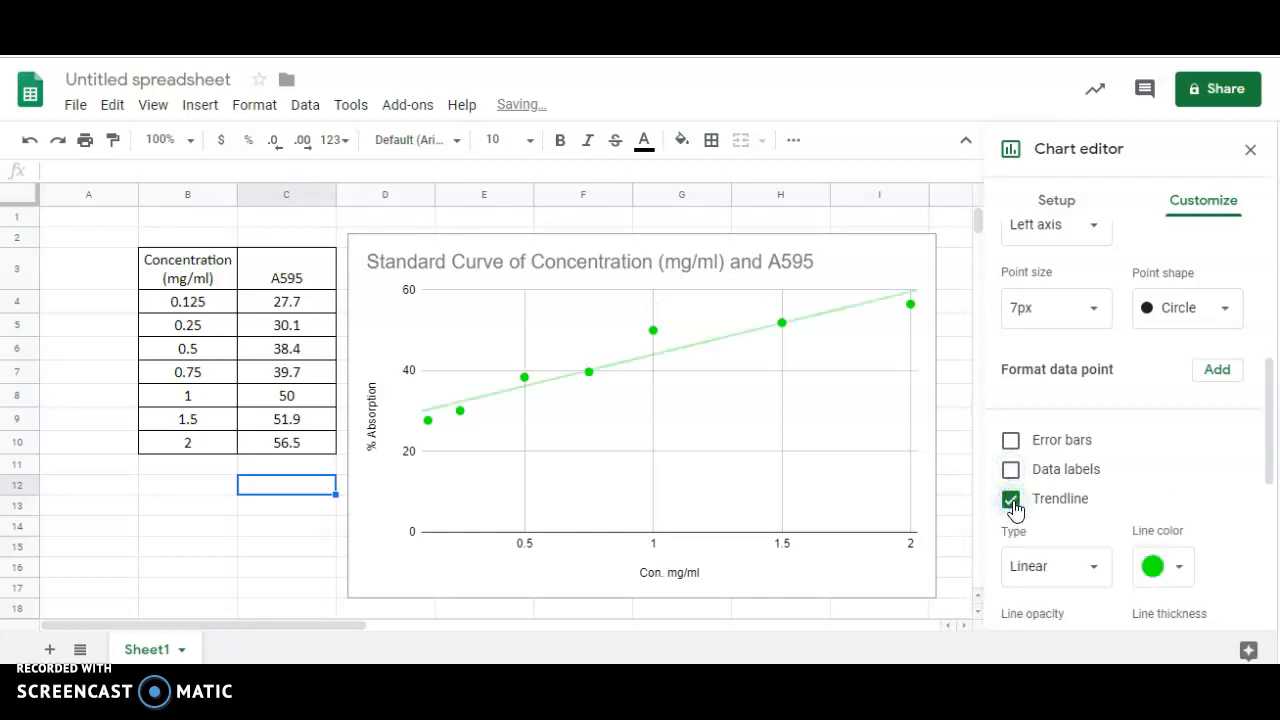
mouse_move(520, 400)
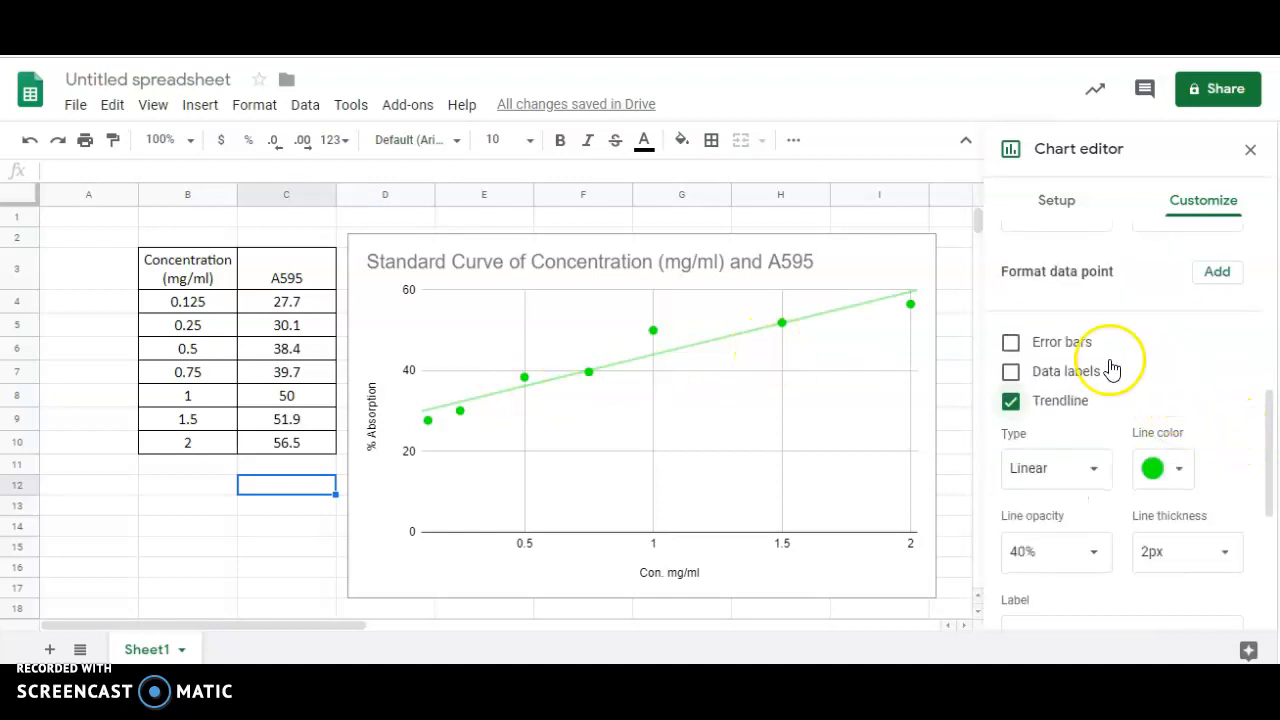
mouse_move(938, 452)
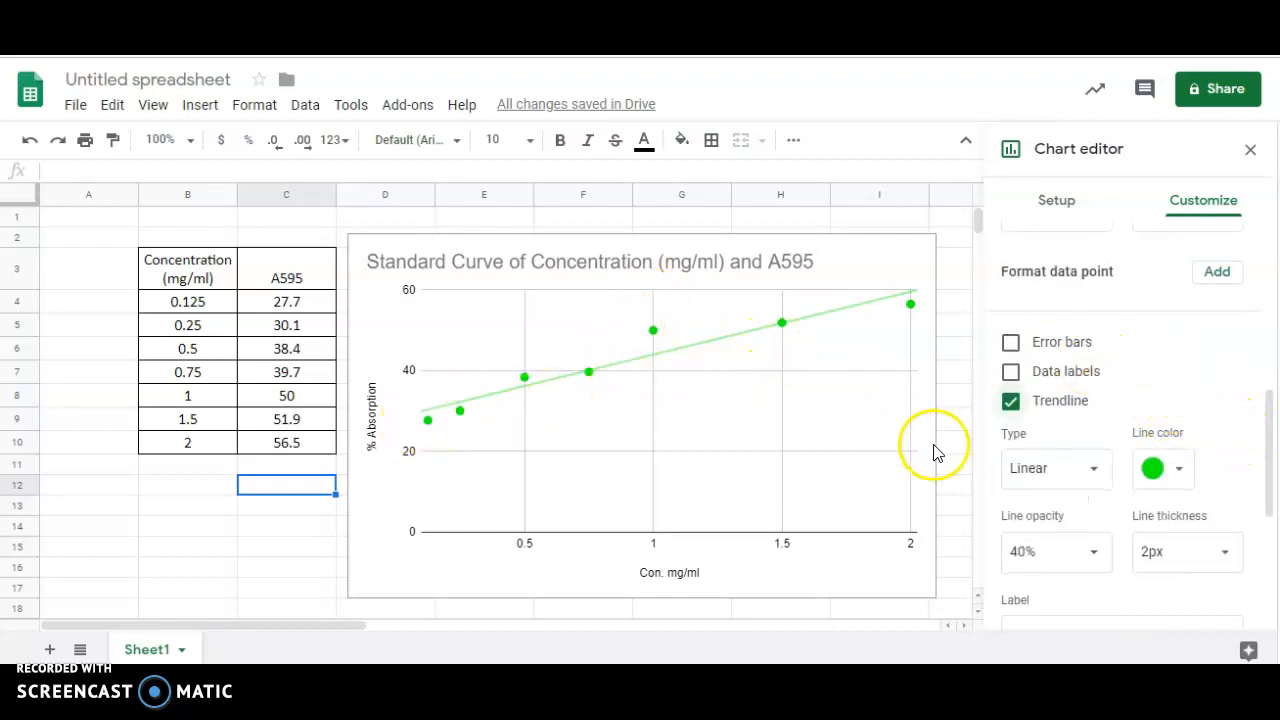
mouse_move(720, 332)
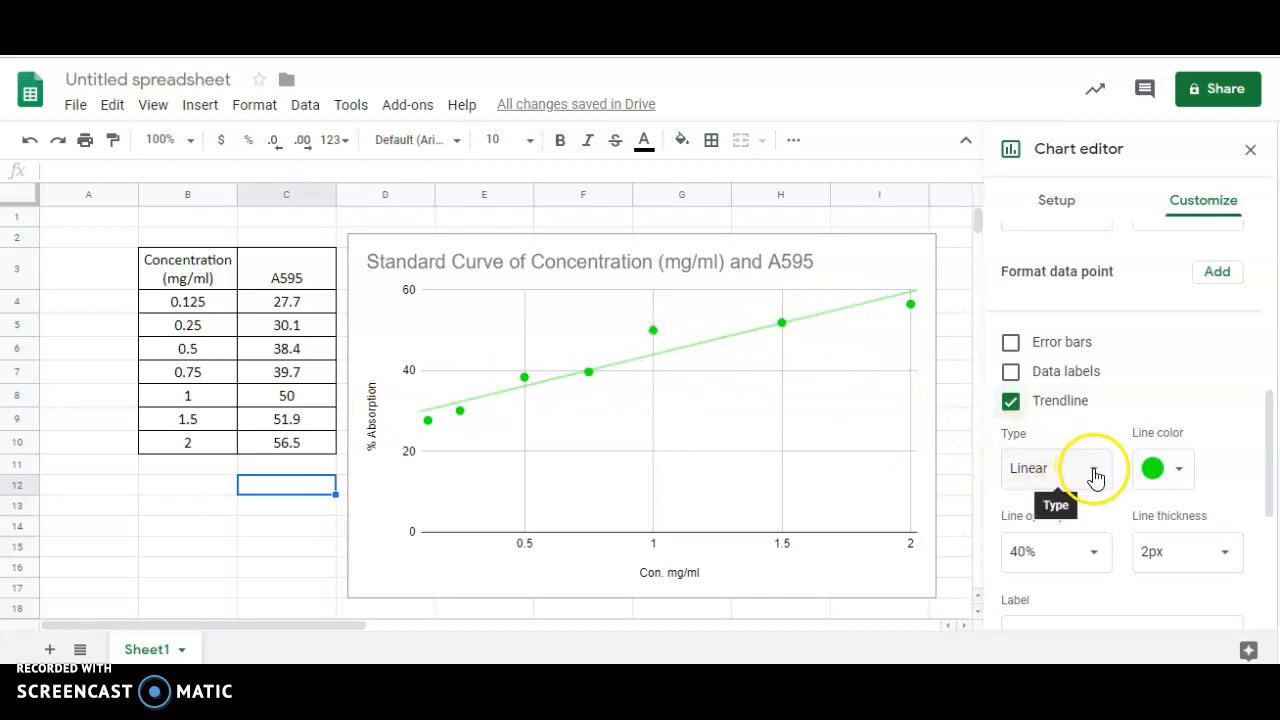
Set the trendline type to Linear after trying polynomial and power series fits
left_click(1056, 468)
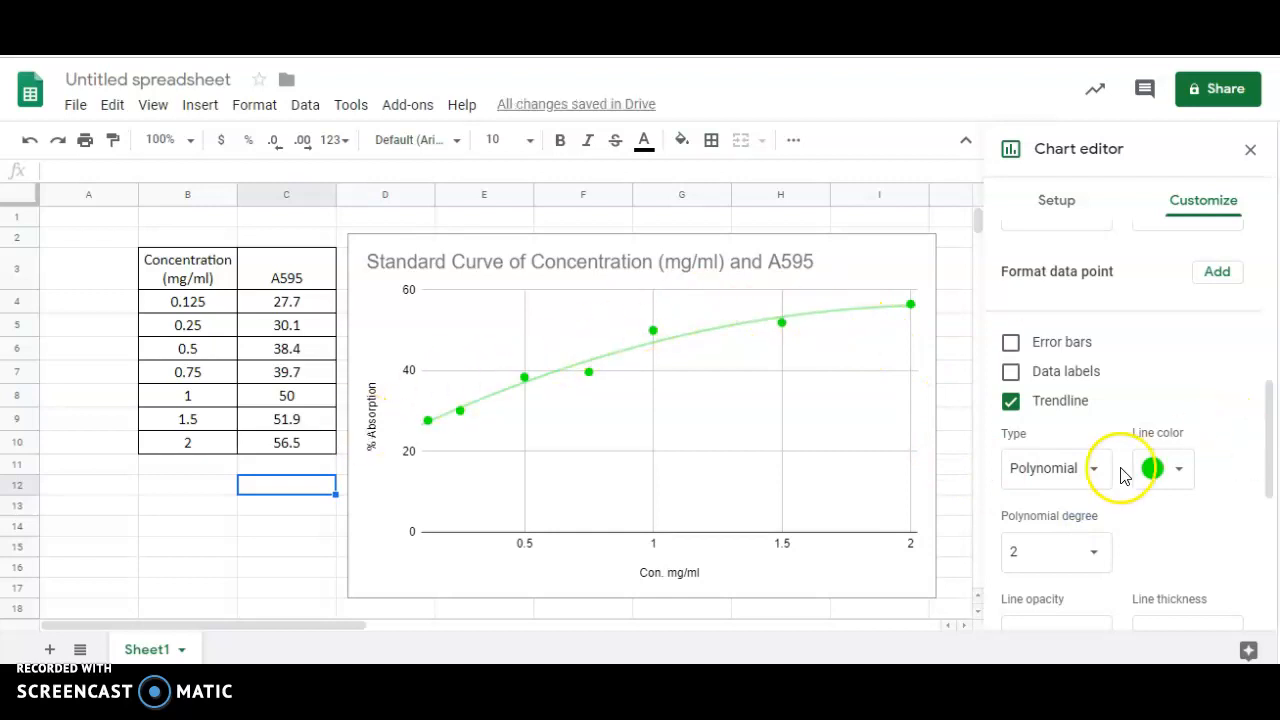
left_click(1056, 468)
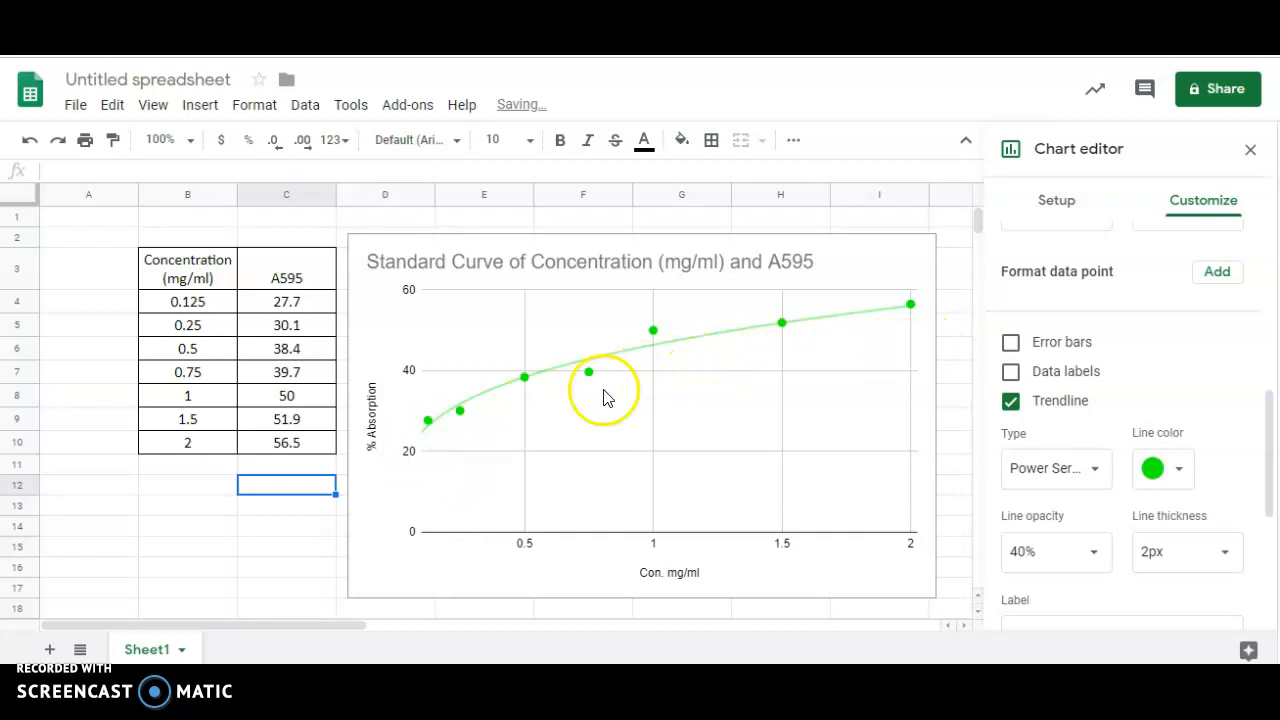
left_click(1056, 468)
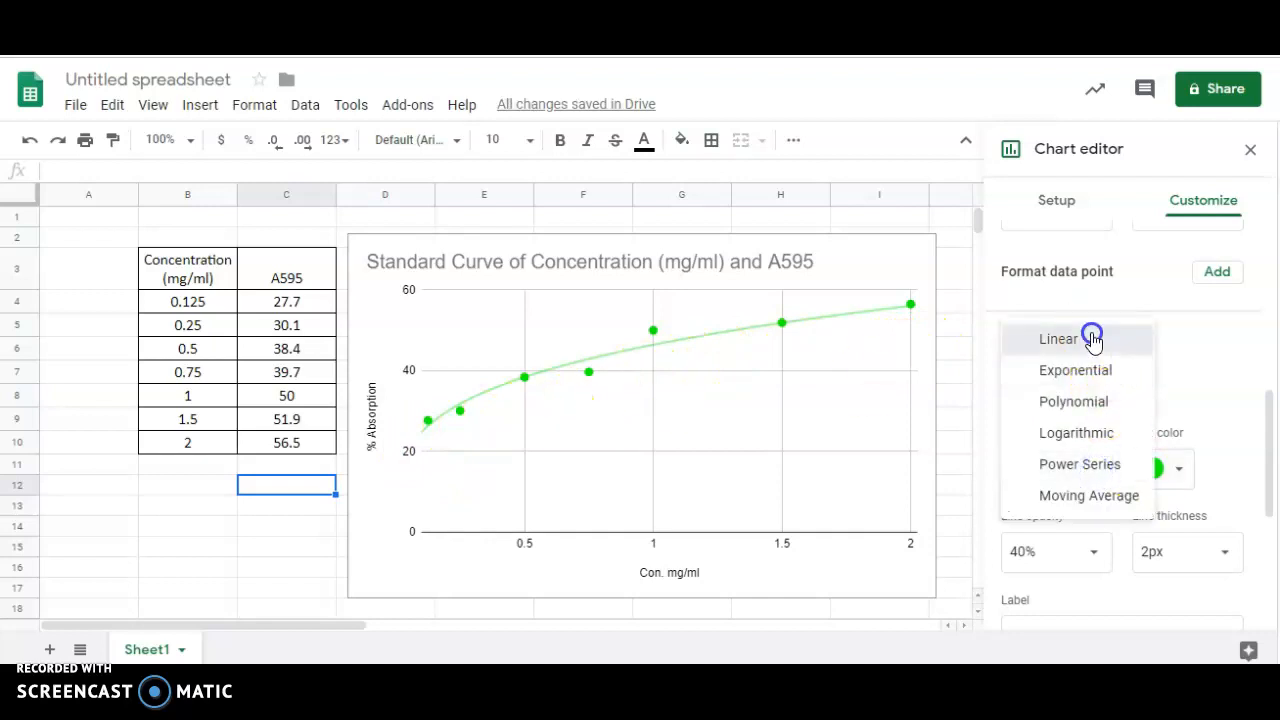
left_click(1058, 338)
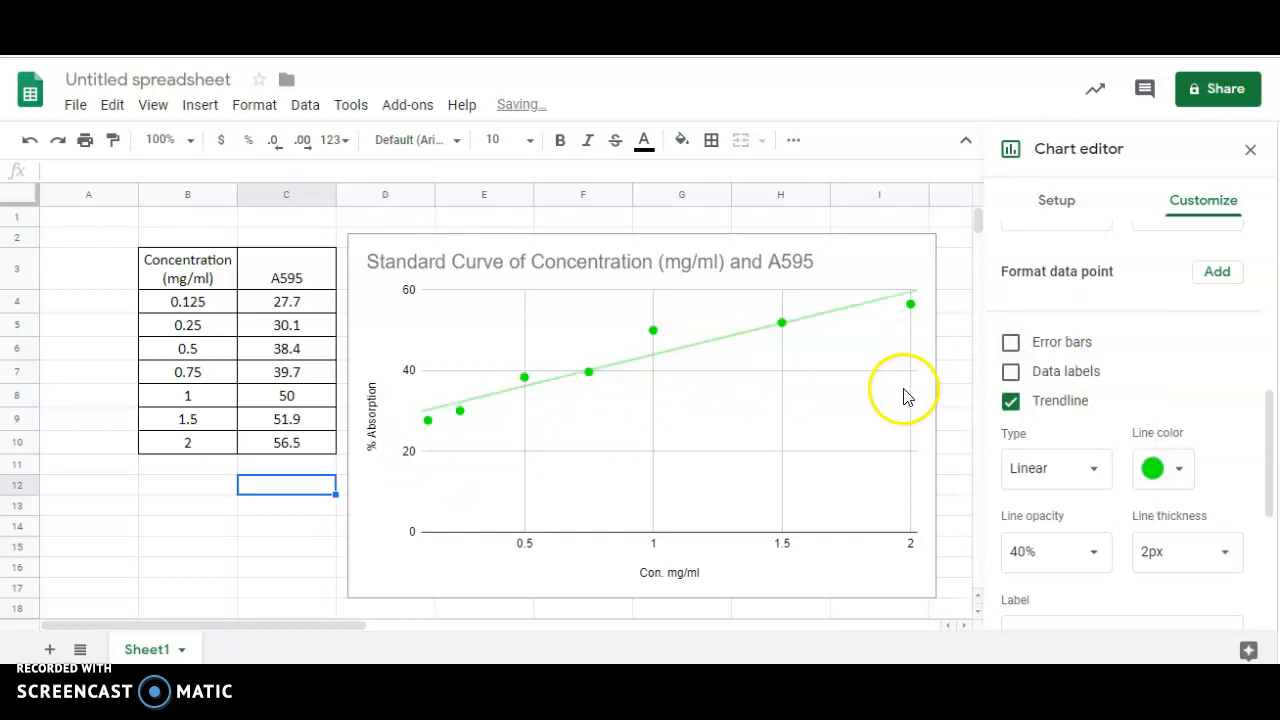
scroll("down", 3)
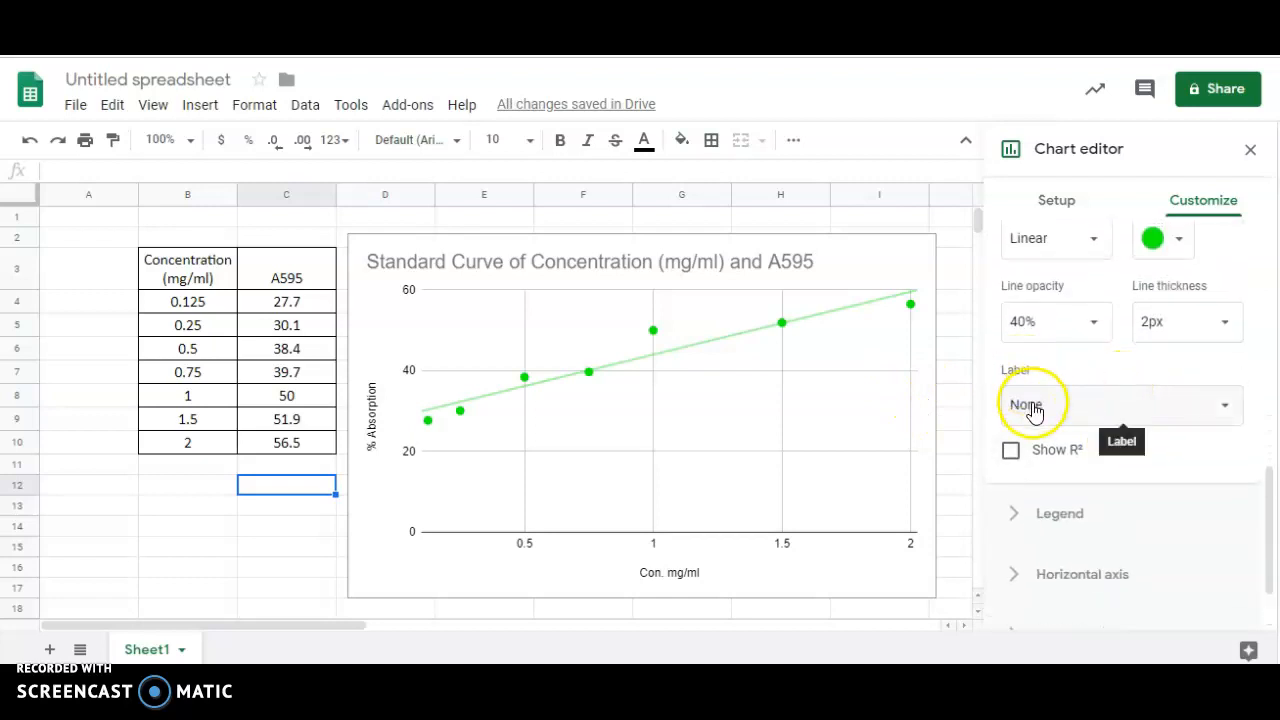
Label the trendline with its equation 15.6*x + 28.4 via Use Equation
left_click(1120, 404)
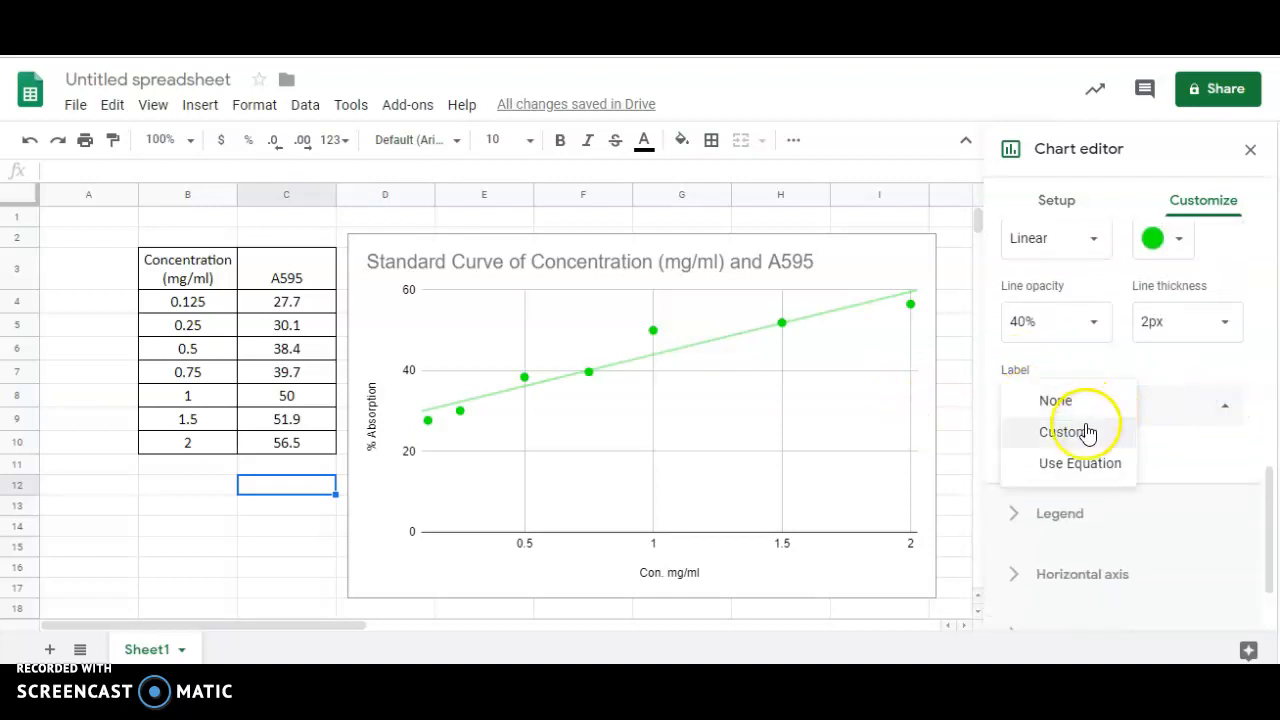
left_click(1080, 464)
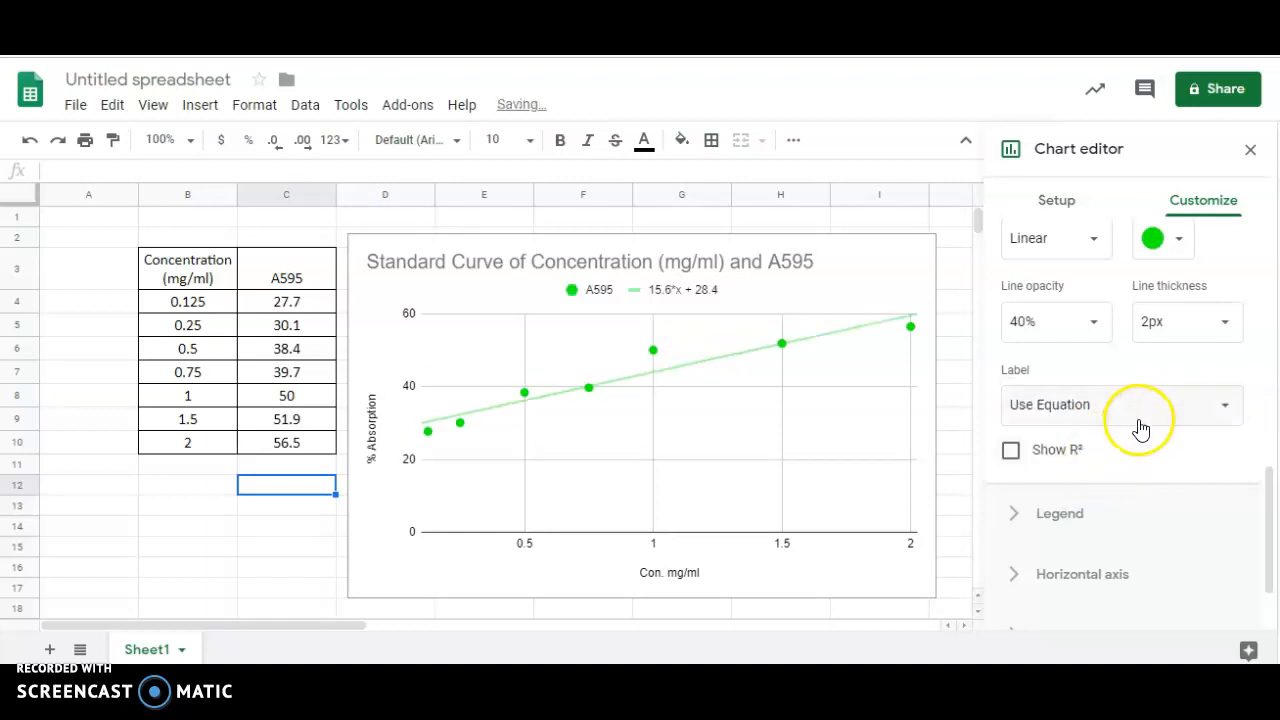
scroll("up", 3)
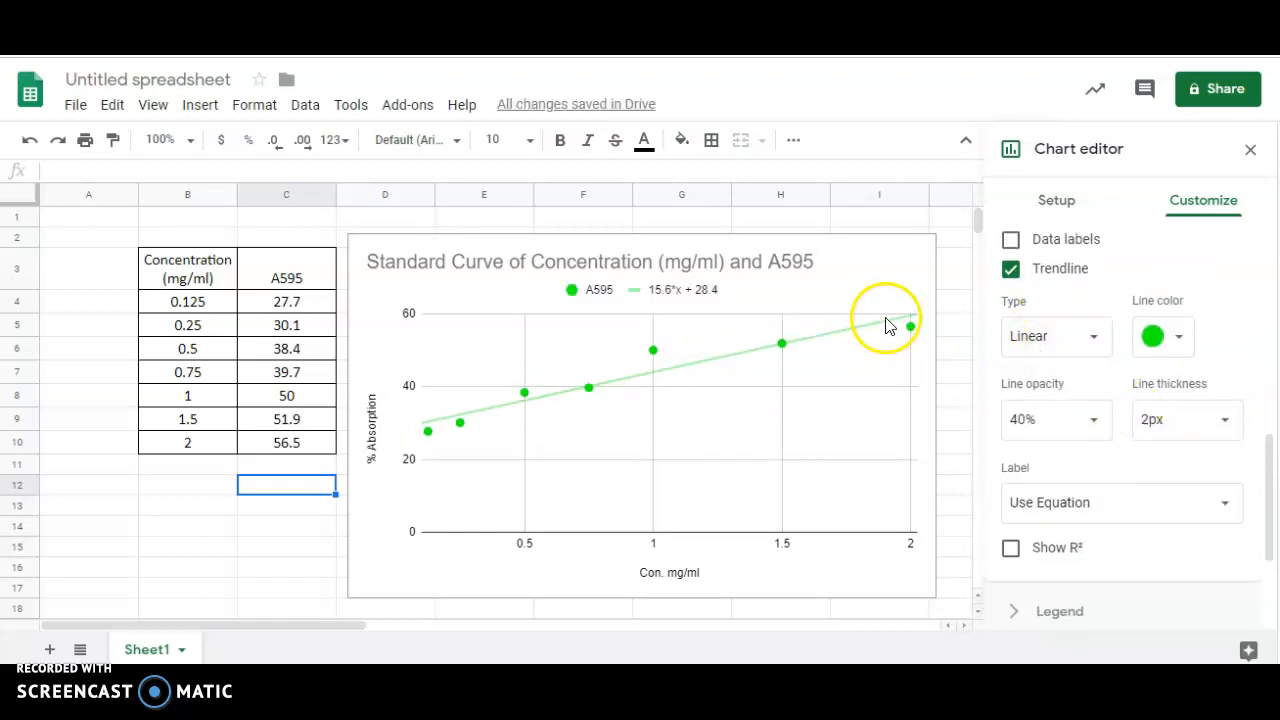
mouse_move(396, 444)
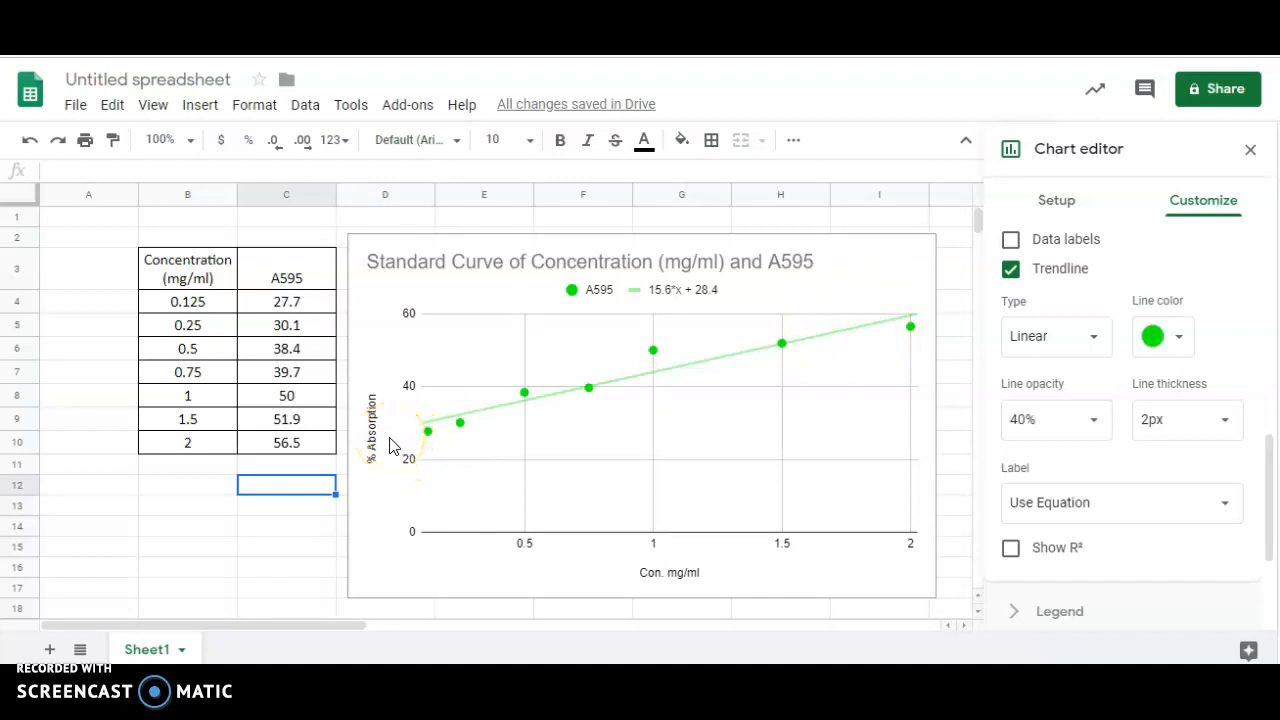
mouse_move(600, 288)
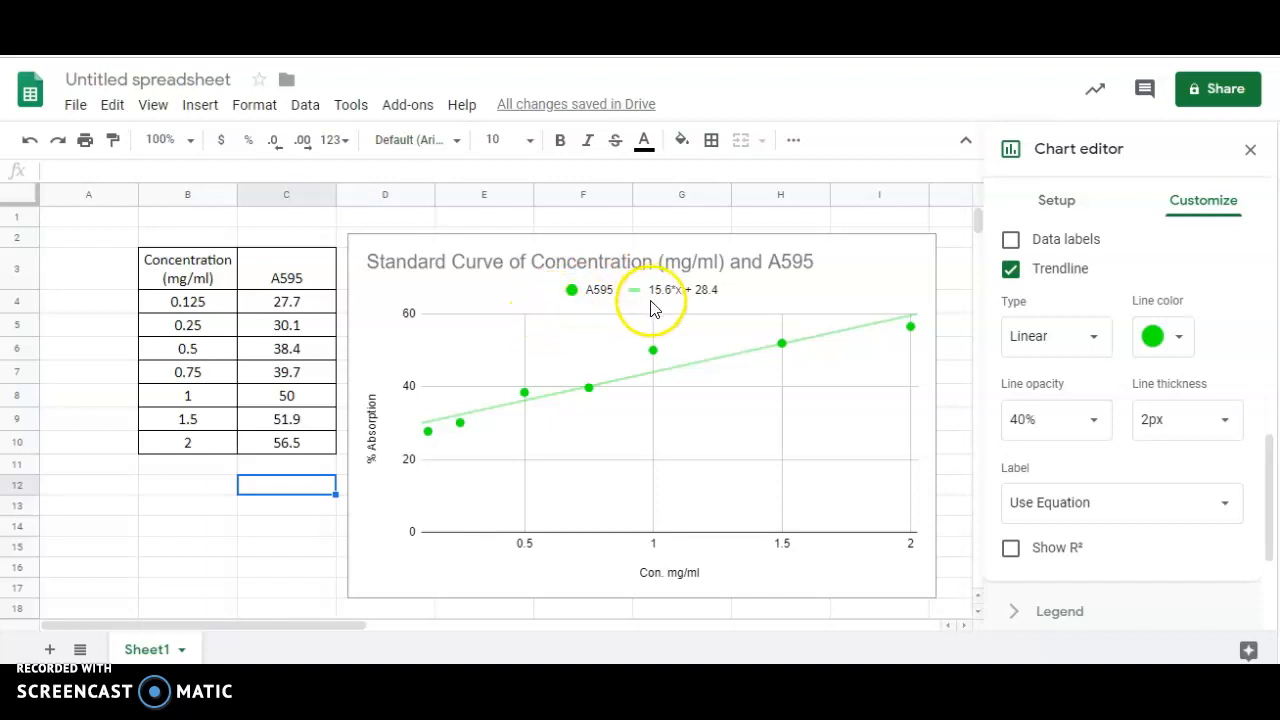
mouse_move(670, 304)
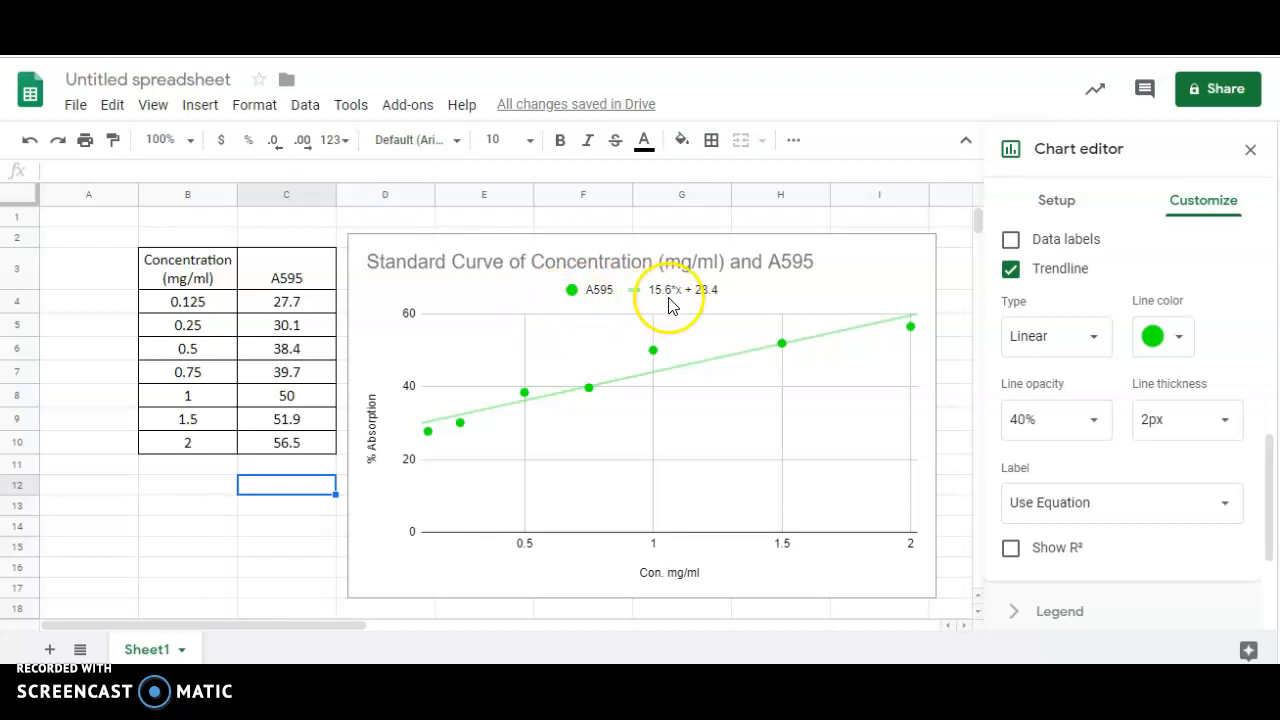
mouse_move(752, 308)
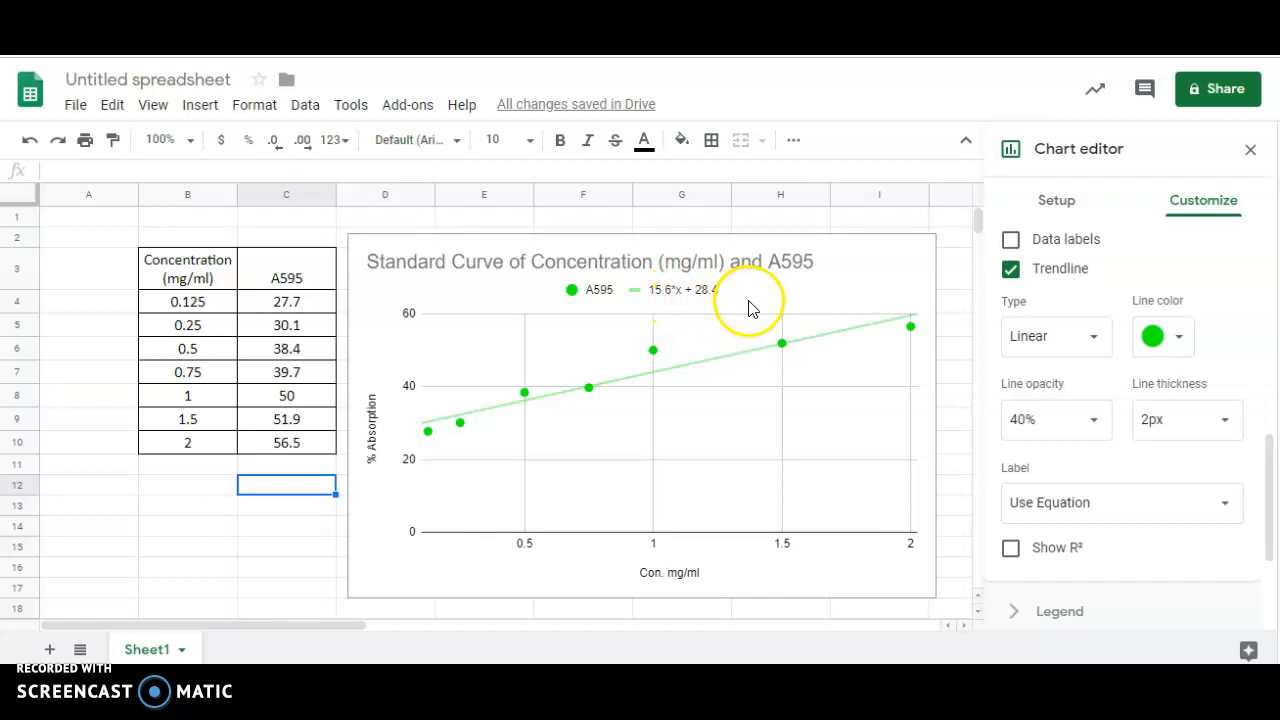
mouse_move(762, 280)
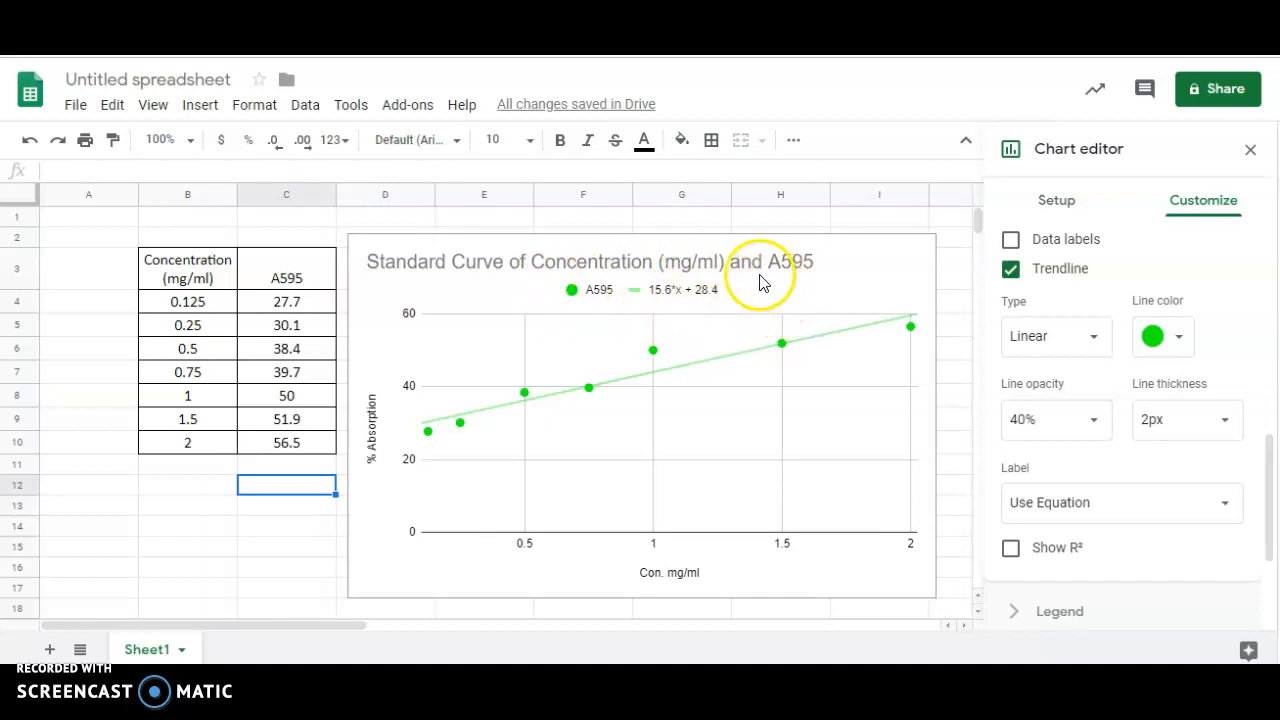
mouse_move(744, 308)
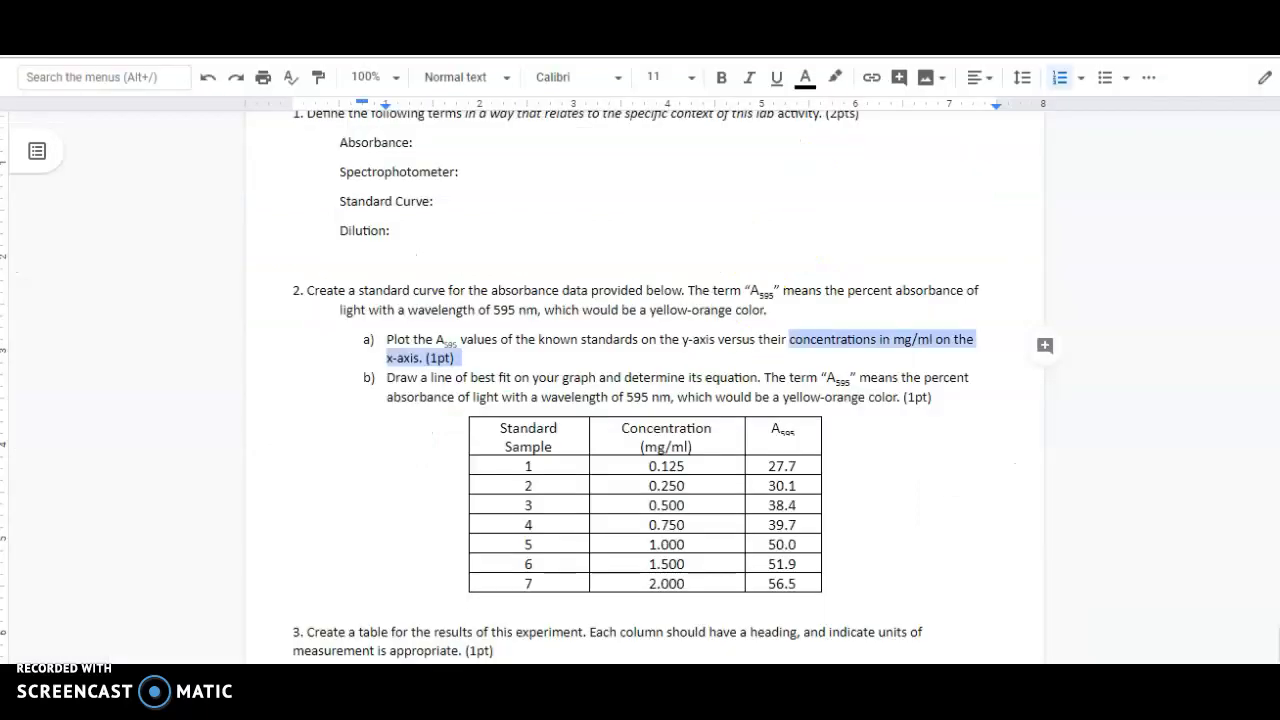
Scroll the Google Docs handout down to questions 3–6 on the best-fit equation
scroll("down", 3)
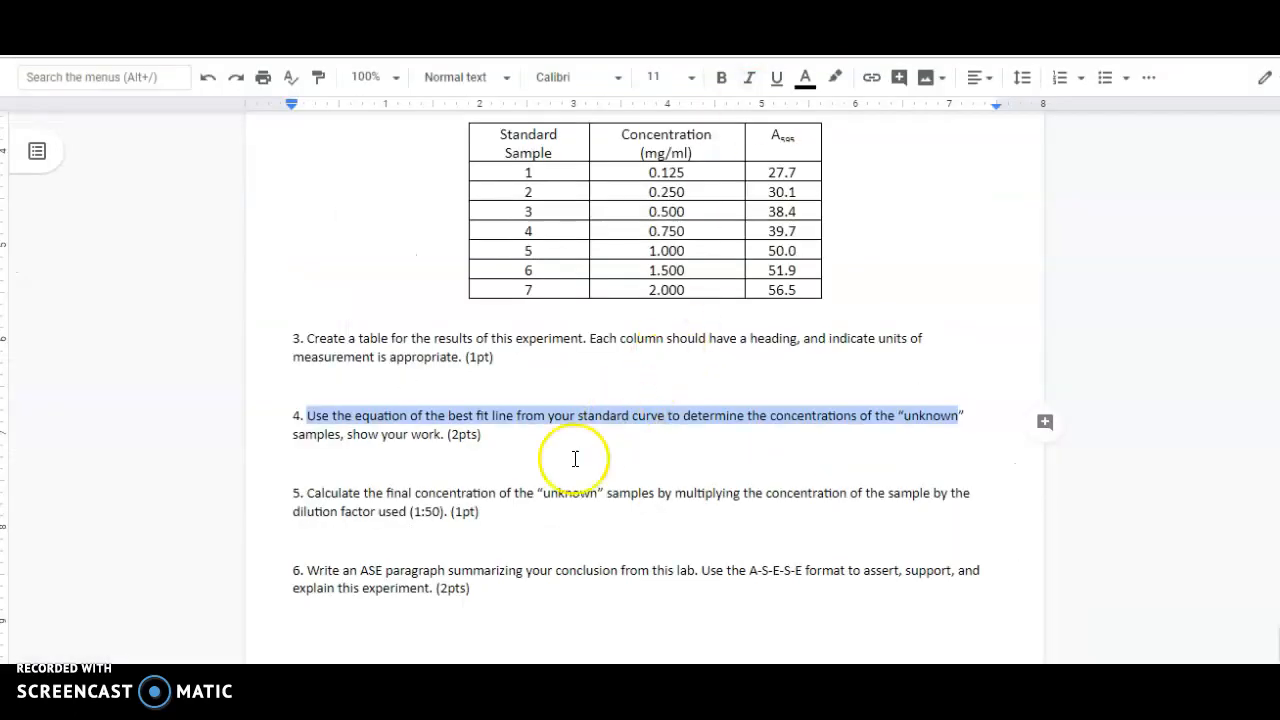
left_click(570, 272)
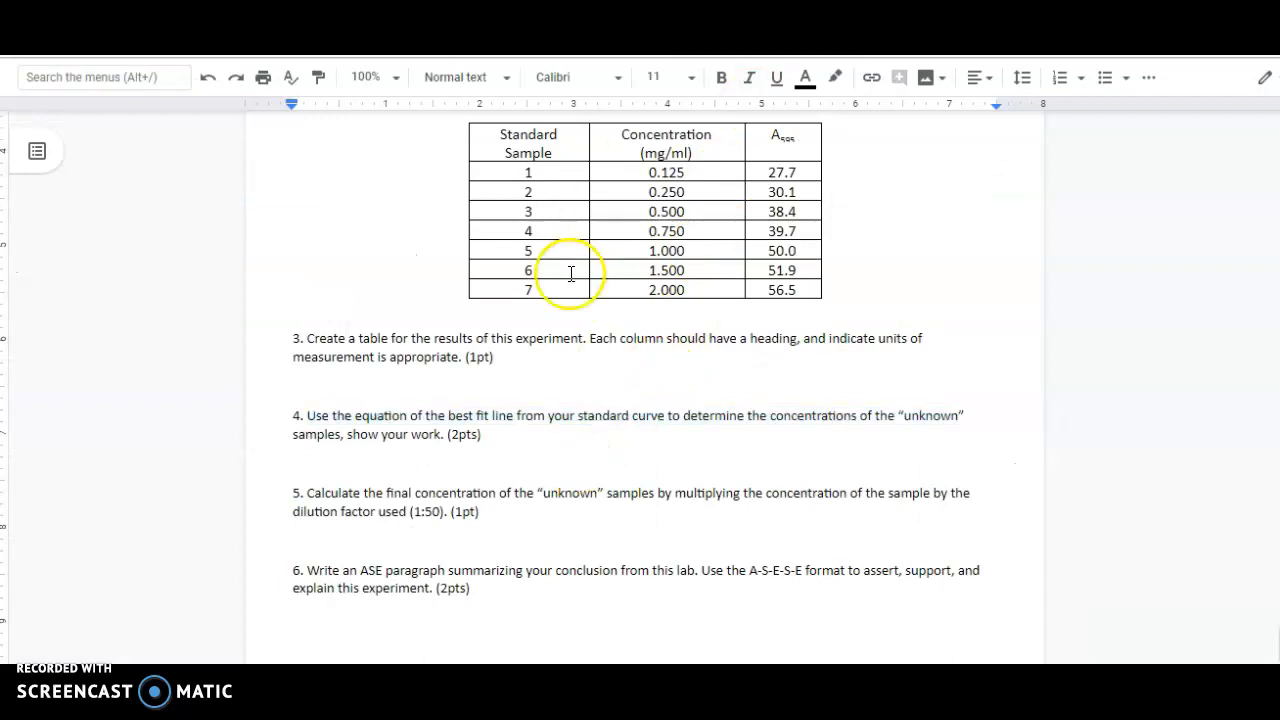